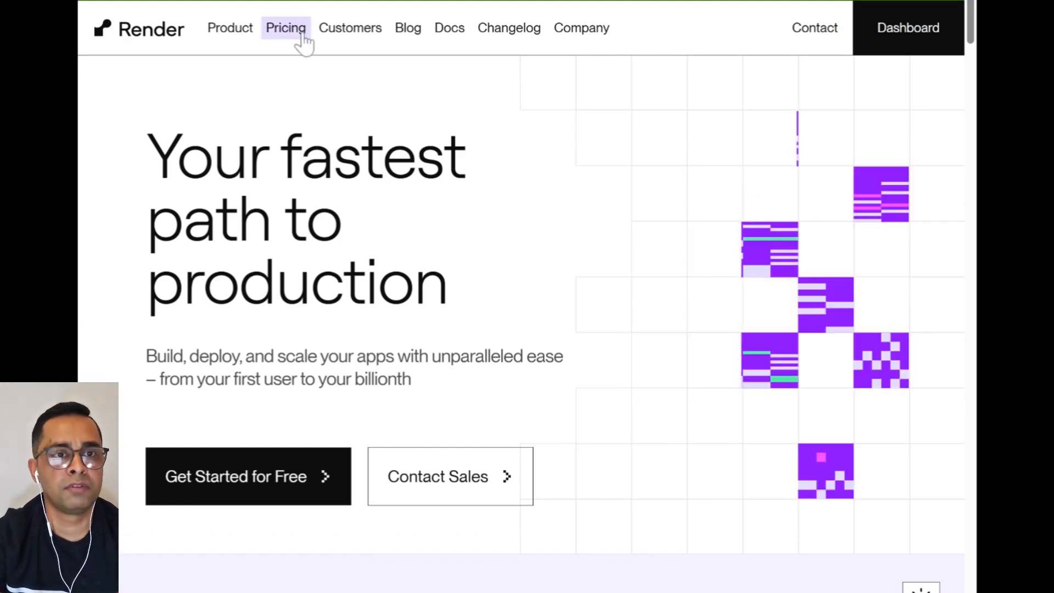
Review Render's pricing plans before heading to the dashboard overview.
left_click(285, 28)
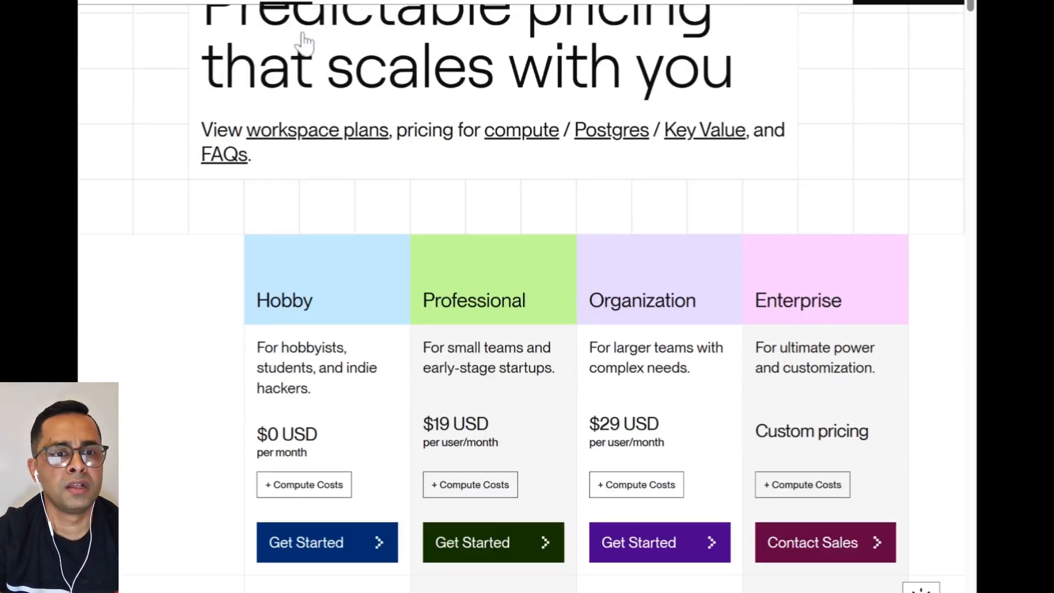
scroll("down", 3)
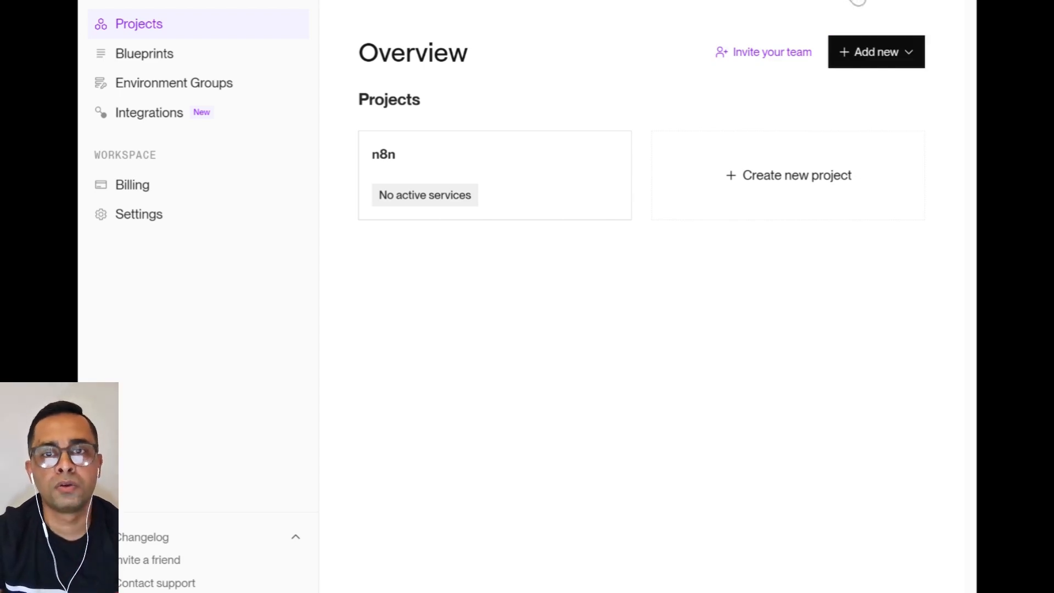
Start a new Render web service from the existing image docker.n8n.io/n8nio/n8n.
left_click(876, 52)
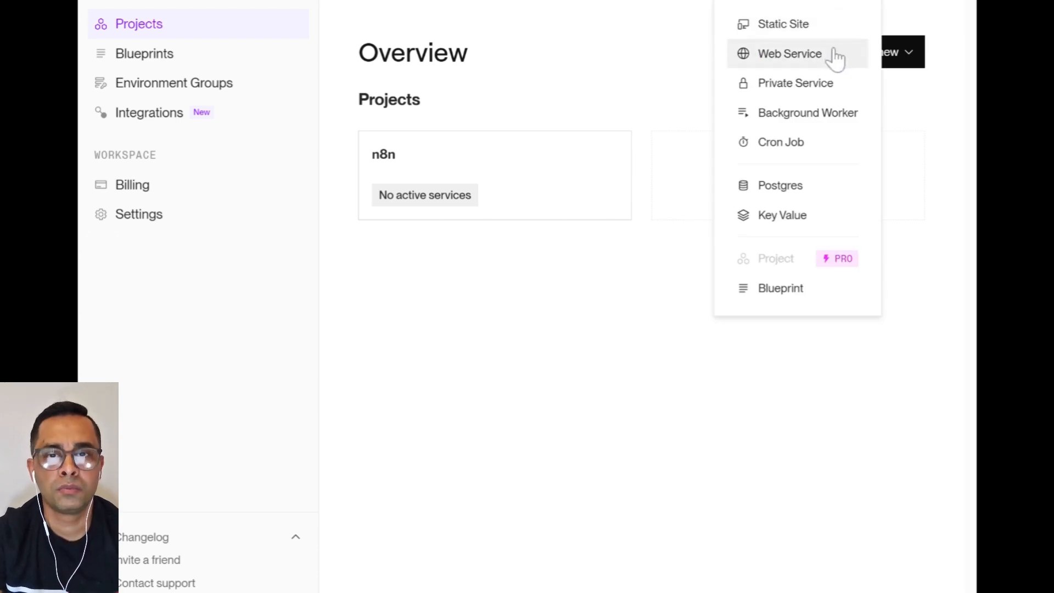
left_click(790, 54)
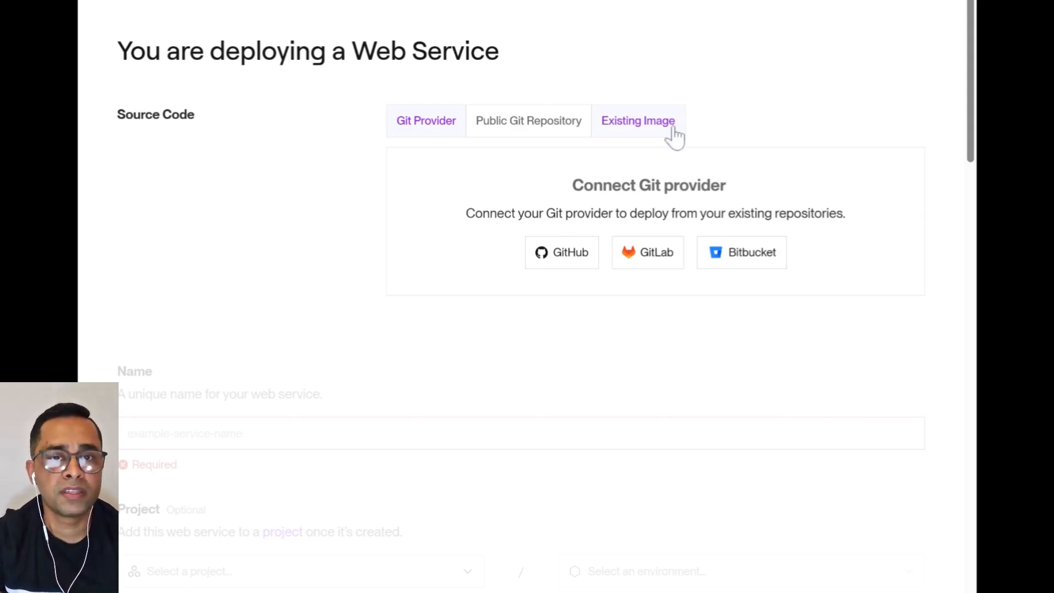
left_click(638, 120)
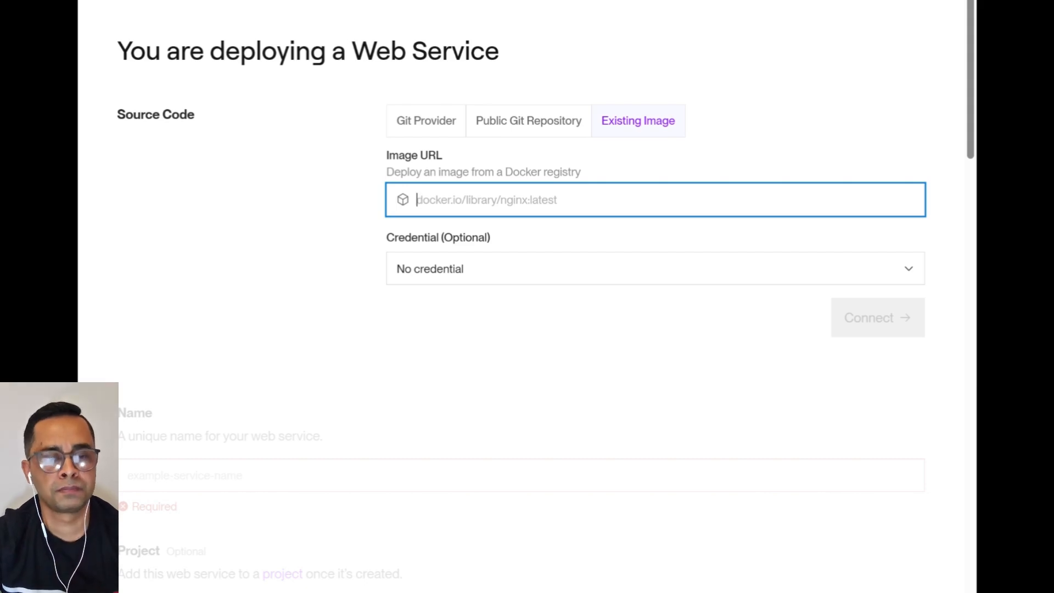
type("docker.n8n.io/n8nio/n8n")
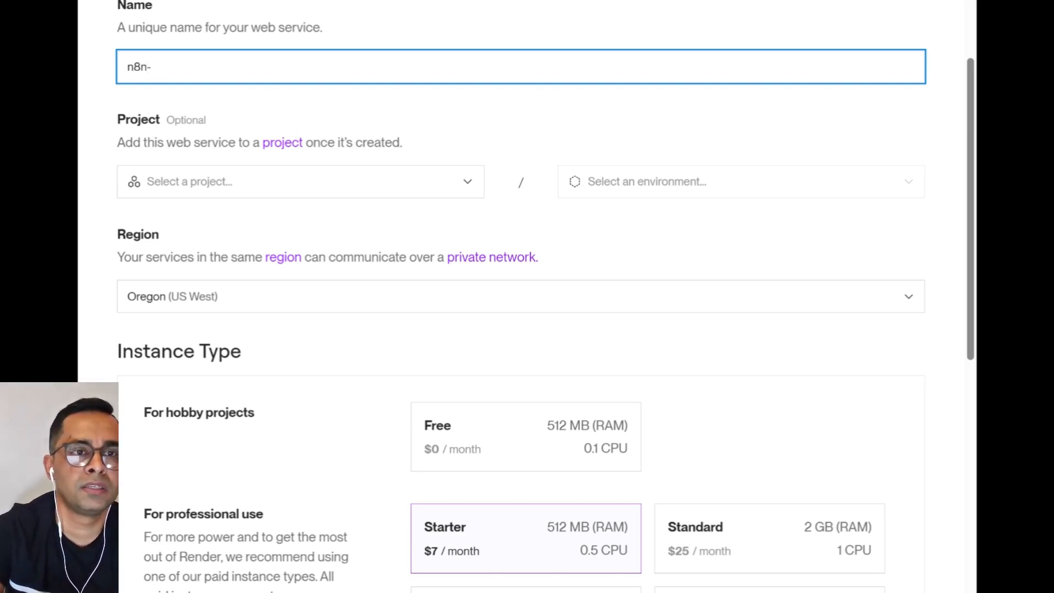
Name the service n8n-demo, choose the Free instance type and deploy it.
type("demo")
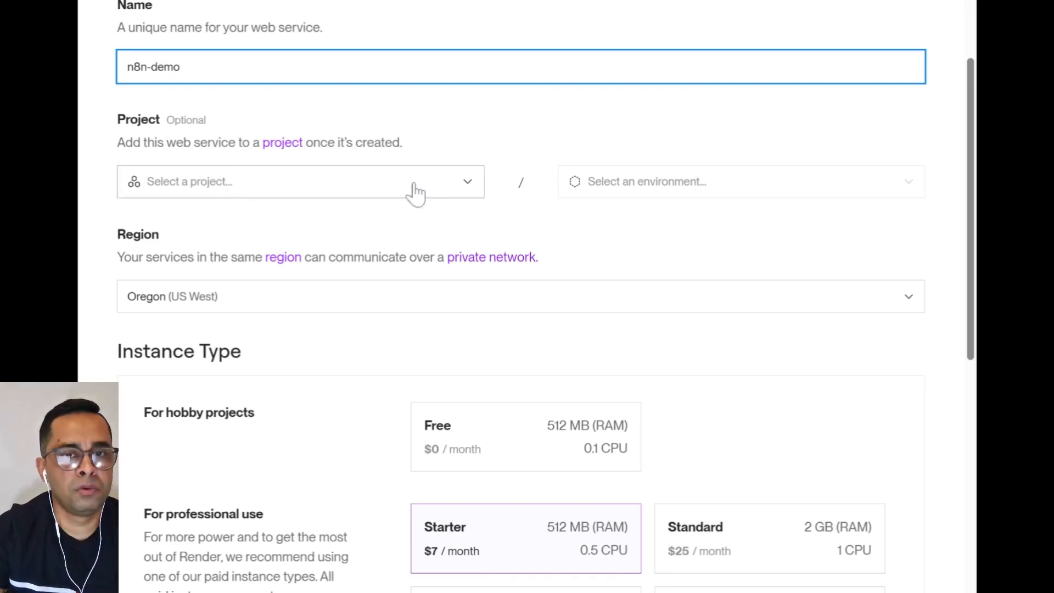
scroll("down", 3)
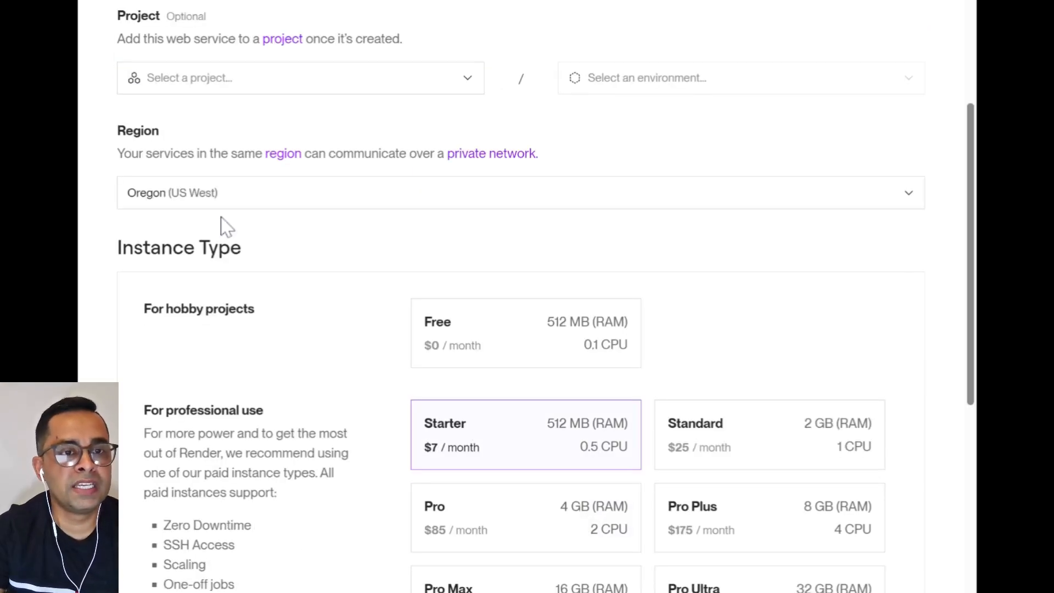
left_click(519, 203)
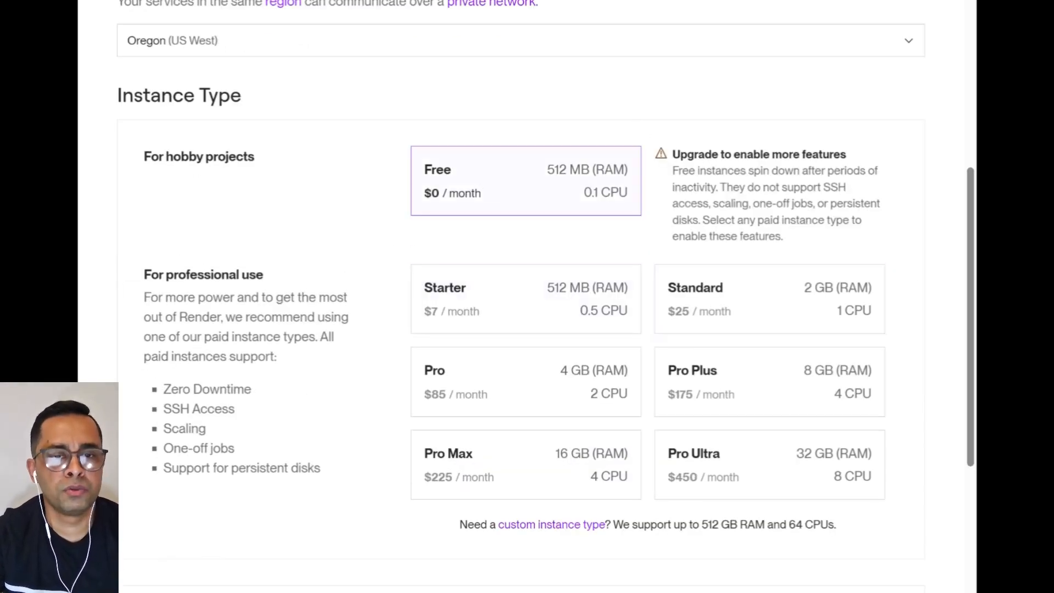
scroll("down", 3)
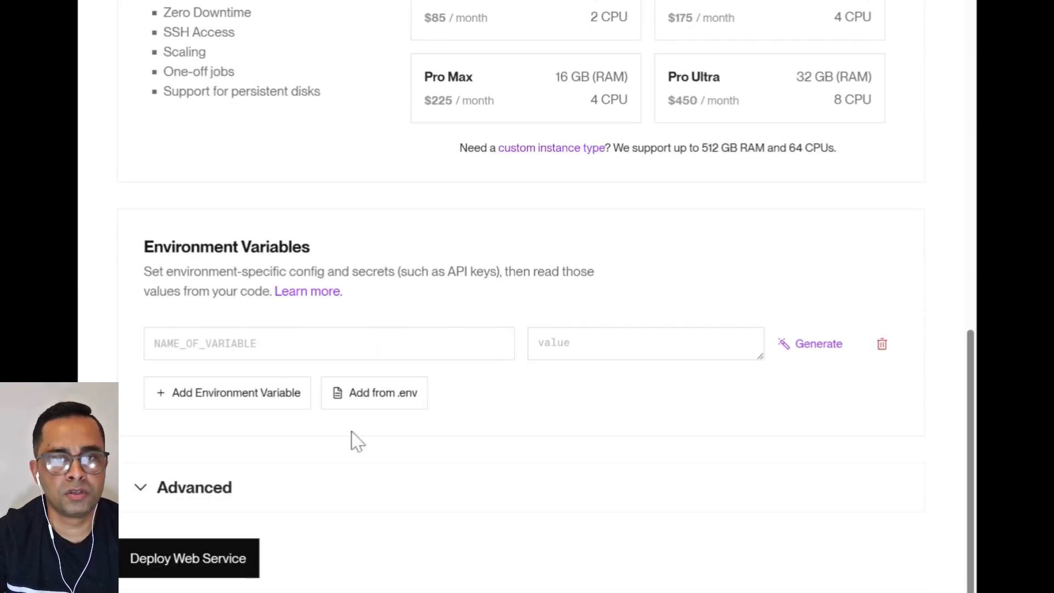
mouse_move(426, 303)
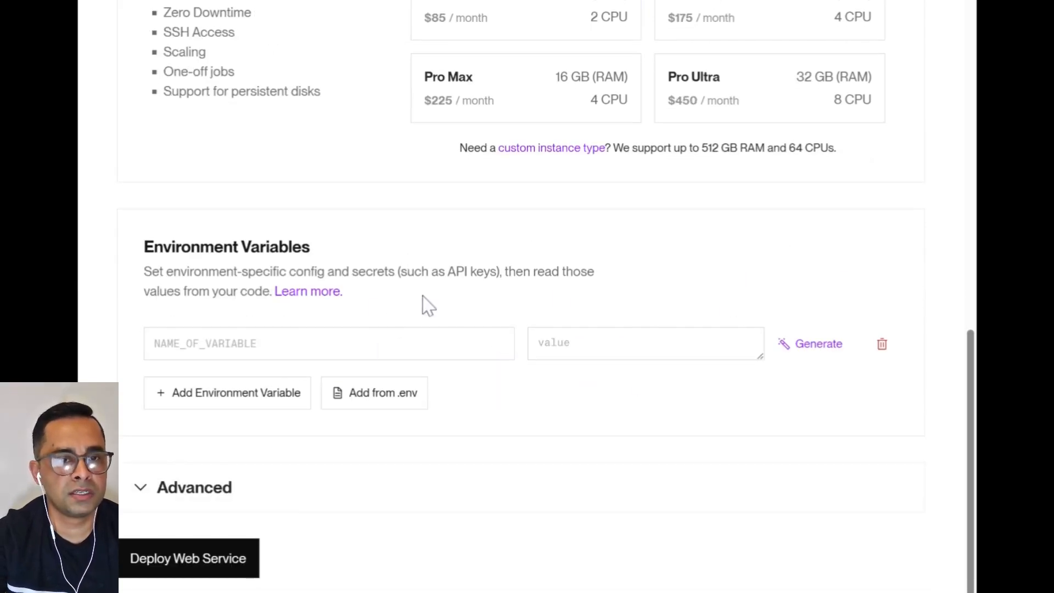
left_click(187, 558)
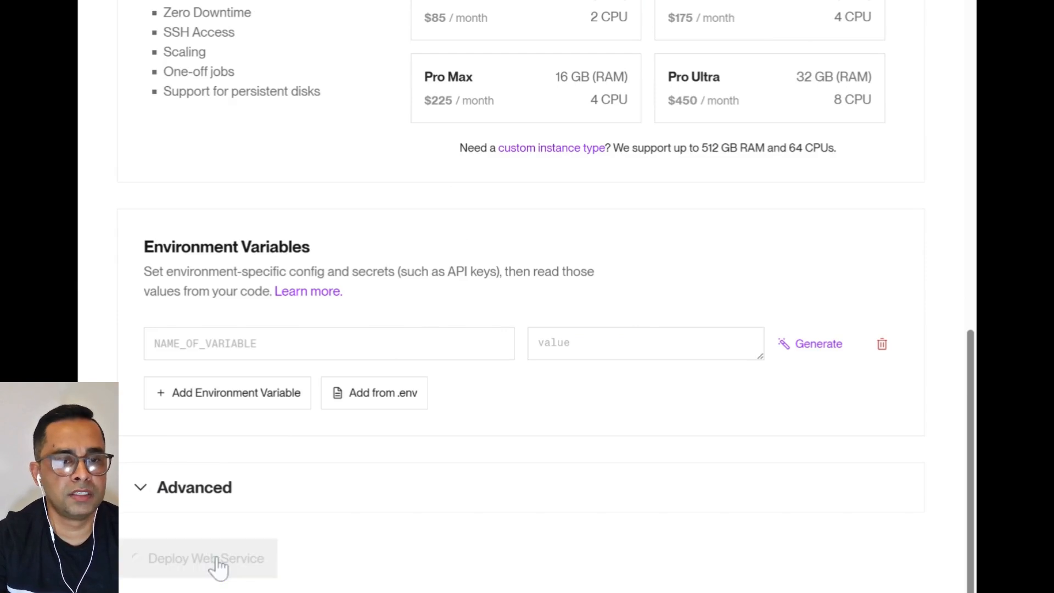
Follow the n8n-demo deploy events and logs until the status turns Live.
left_click(208, 558)
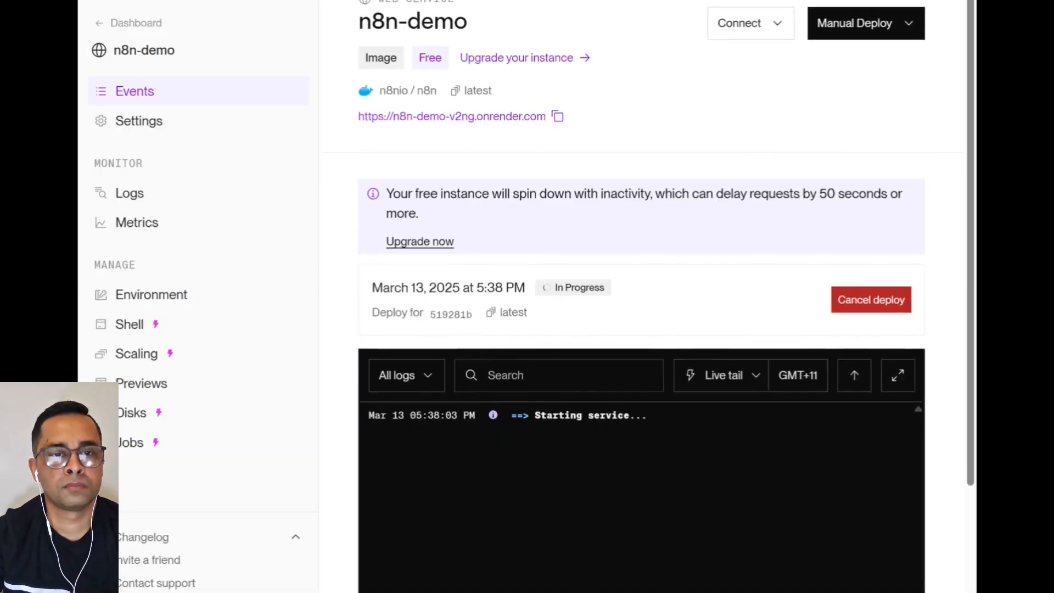
scroll("down", 3)
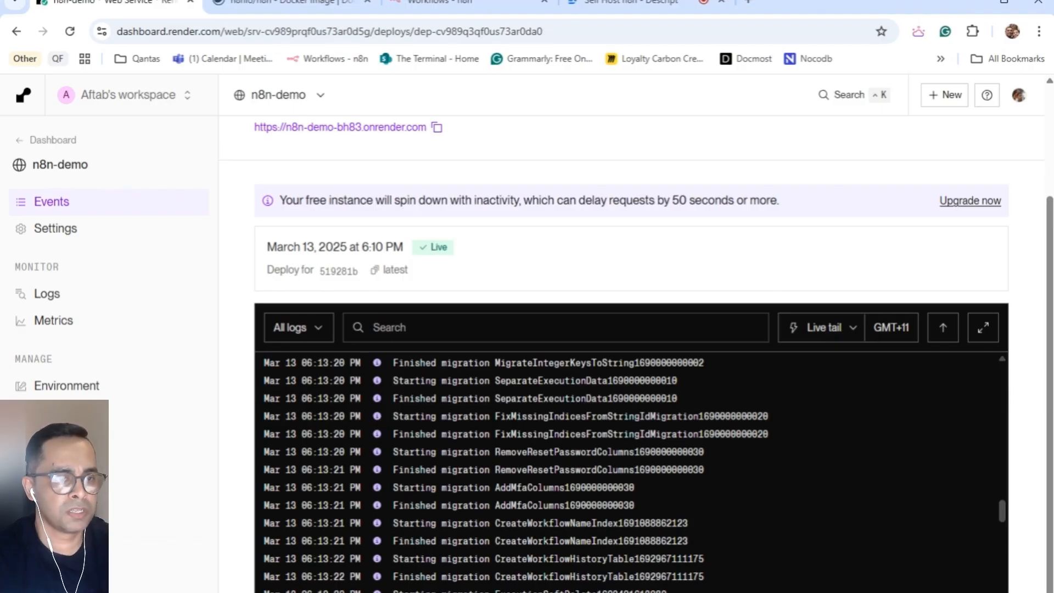
mouse_move(453, 259)
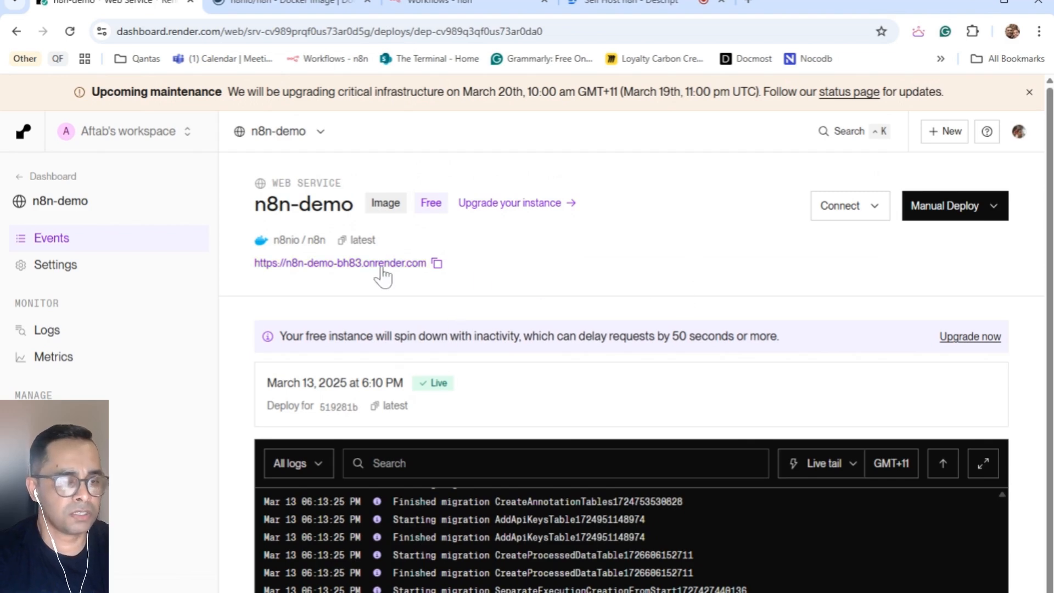
left_click(339, 263)
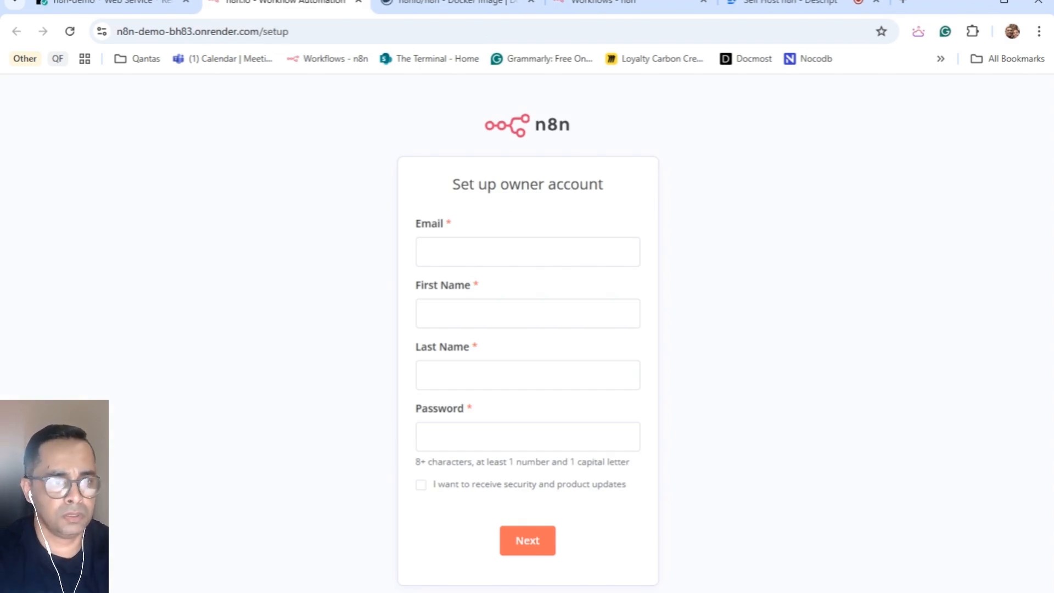
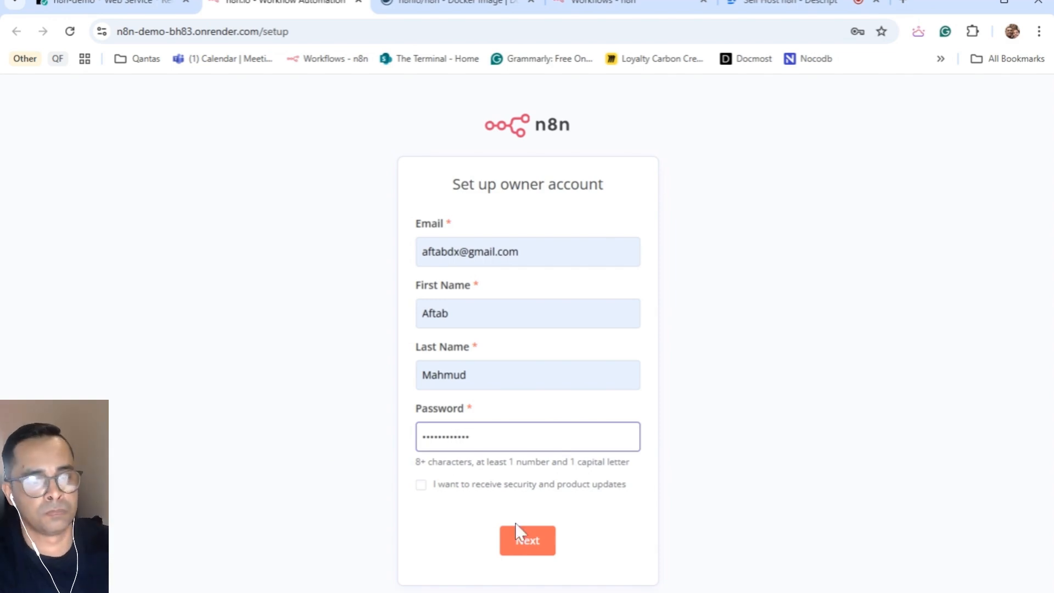
left_click(528, 540)
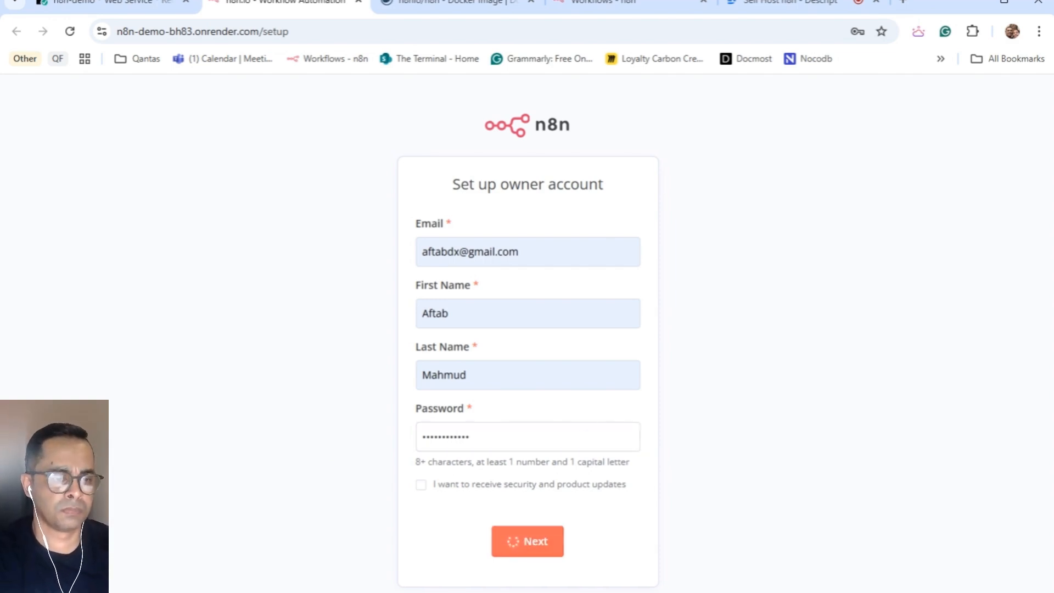
left_click(528, 541)
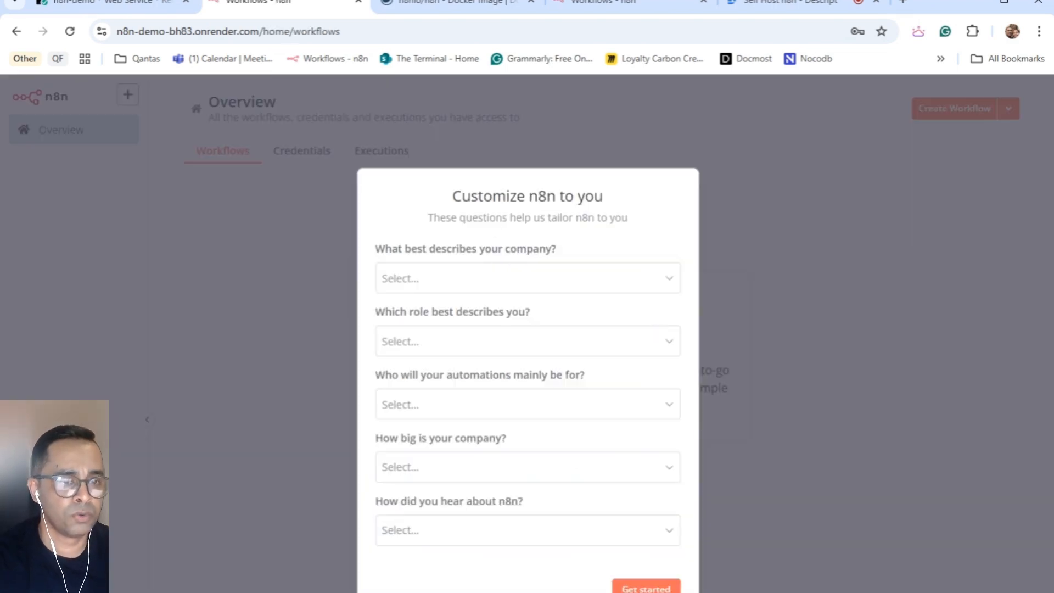
Answer the Customize n8n survey, automations for myself, and get started.
left_click(528, 278)
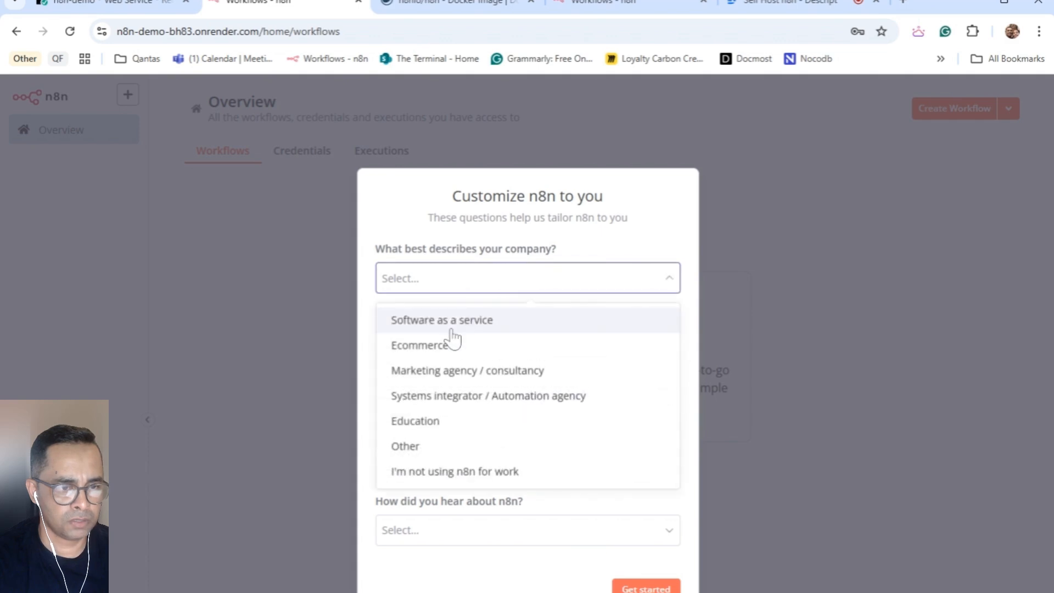
left_click(441, 320)
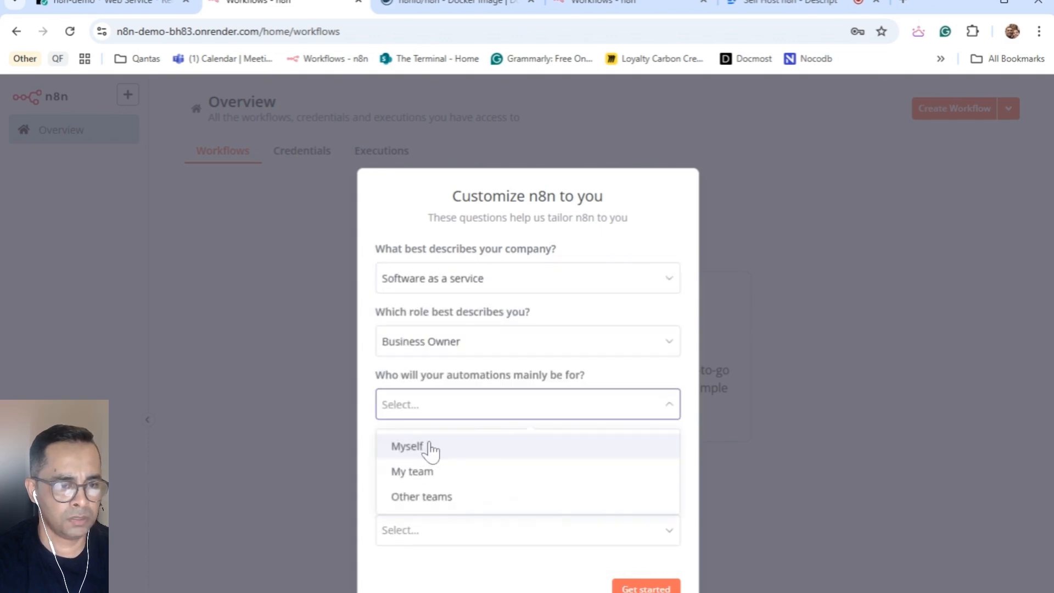
left_click(408, 447)
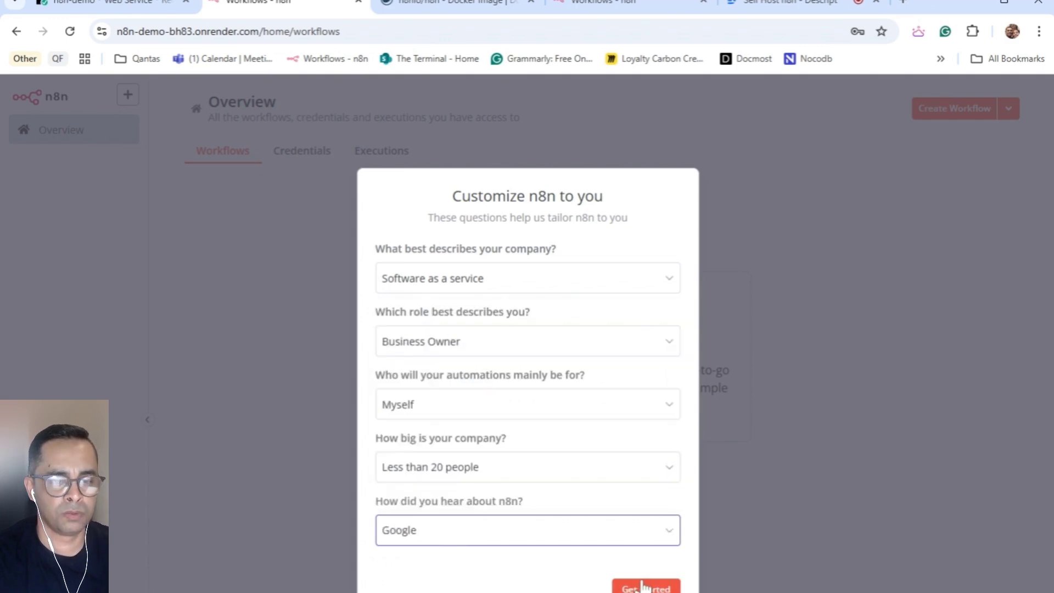
left_click(644, 587)
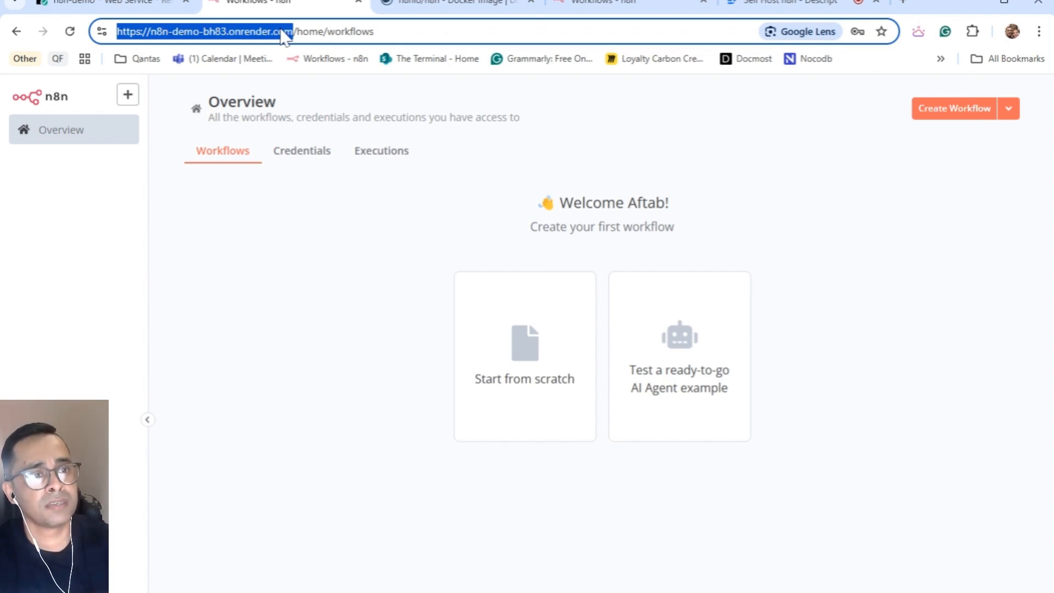
Start a blank workflow and pick AI Agent from the trigger/node search for 'ai'.
left_click(128, 94)
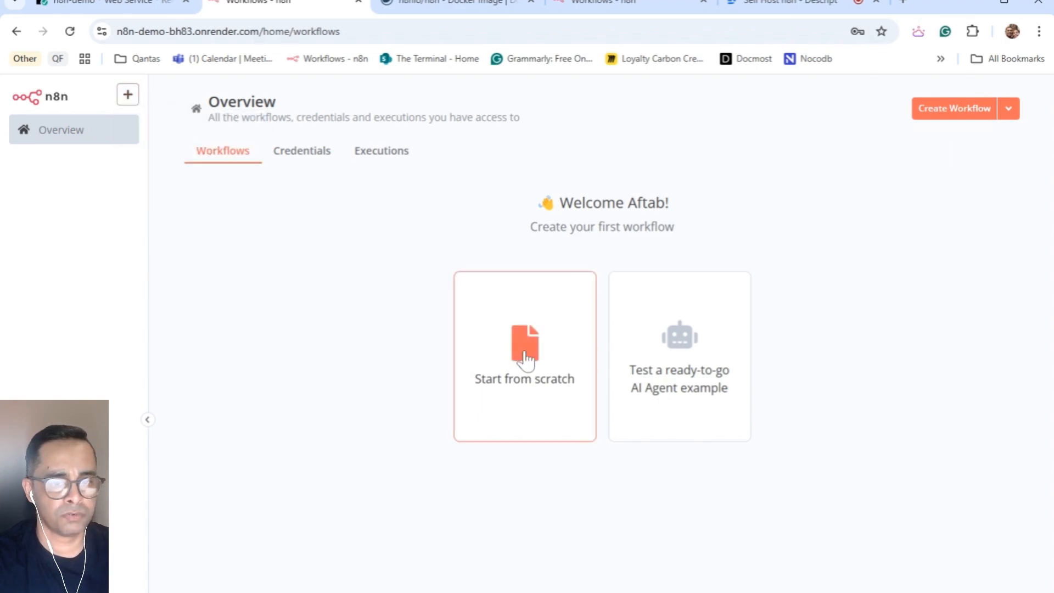
left_click(525, 356)
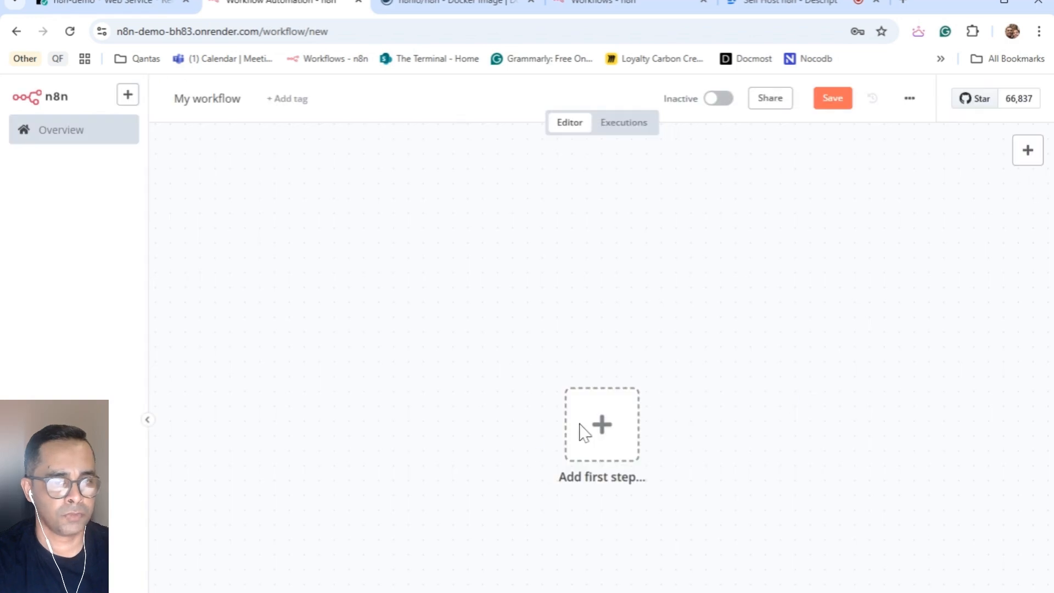
left_click(602, 424)
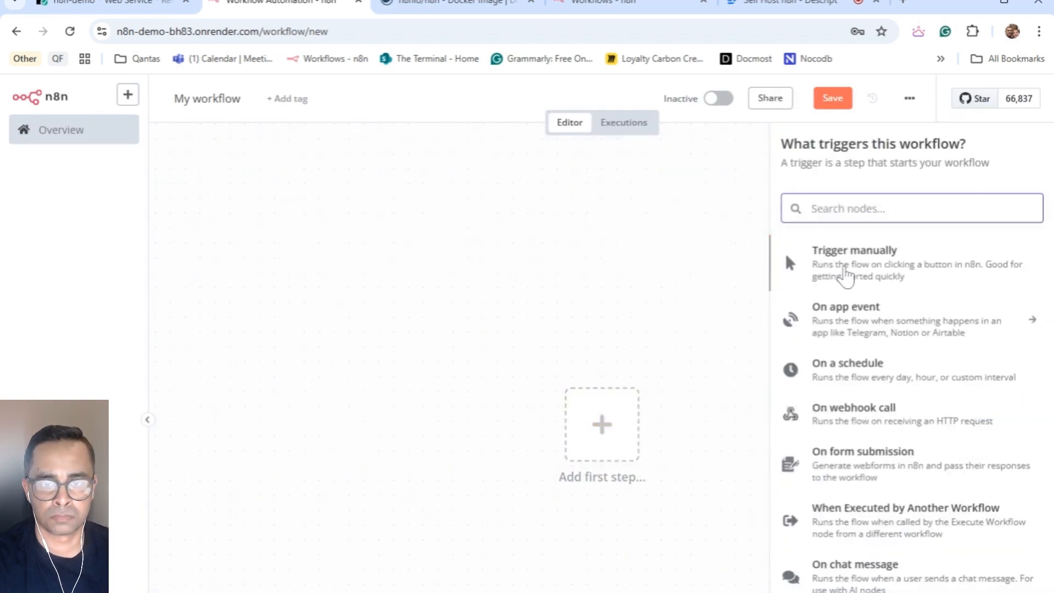
type("ai")
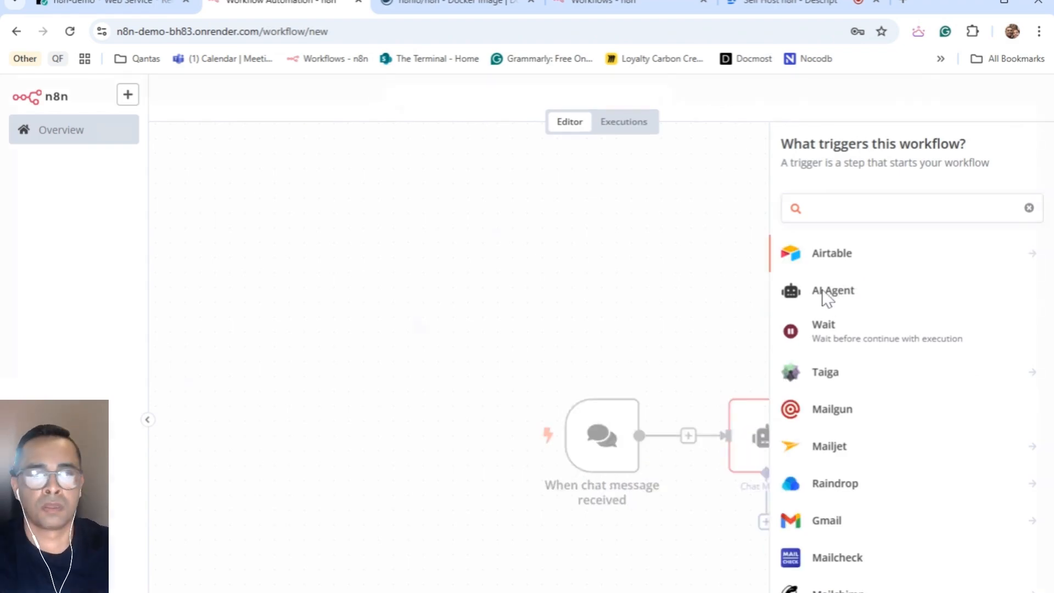
left_click(833, 290)
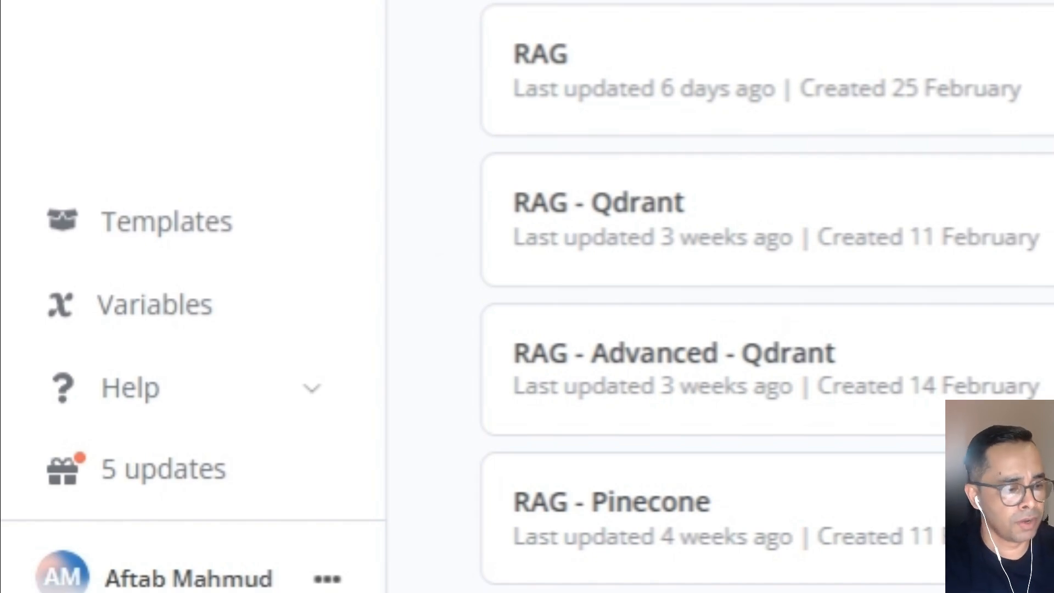
mouse_move(192, 369)
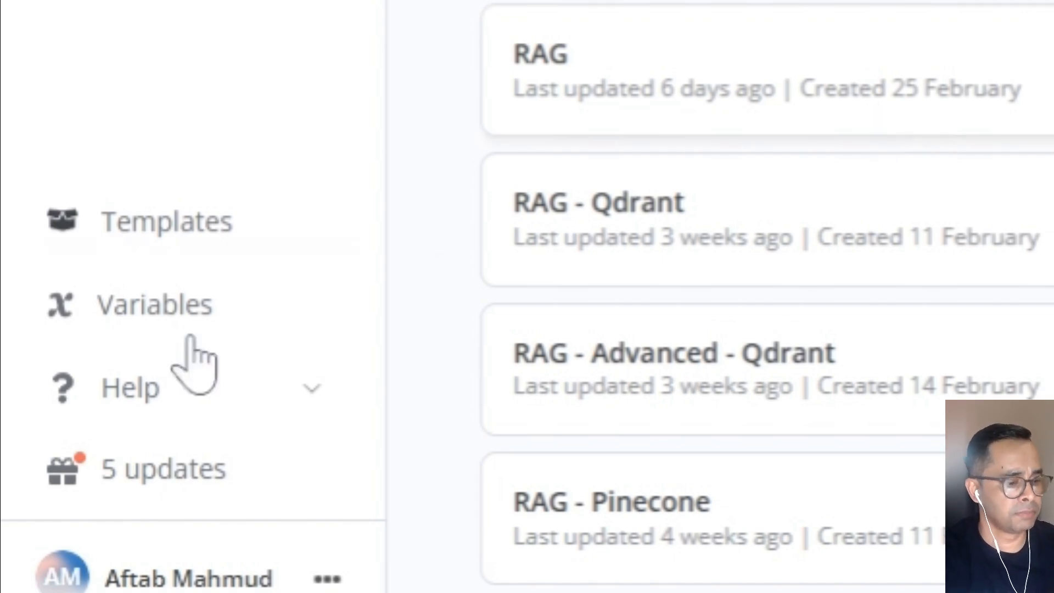
mouse_move(262, 550)
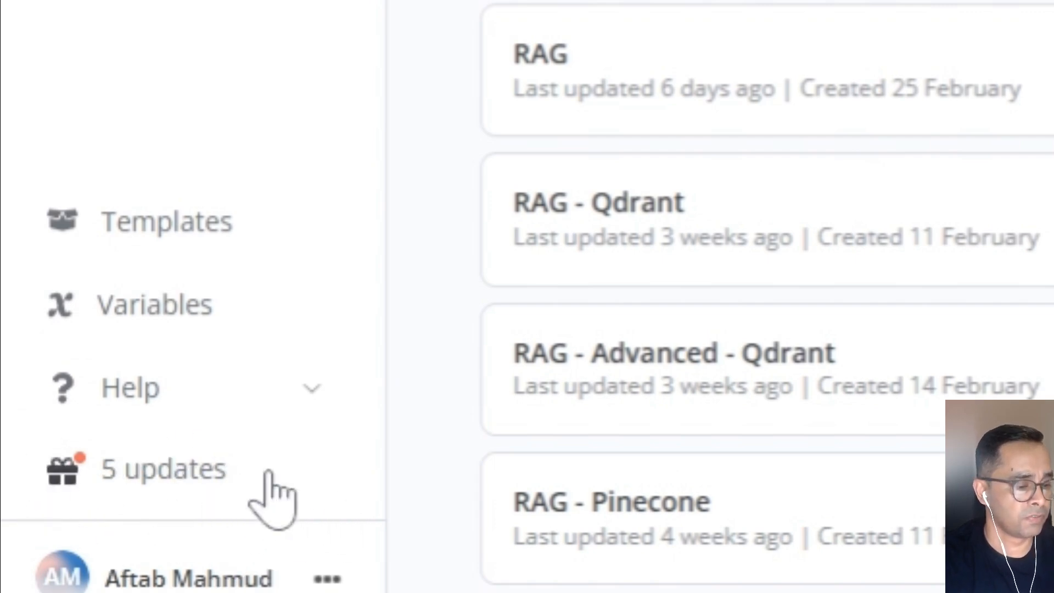
left_click(162, 470)
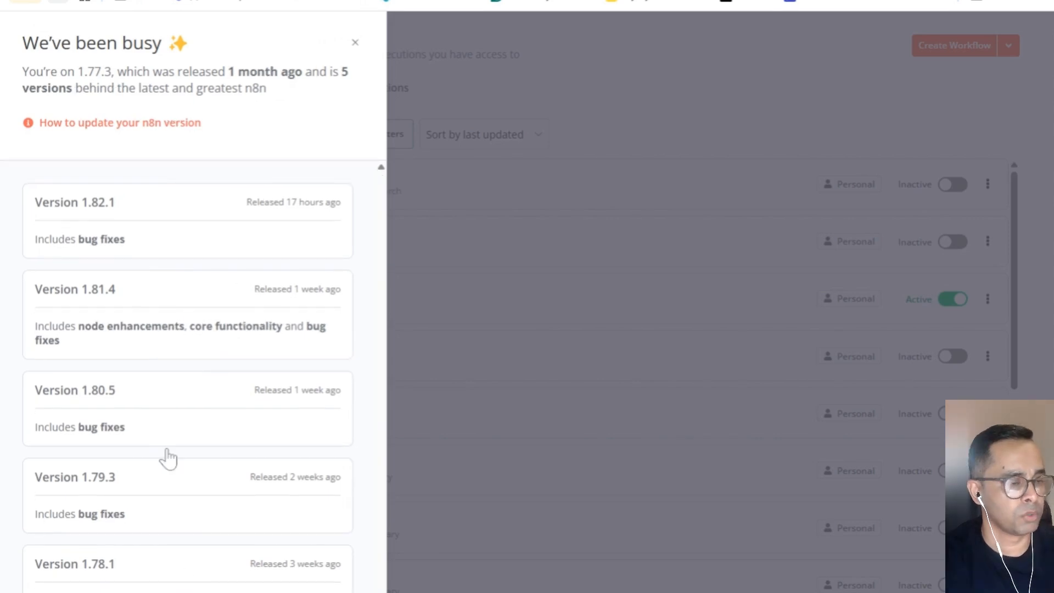
mouse_move(318, 270)
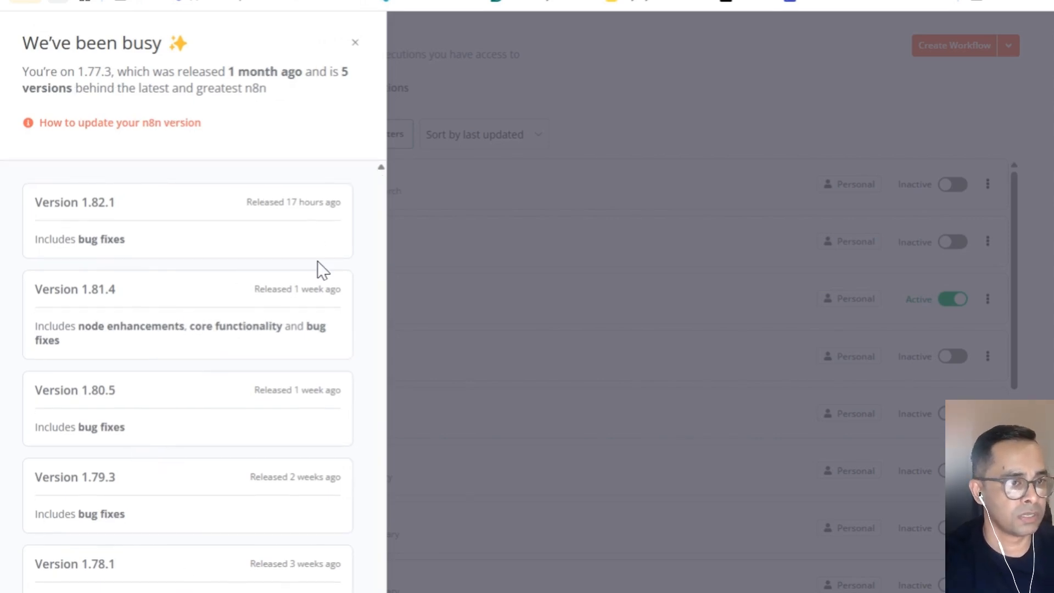
left_click(355, 43)
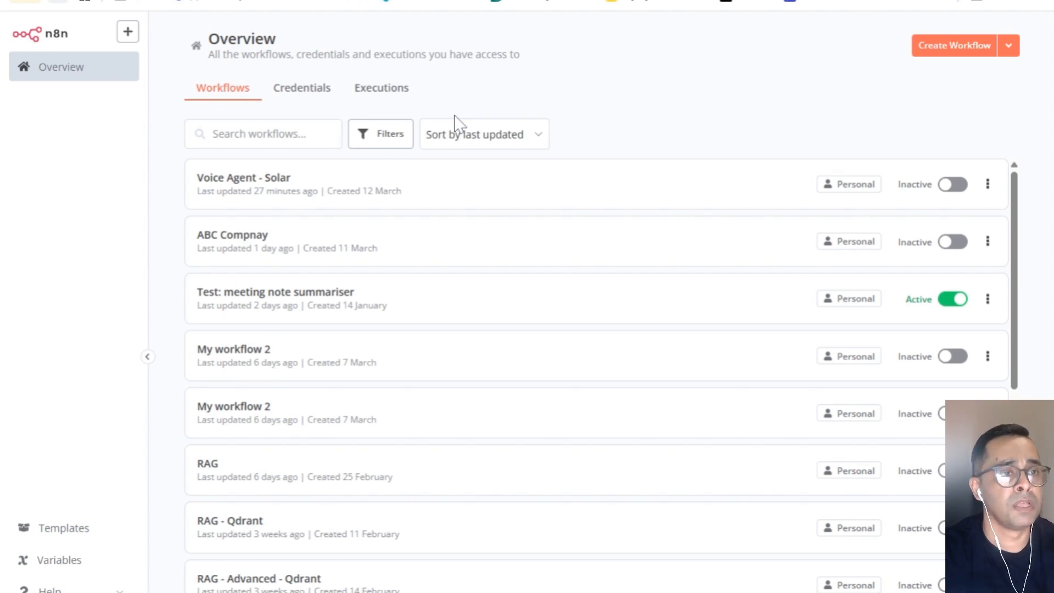
mouse_move(554, 375)
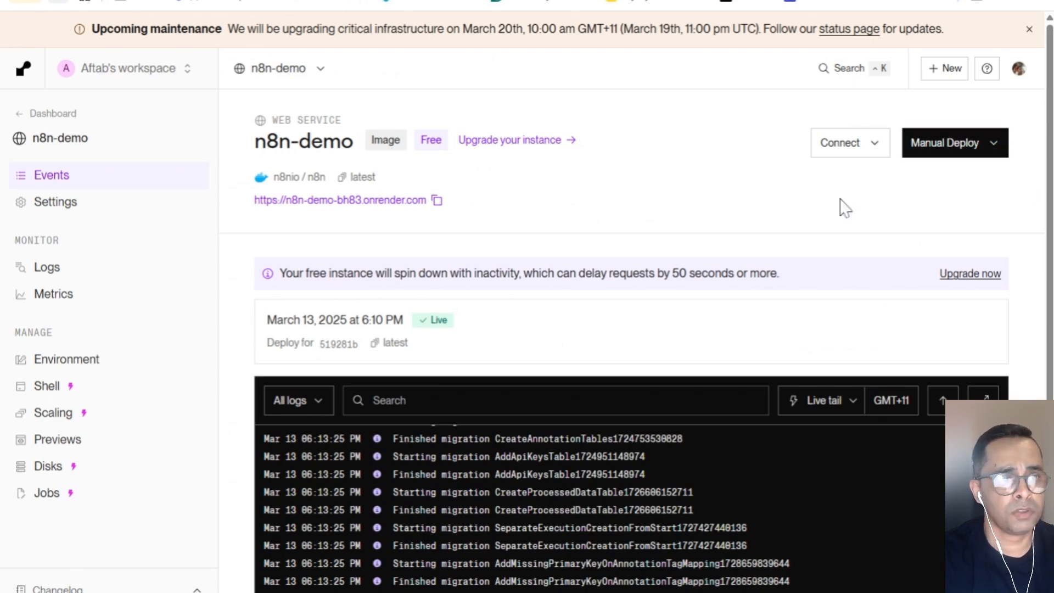
Bring up the Manual Deploy options for n8n-demo, including Deploy latest reference.
left_click(955, 143)
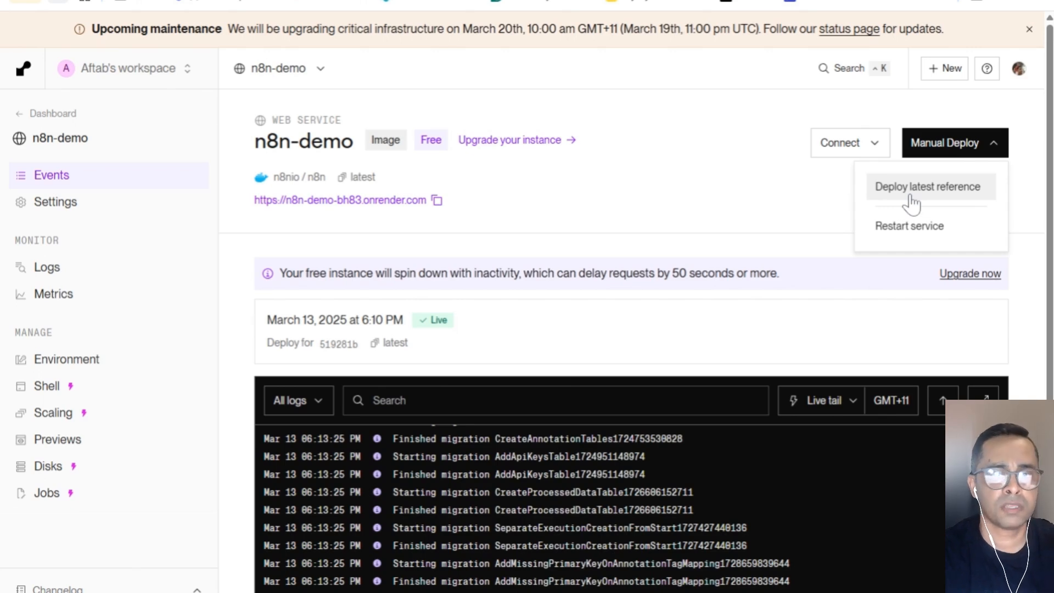
mouse_move(911, 200)
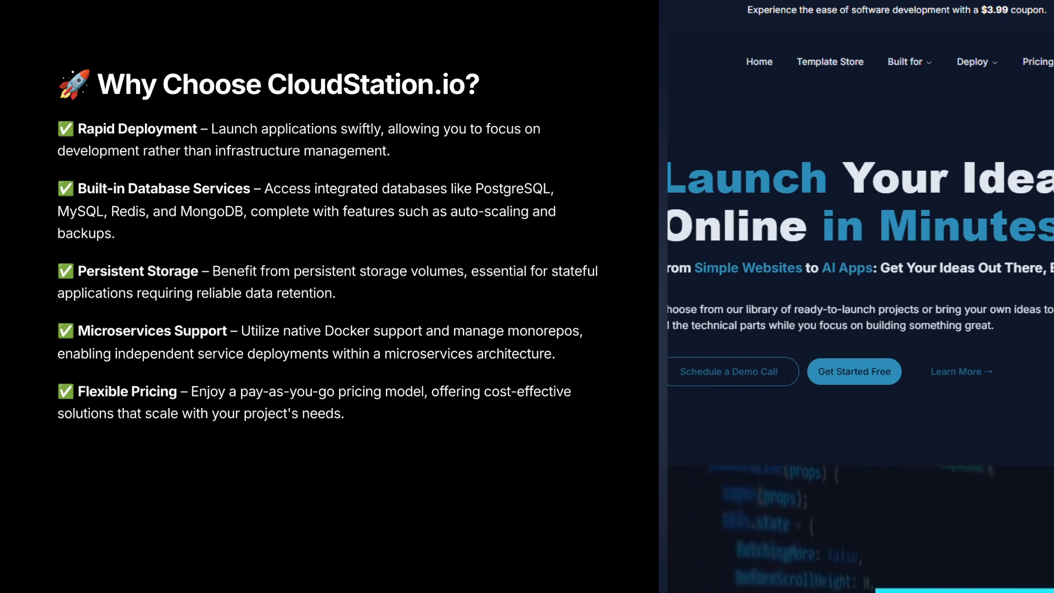
scroll("down", 3)
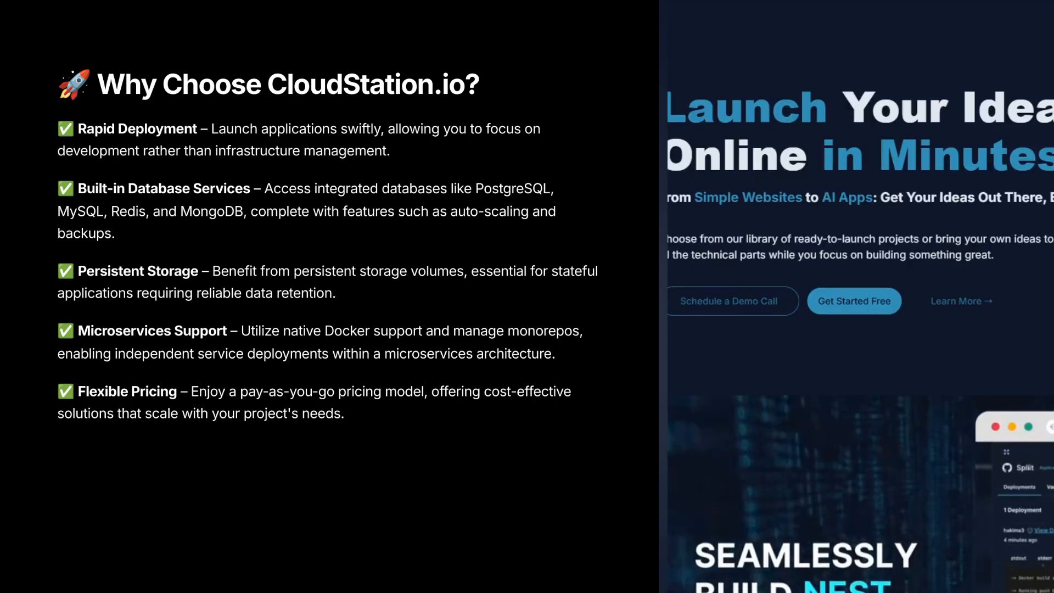
scroll("down", 3)
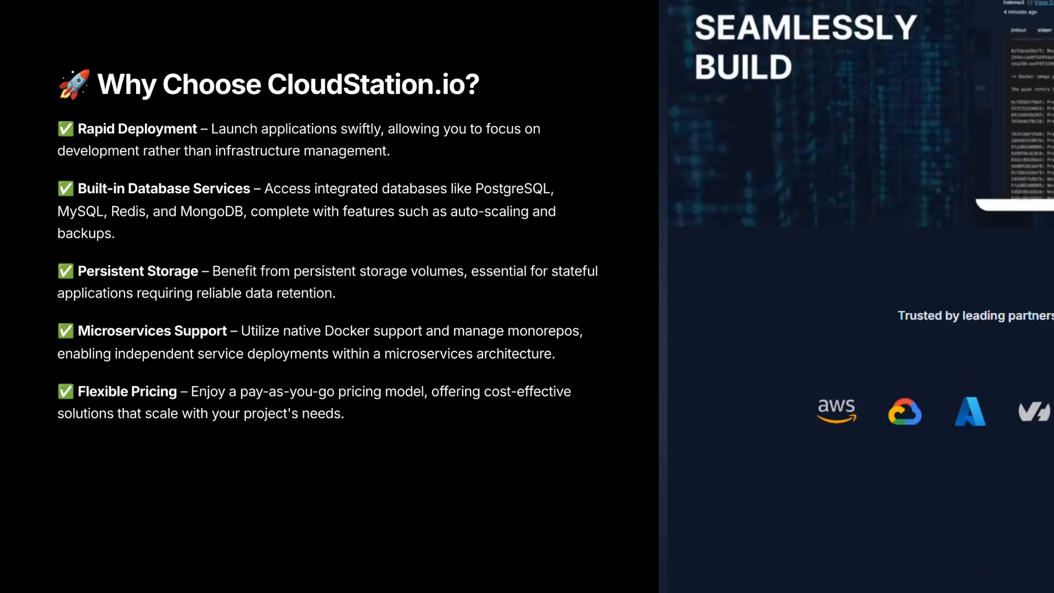
scroll("down", 3)
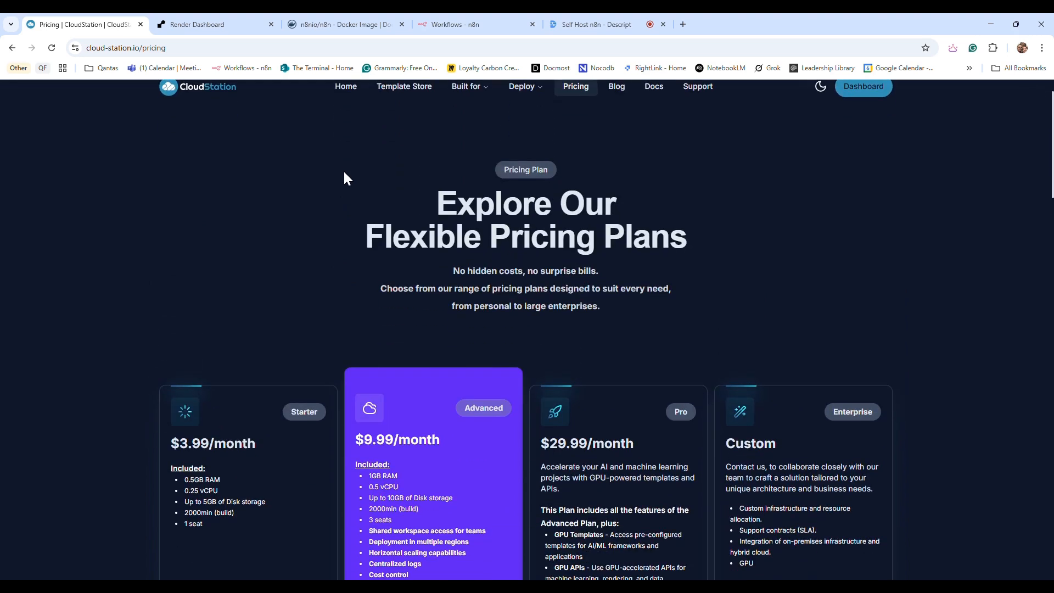
scroll("down", 3)
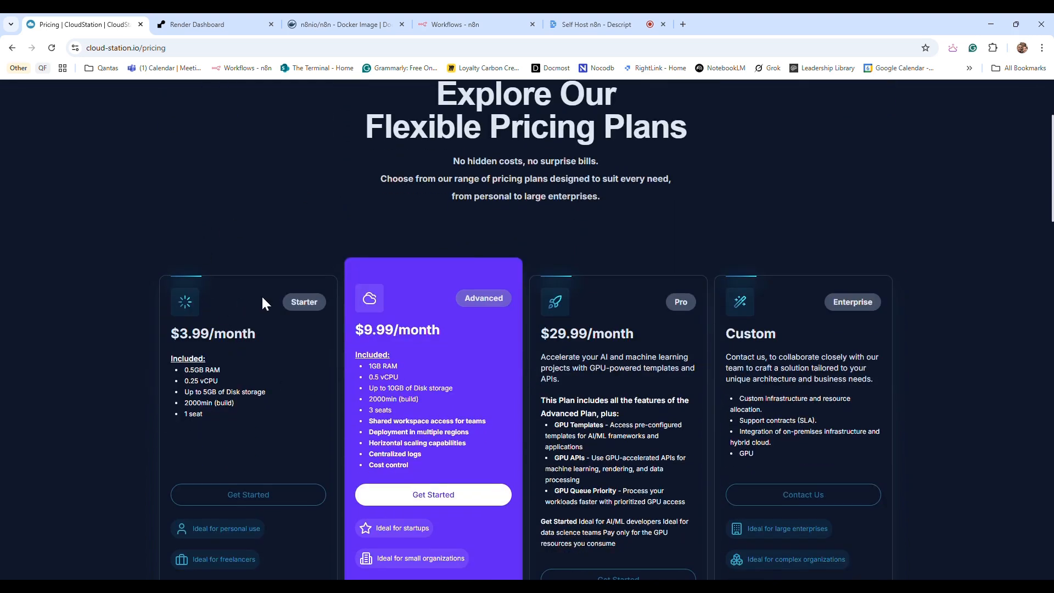
mouse_move(281, 346)
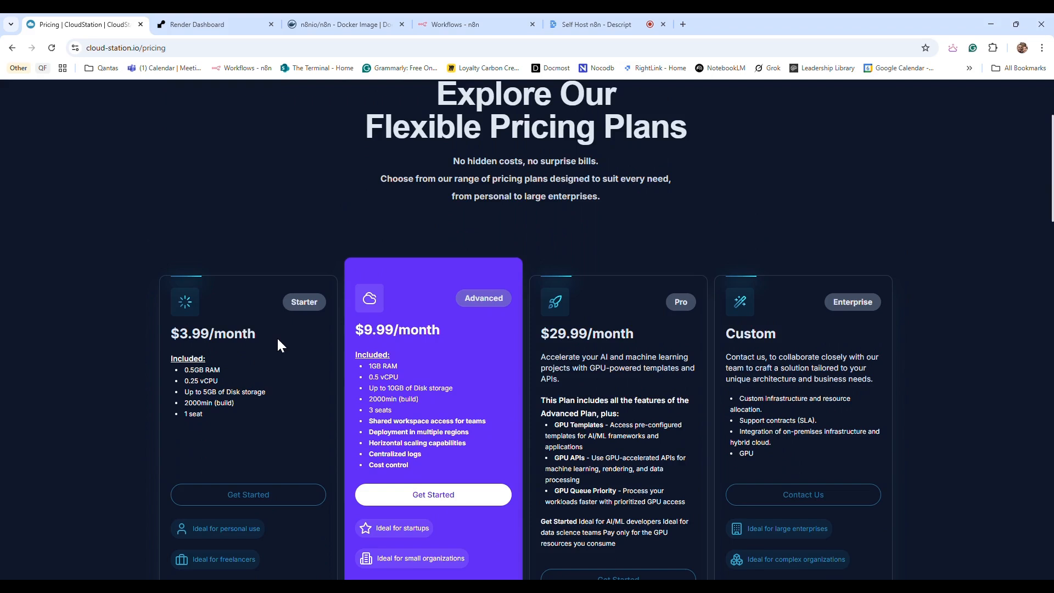
mouse_move(301, 259)
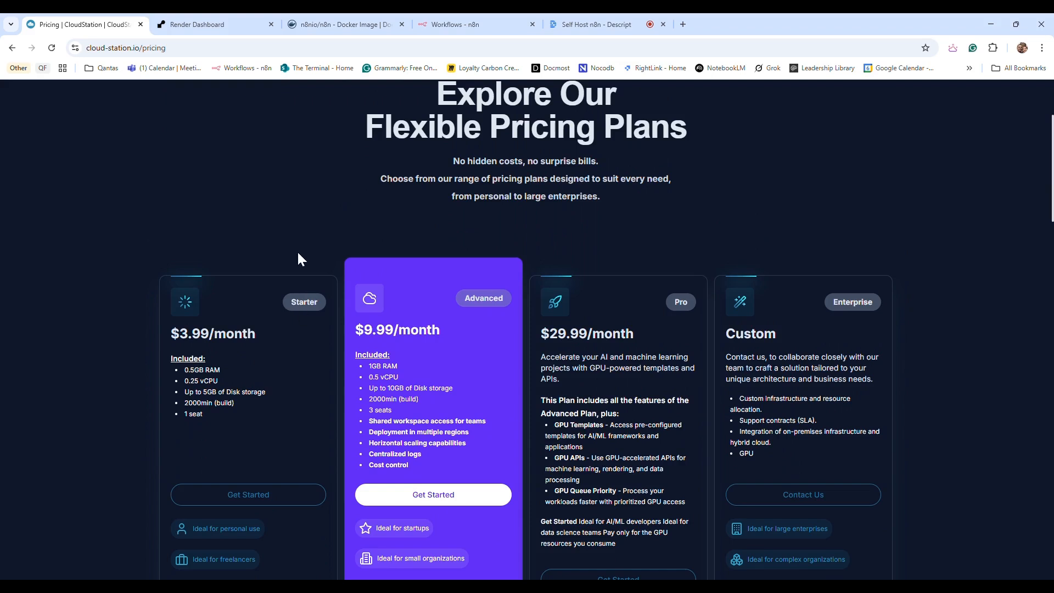
scroll("down", 3)
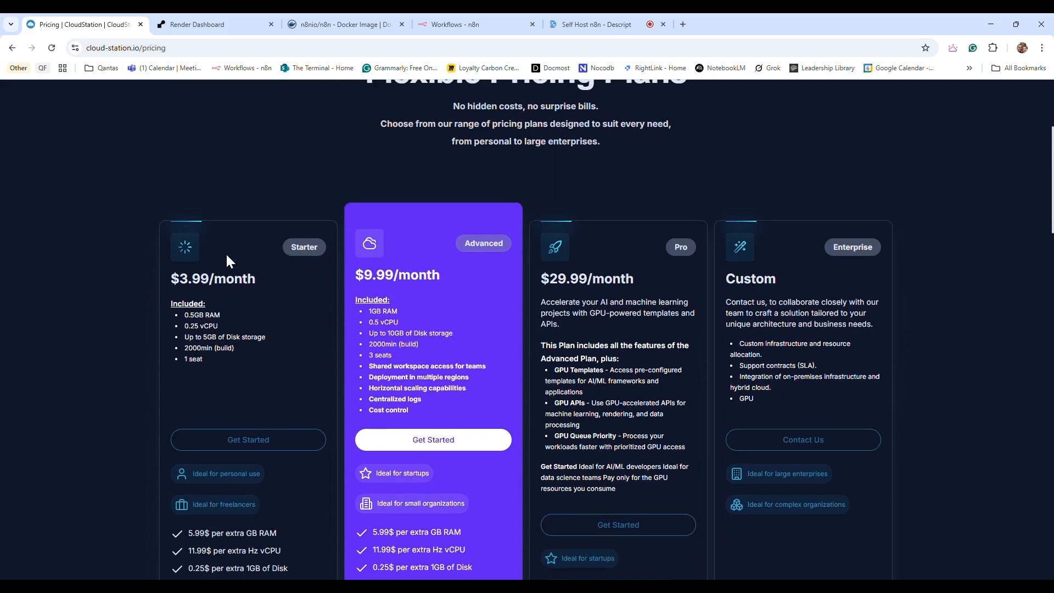
mouse_move(403, 255)
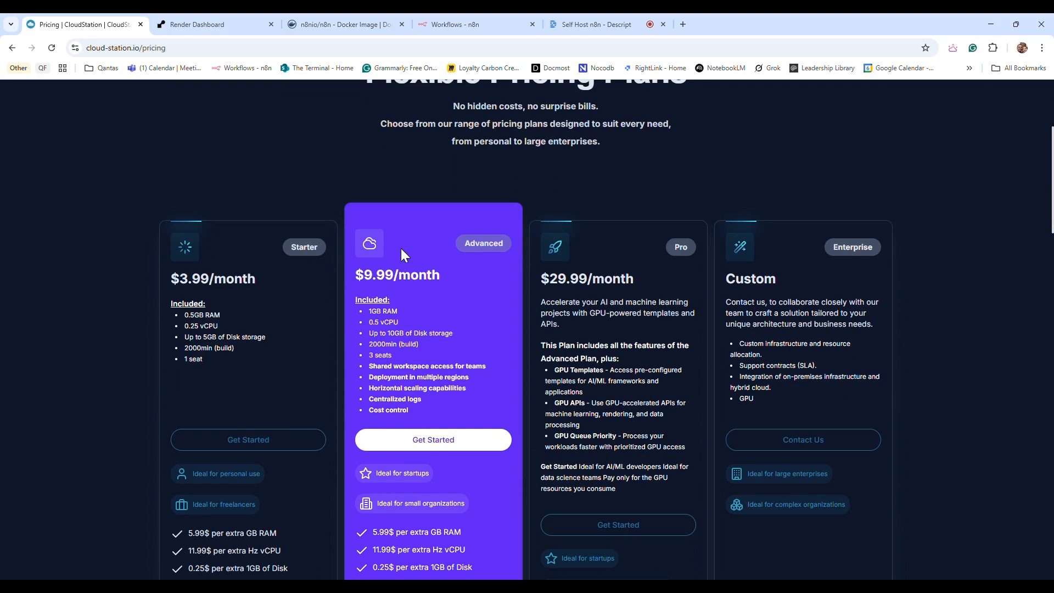
mouse_move(515, 276)
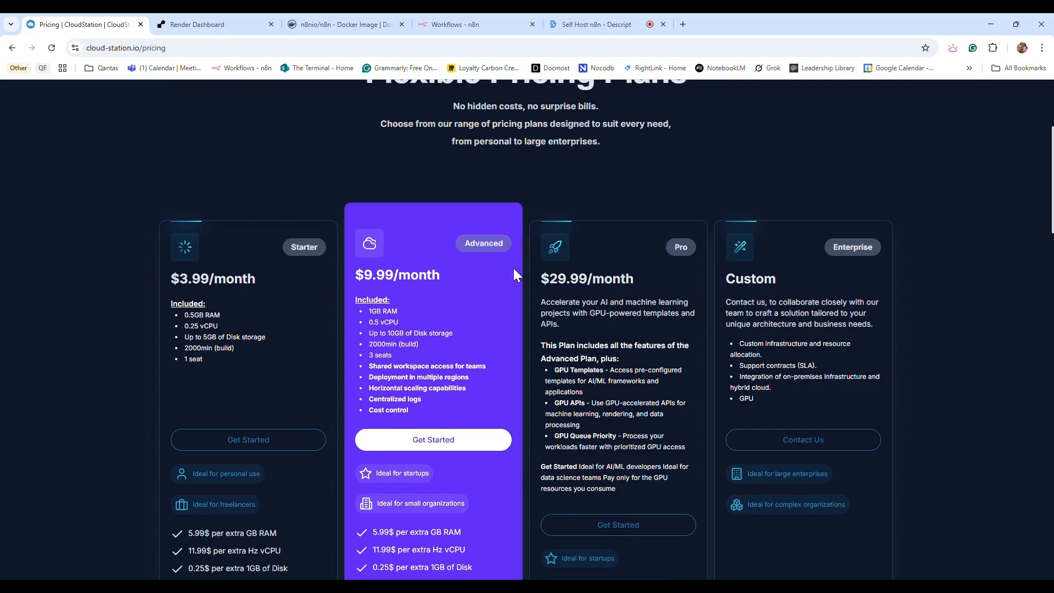
scroll("up", 3)
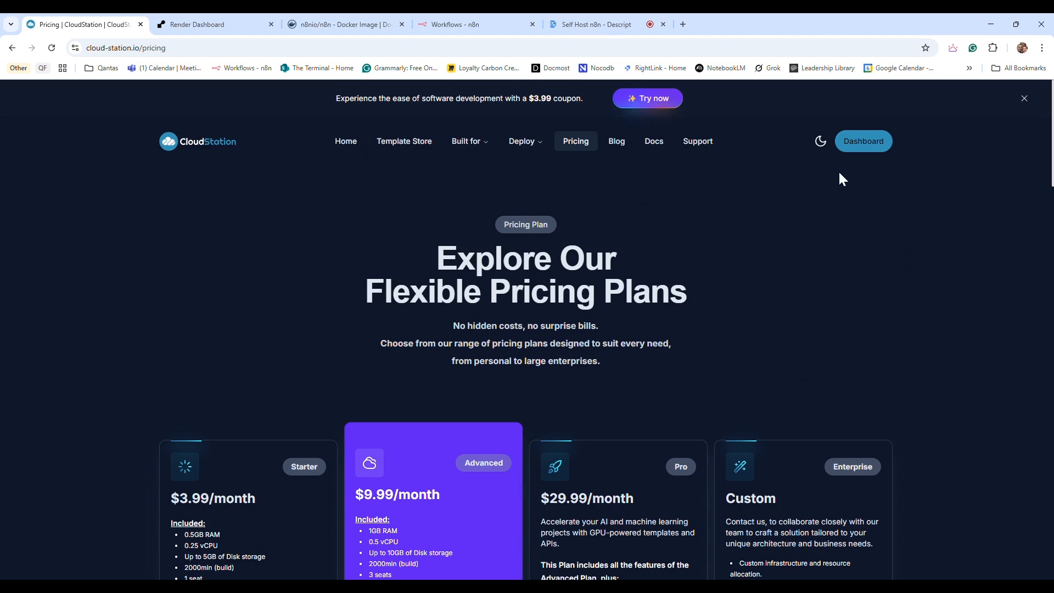
left_click(864, 141)
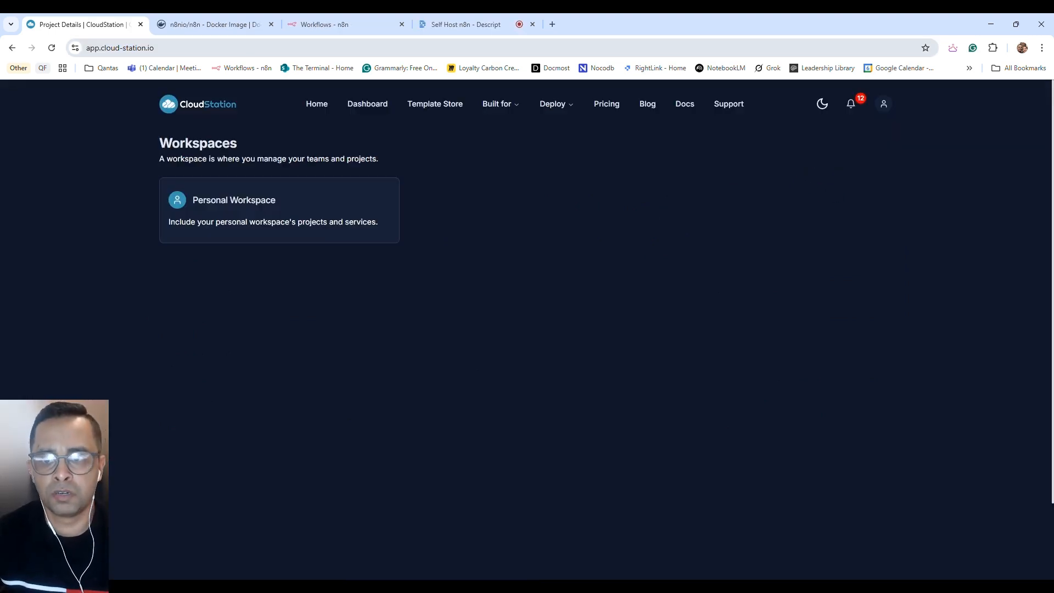
mouse_move(504, 204)
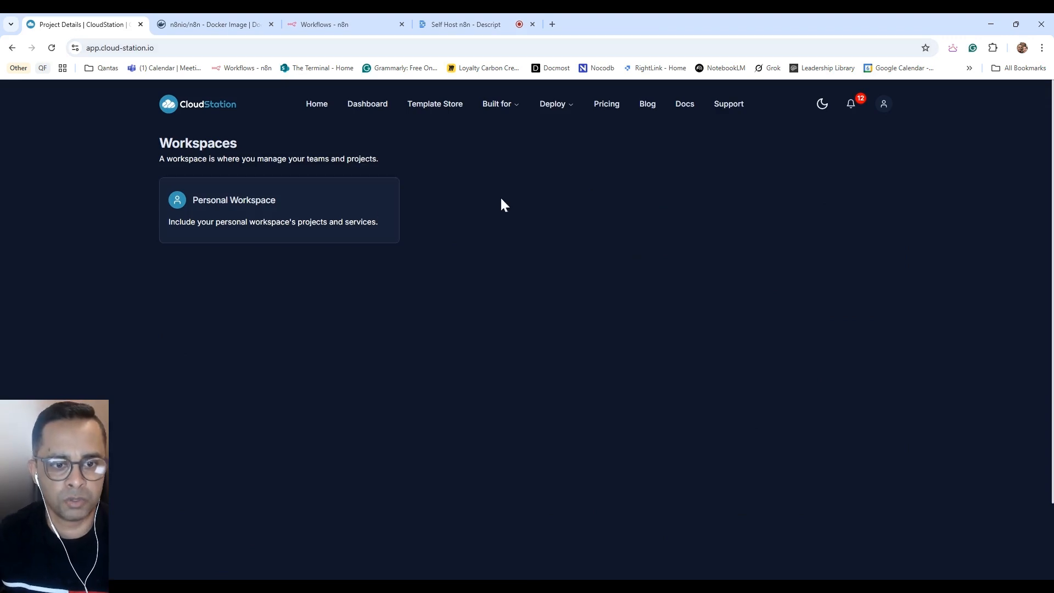
Create a project named n8n in the personal workspace and begin adding a service.
left_click(234, 200)
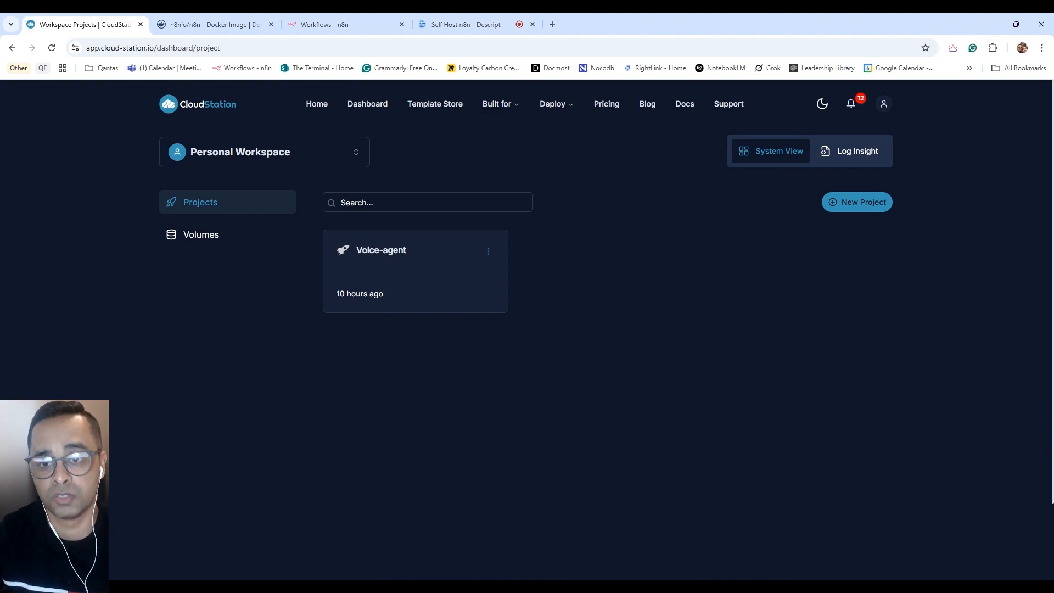
mouse_move(866, 227)
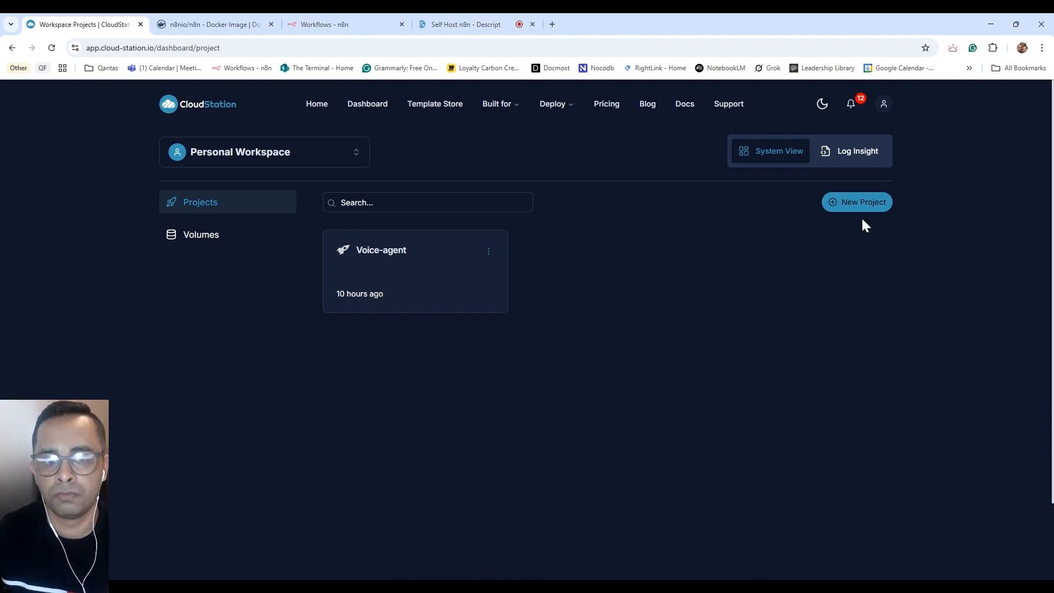
left_click(858, 203)
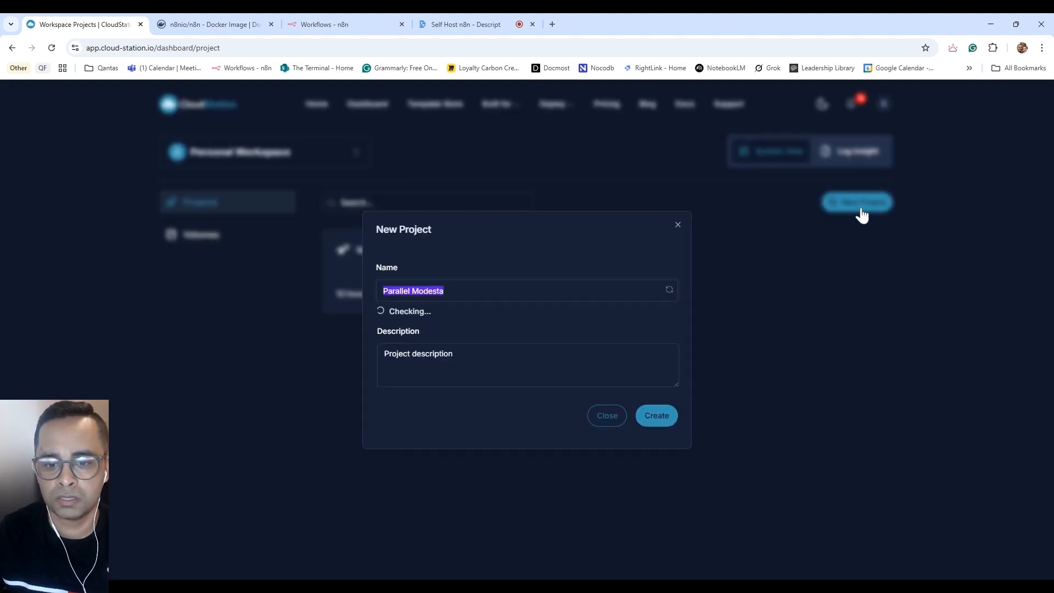
type("n8n")
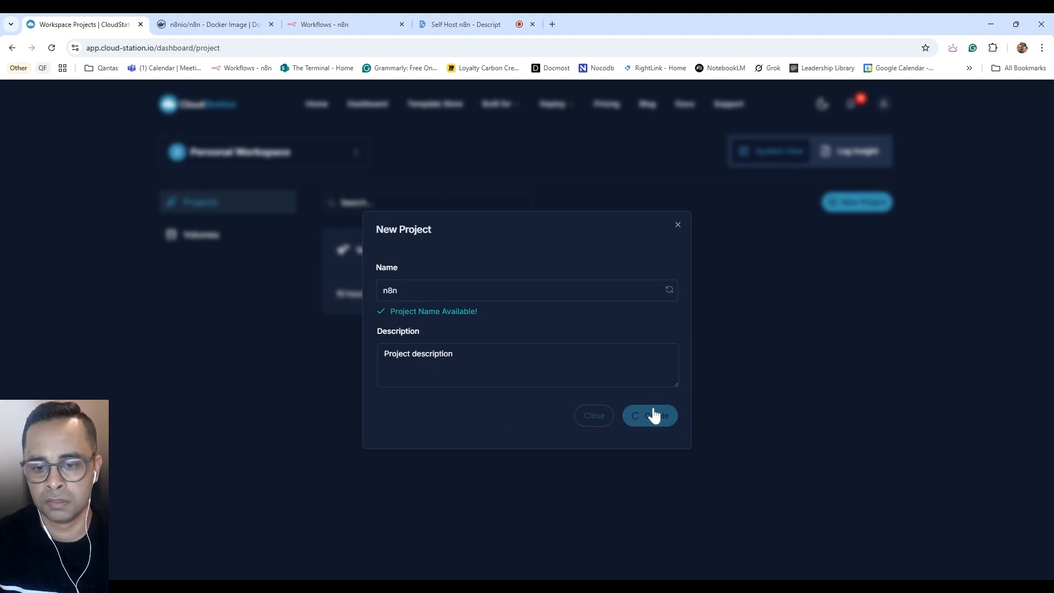
left_click(650, 416)
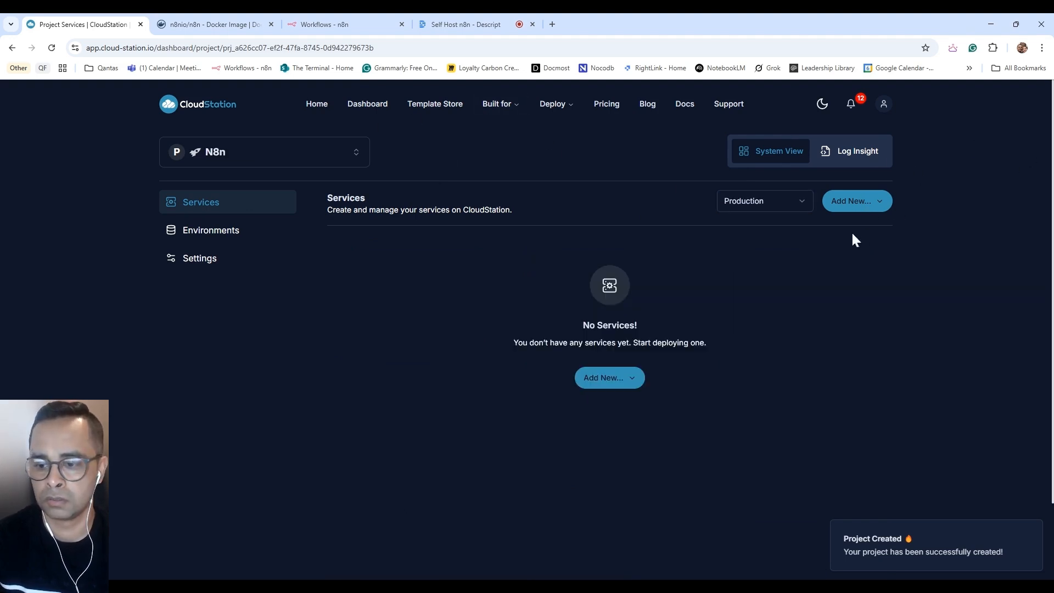
left_click(609, 378)
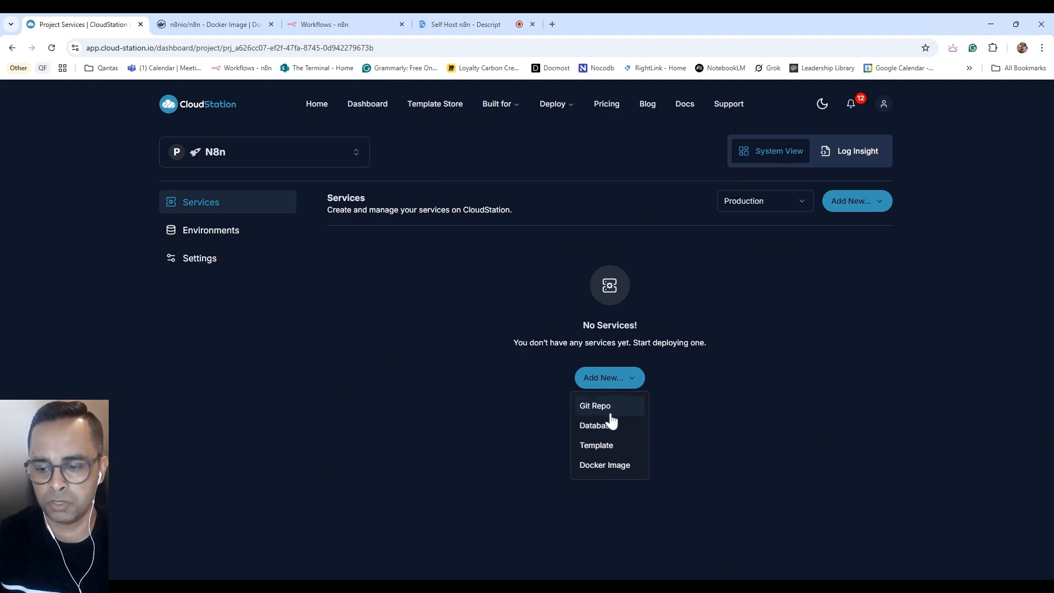
mouse_move(617, 434)
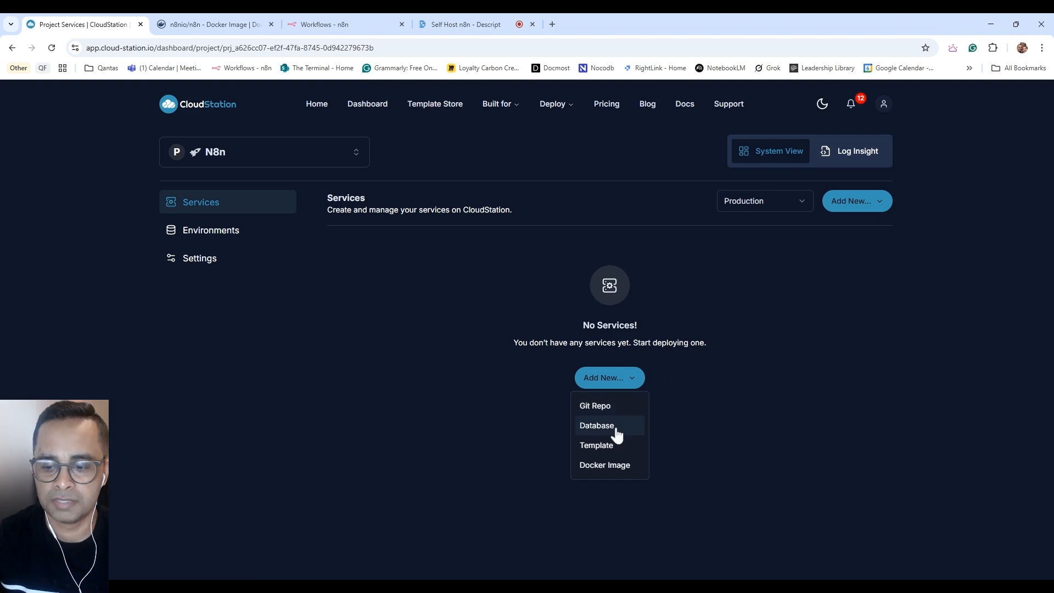
mouse_move(613, 468)
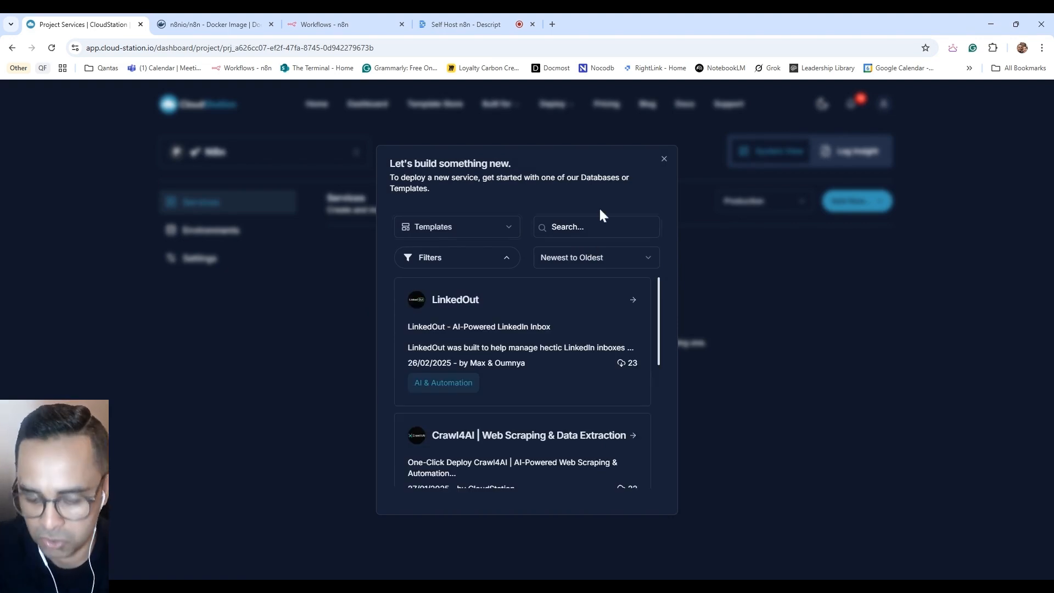
Search the templates for 'n8n' to reach the N8N Advanced template.
type("n8n")
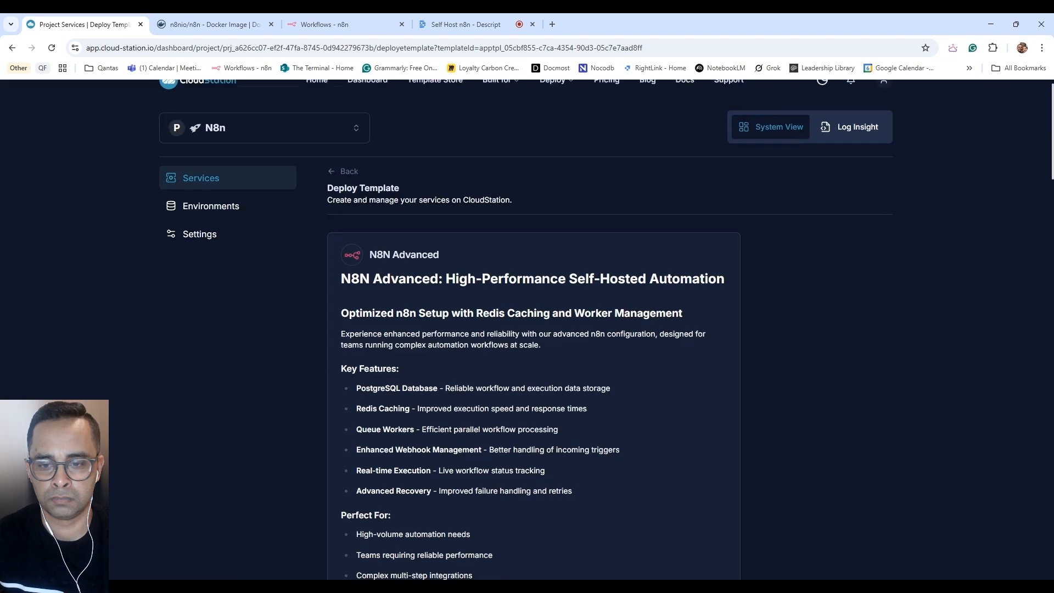
Review the template's Postgres, Redis and worker services and variables, then deploy it.
scroll("down", 3)
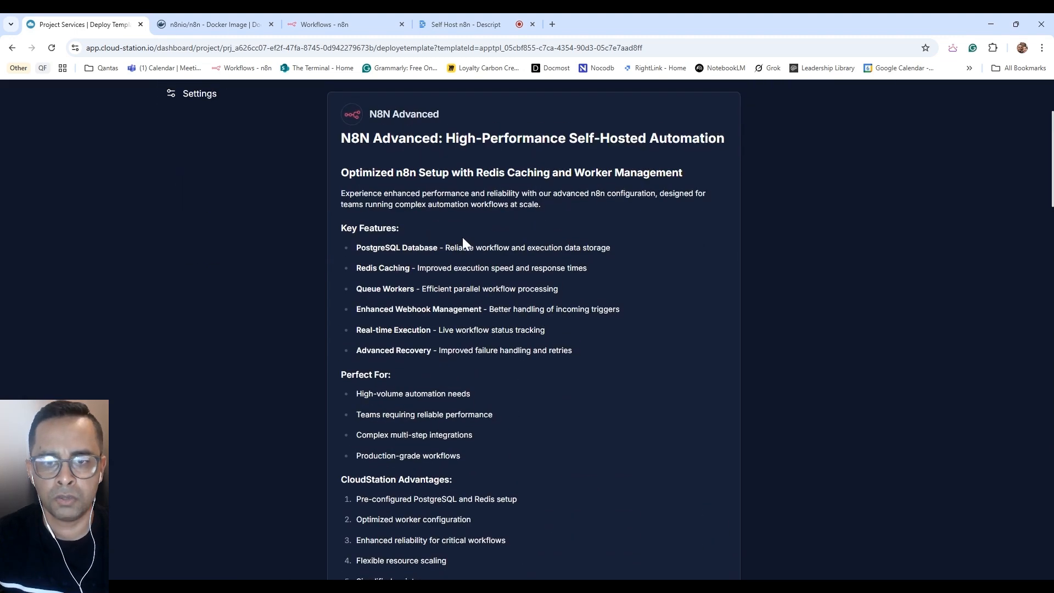
scroll("down", 3)
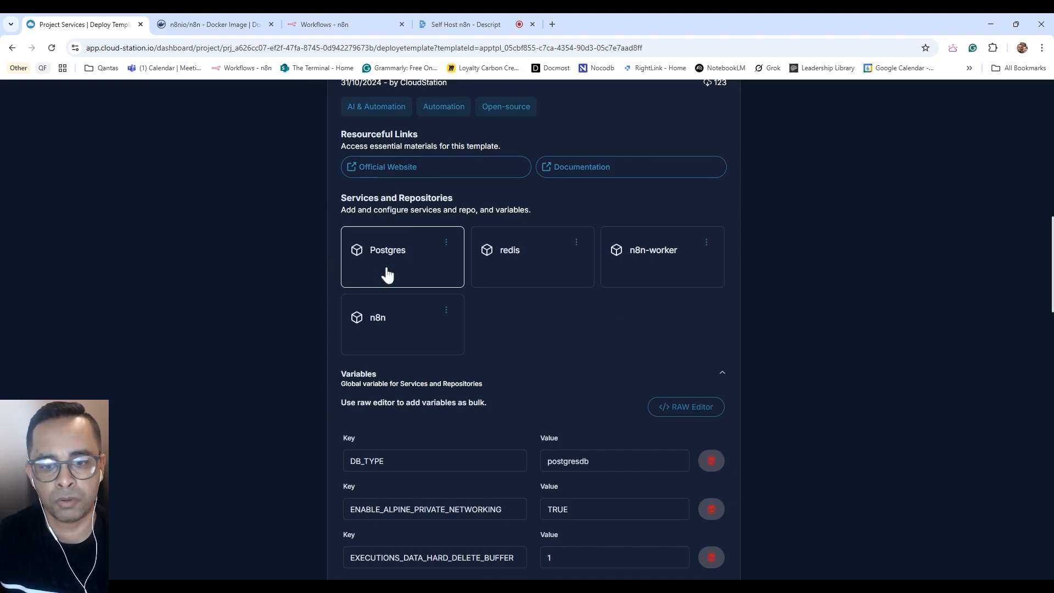
mouse_move(671, 271)
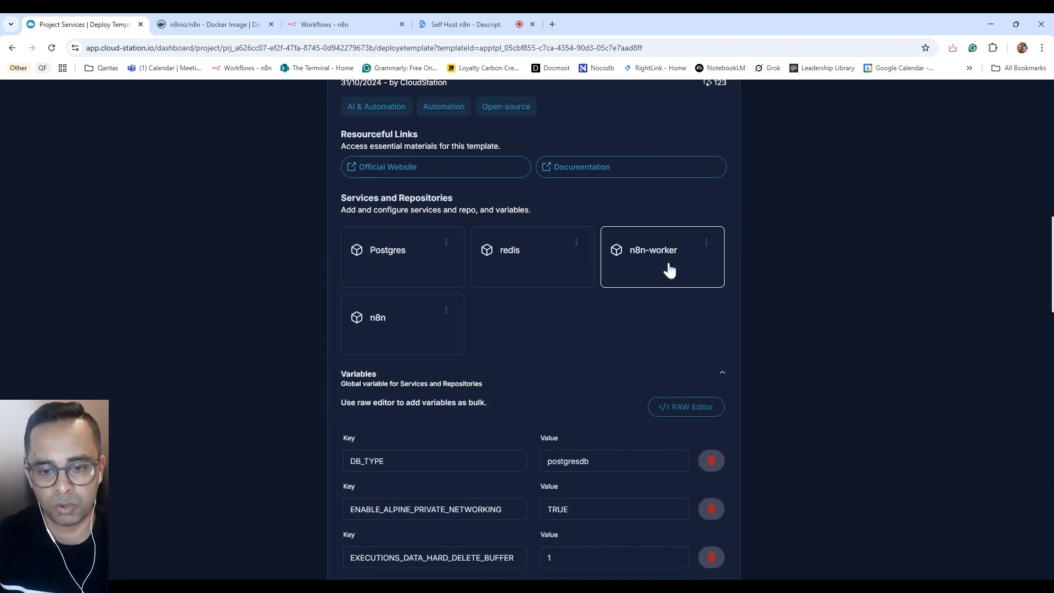
scroll("down", 3)
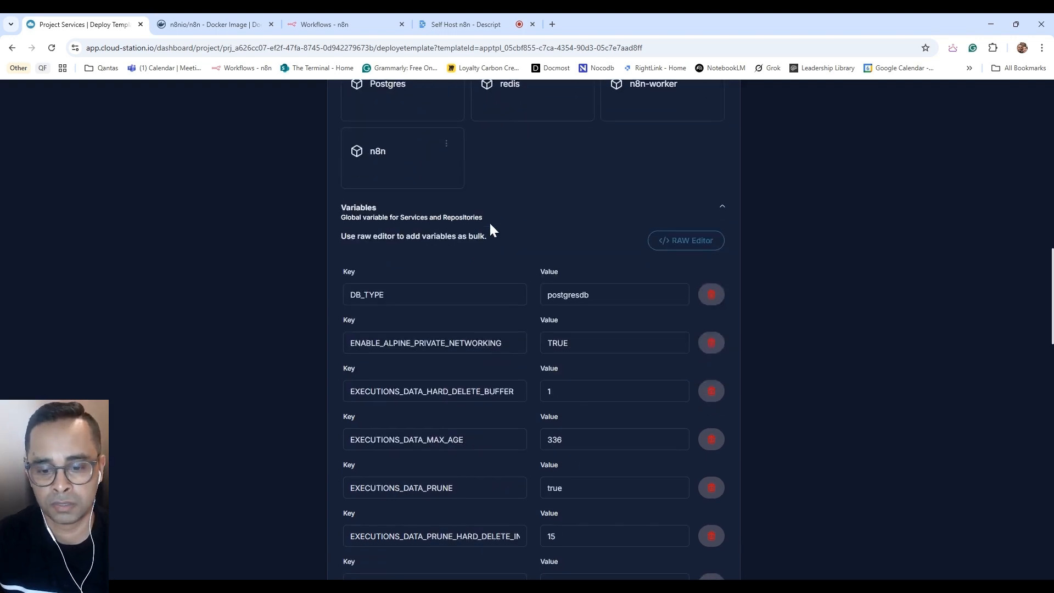
scroll("down", 3)
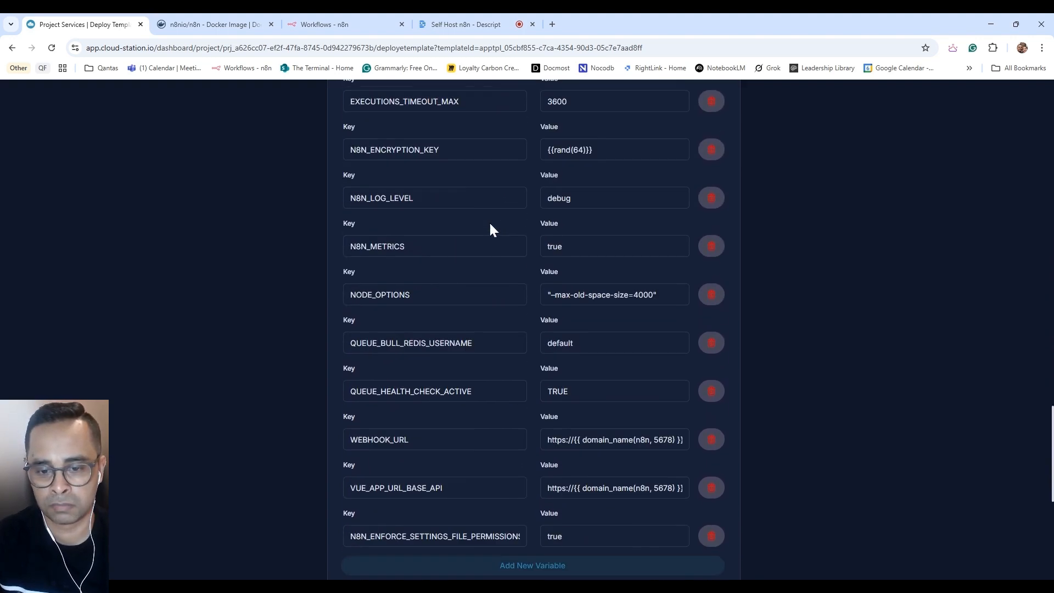
scroll("down", 3)
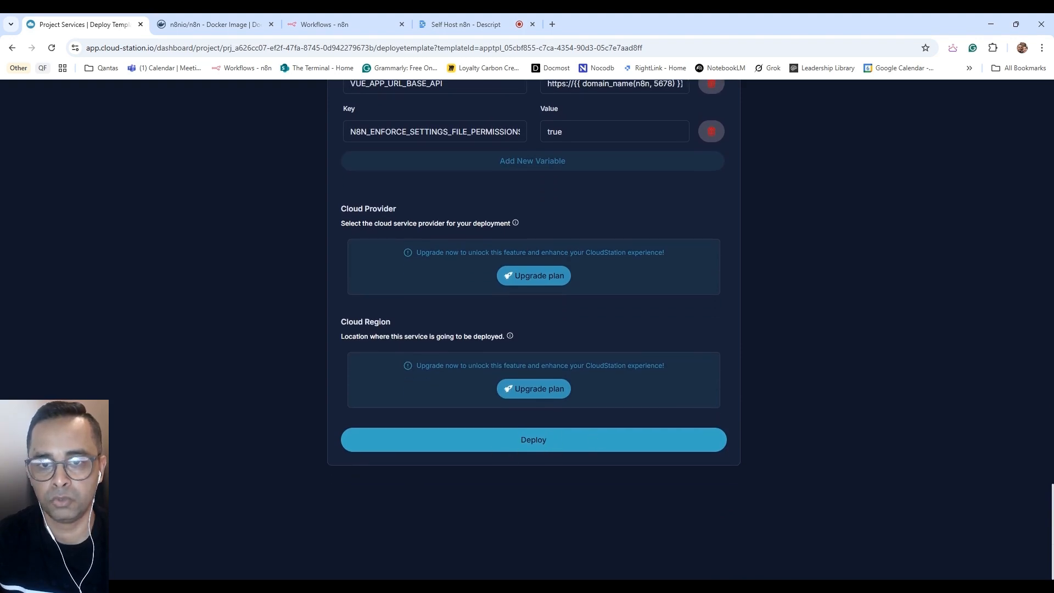
scroll("up", 3)
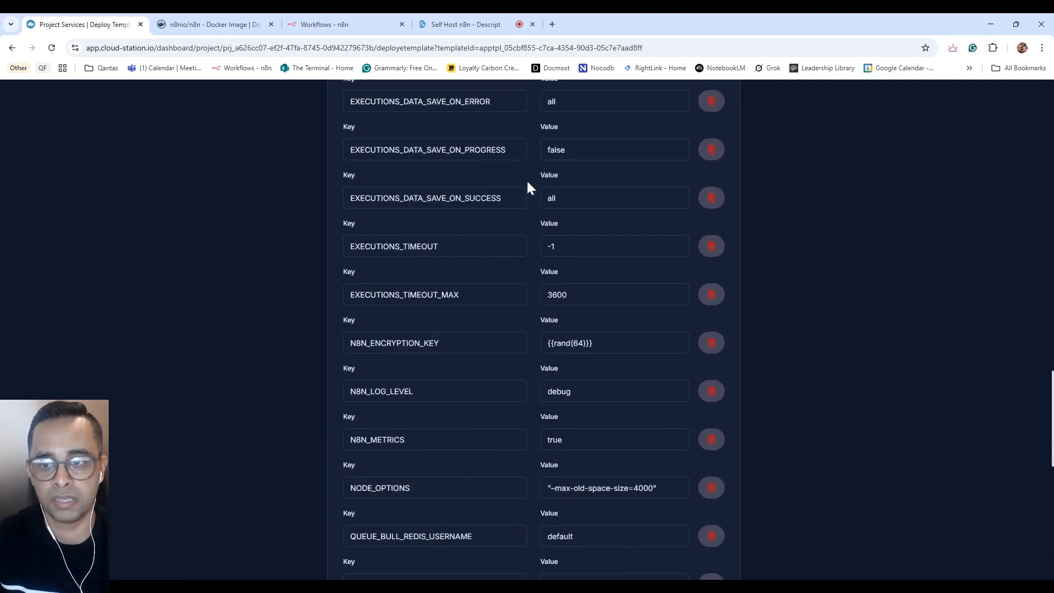
scroll("up", 3)
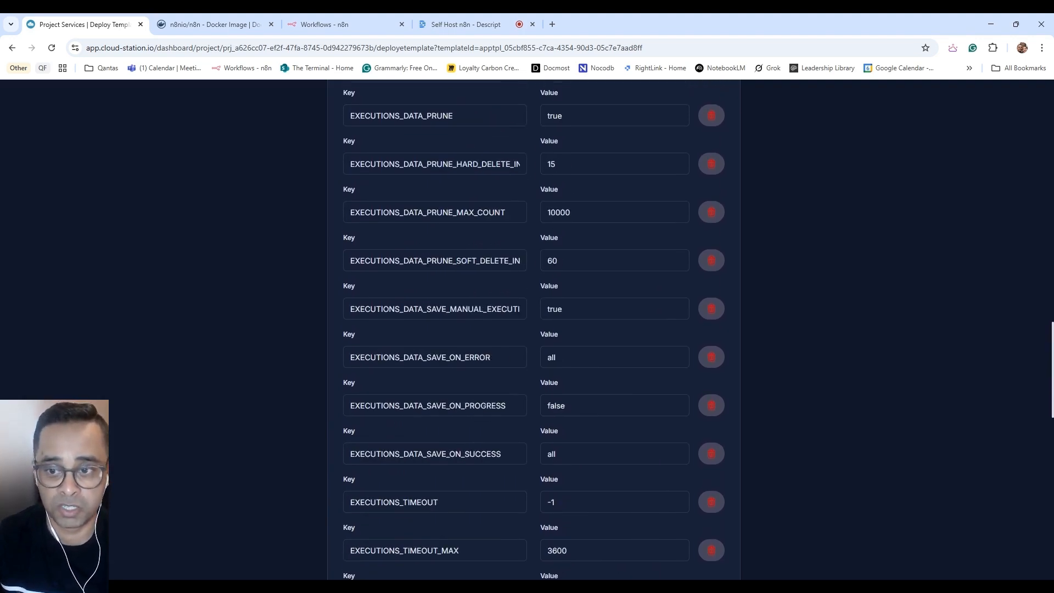
scroll("down", 3)
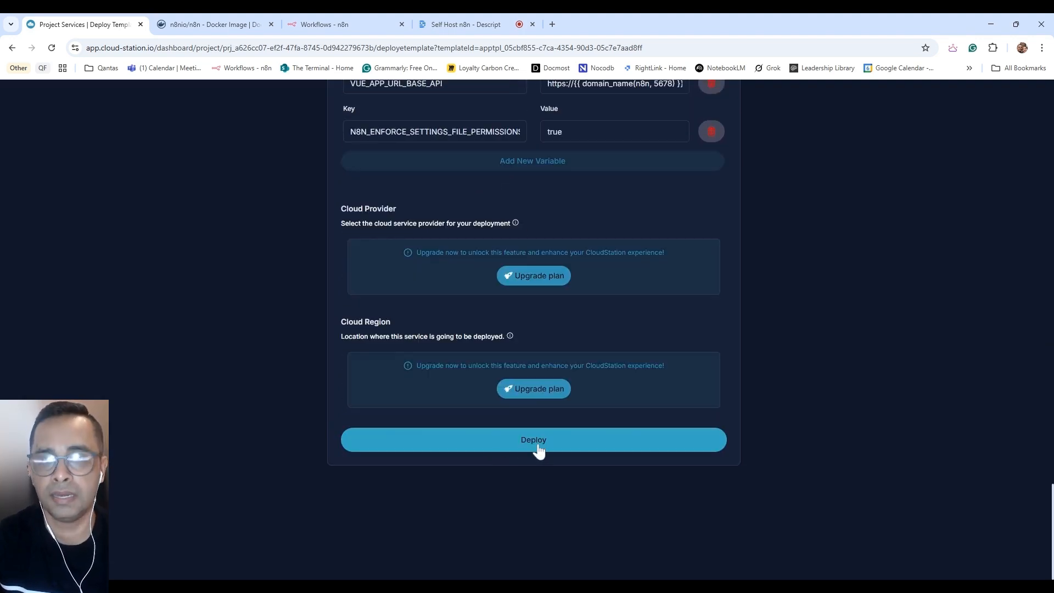
left_click(534, 439)
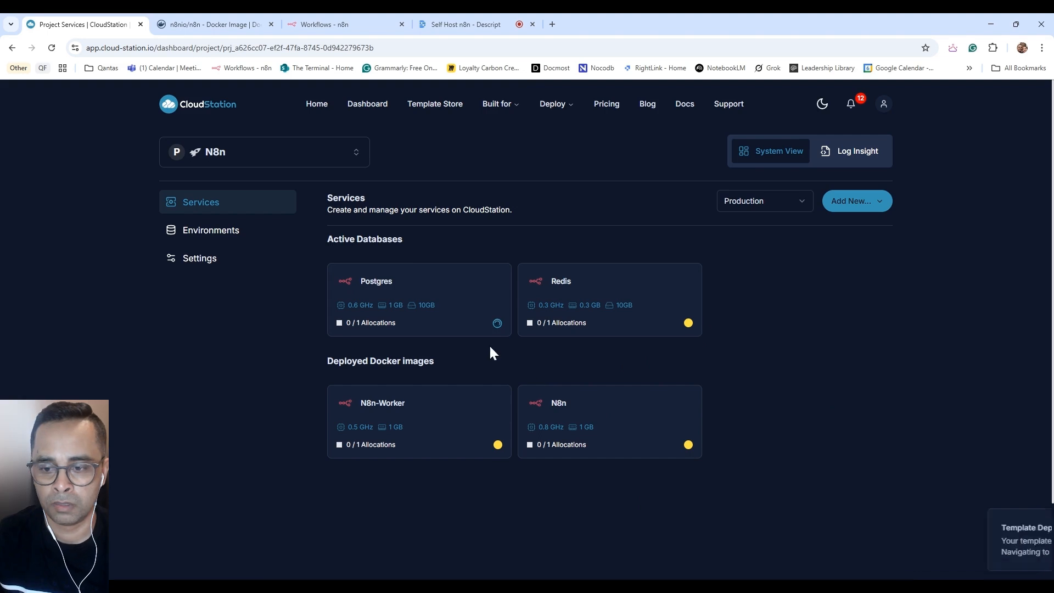
mouse_move(492, 343)
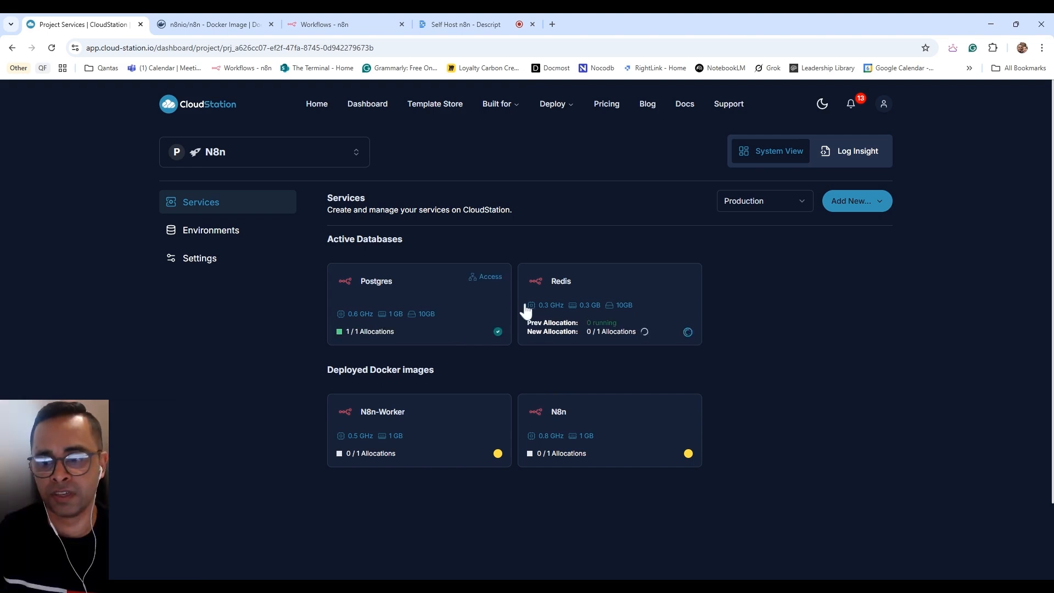
mouse_move(868, 488)
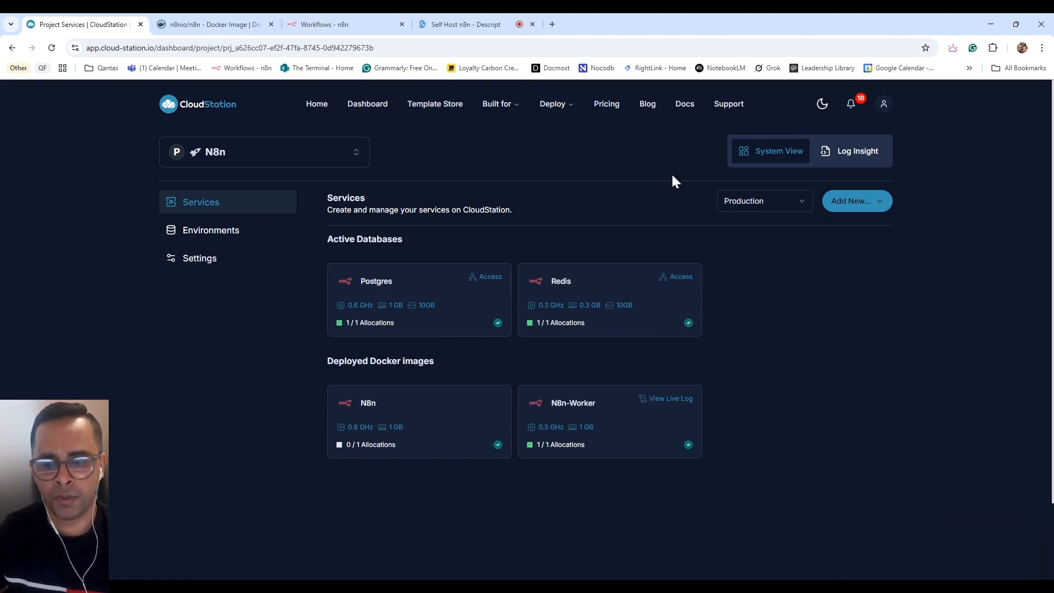
mouse_move(660, 164)
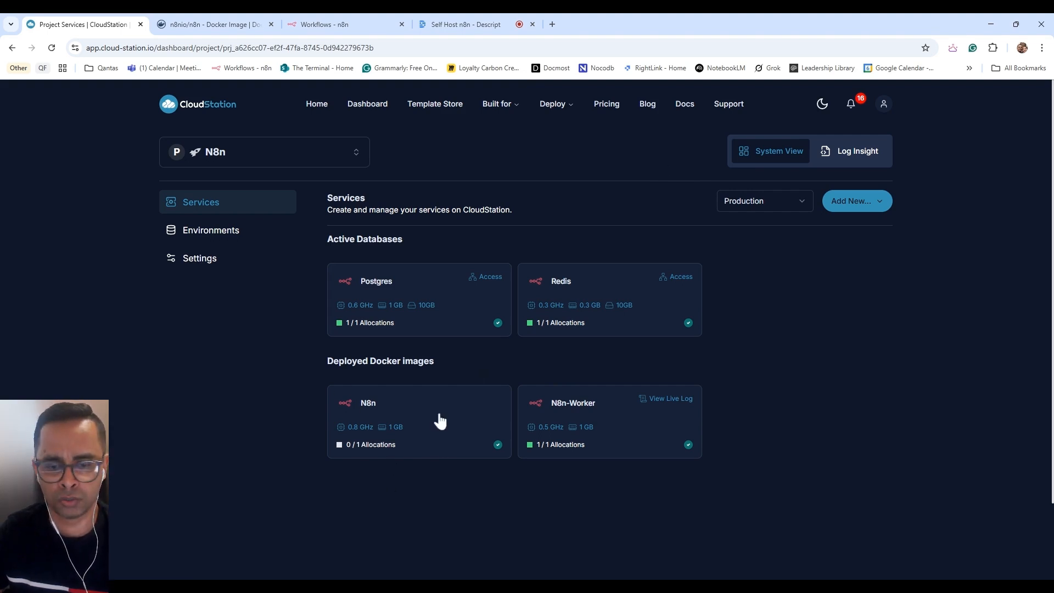
mouse_move(339, 429)
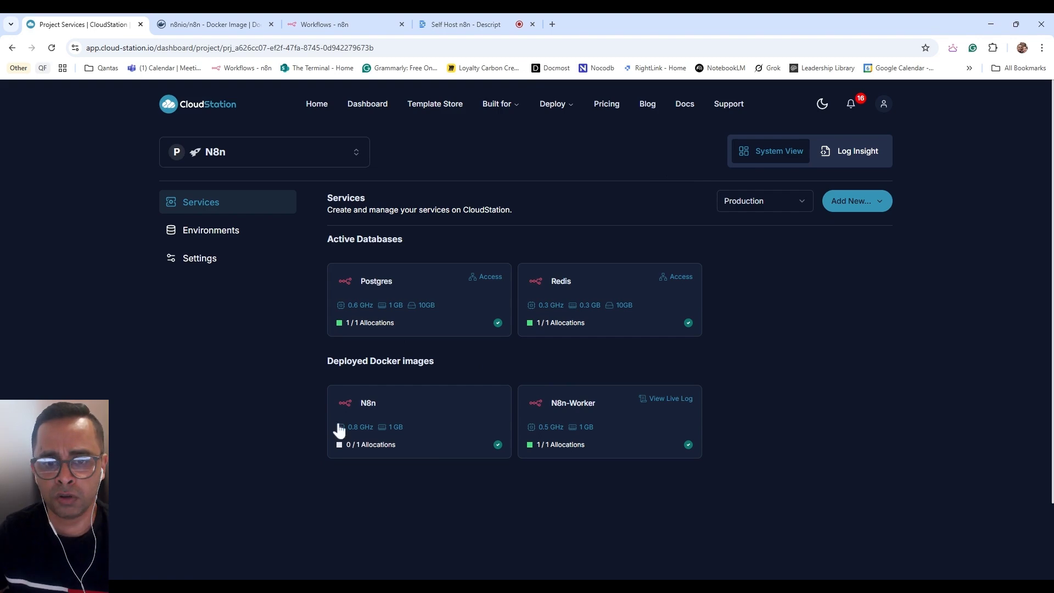
Once all services show green health checks, go into the N8n service's details.
left_click(390, 419)
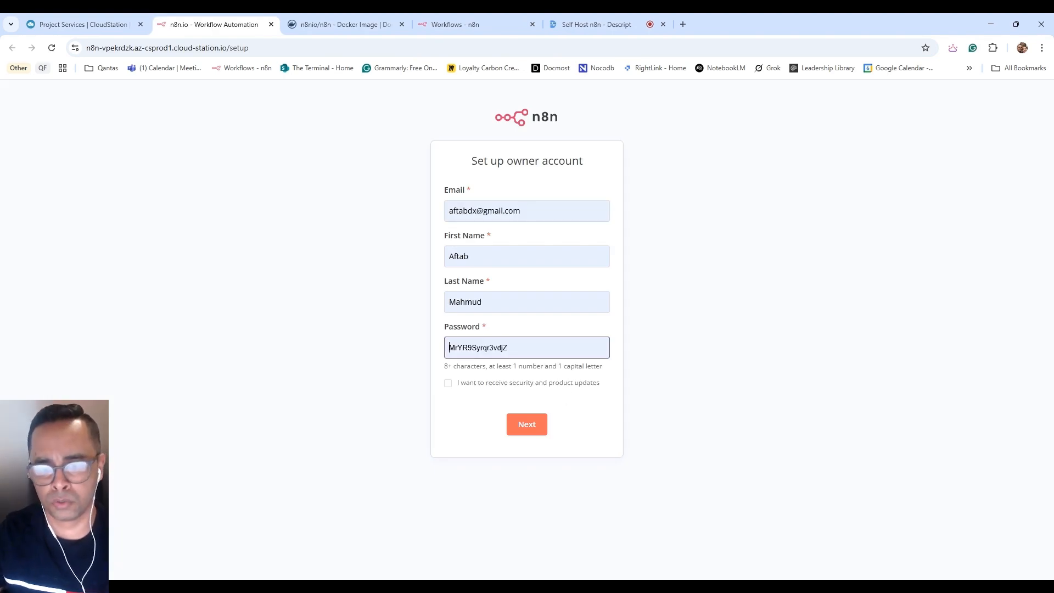
Submit the owner account form and skip customization to reach the empty workflows overview.
left_click(527, 424)
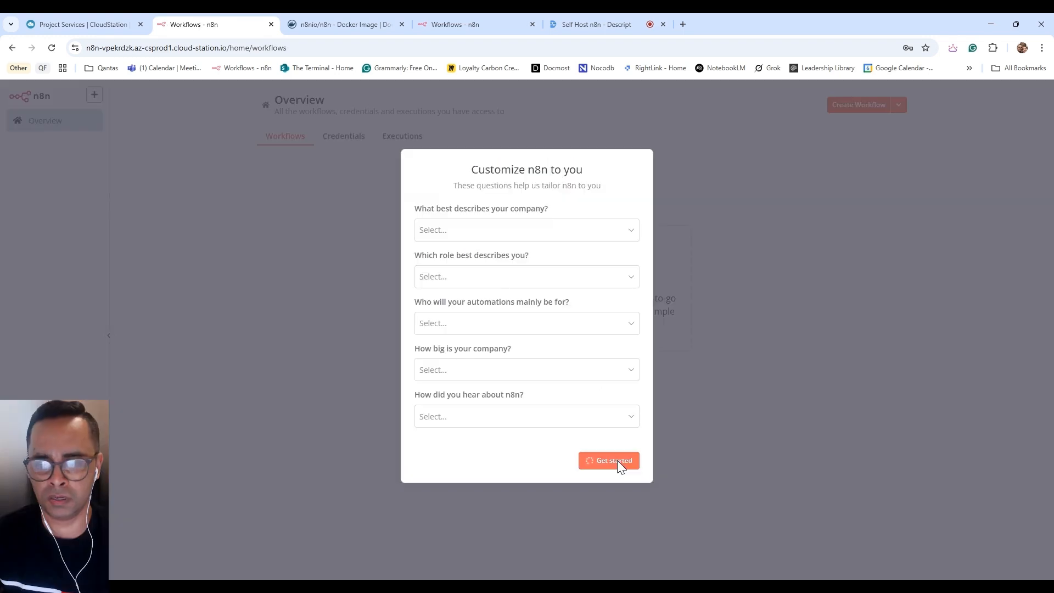
left_click(609, 461)
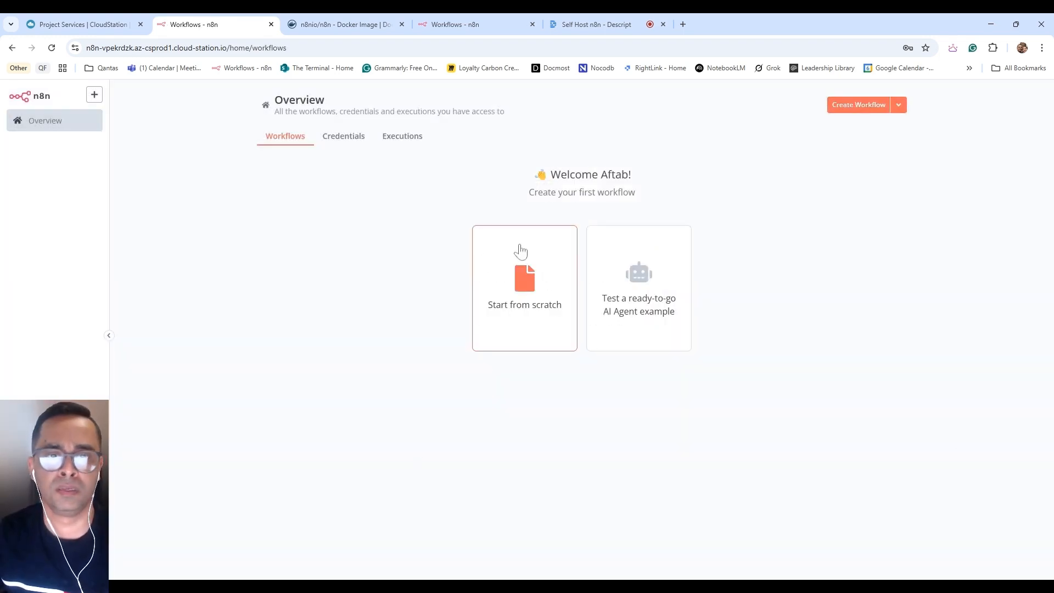
left_click(639, 288)
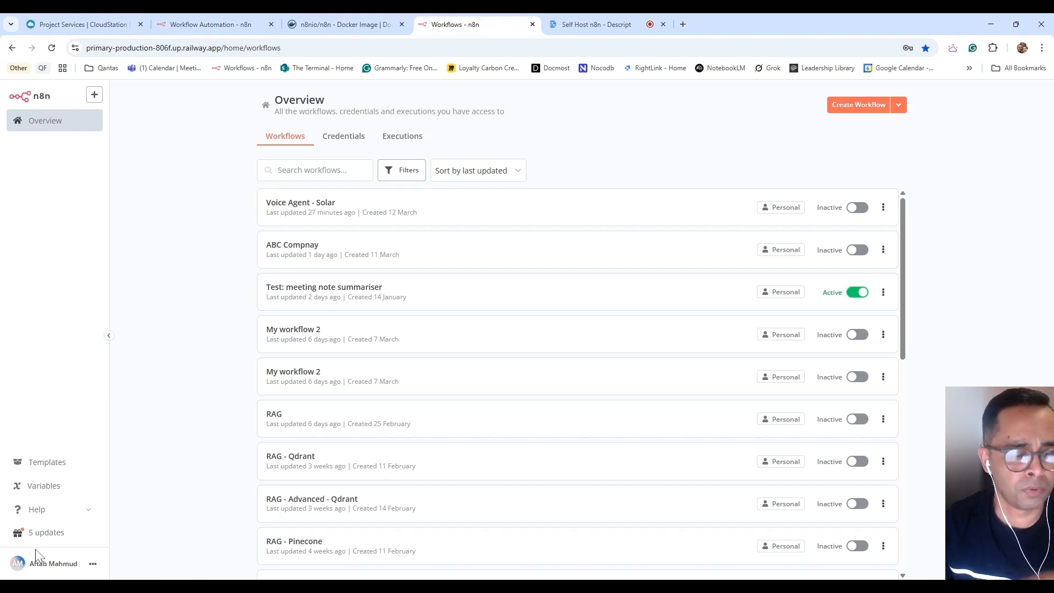
Check the 5 pending updates (1.77.3 vs 1.82.1), then return to the CloudStation project.
left_click(46, 532)
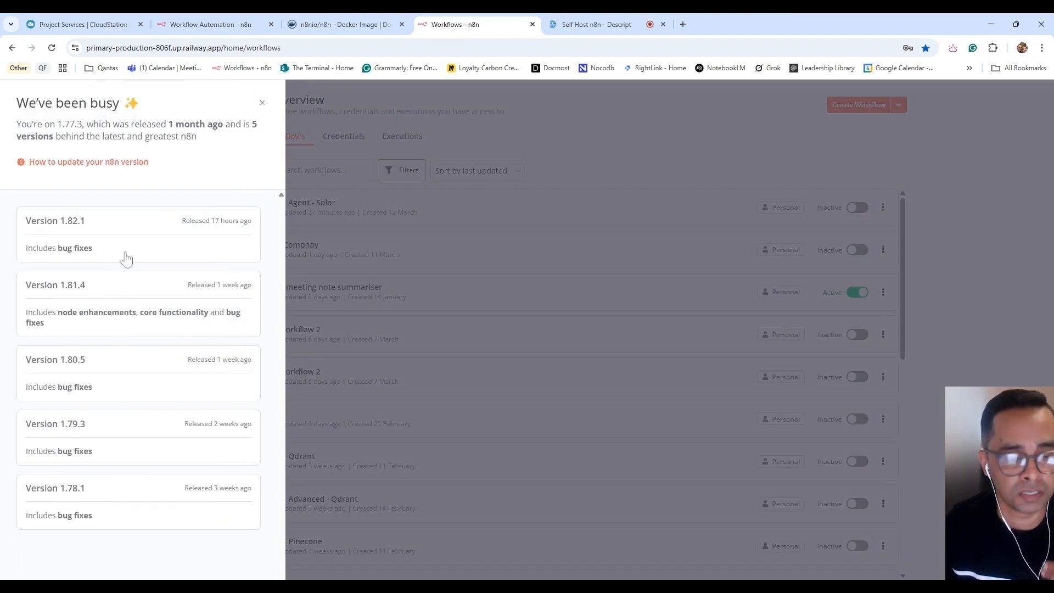
mouse_move(262, 103)
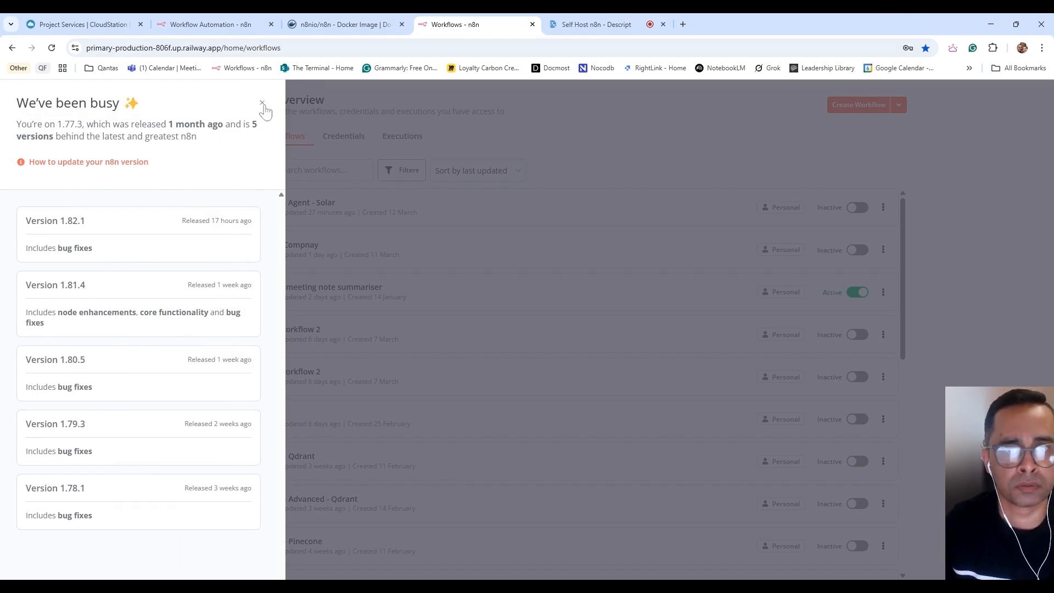
left_click(263, 104)
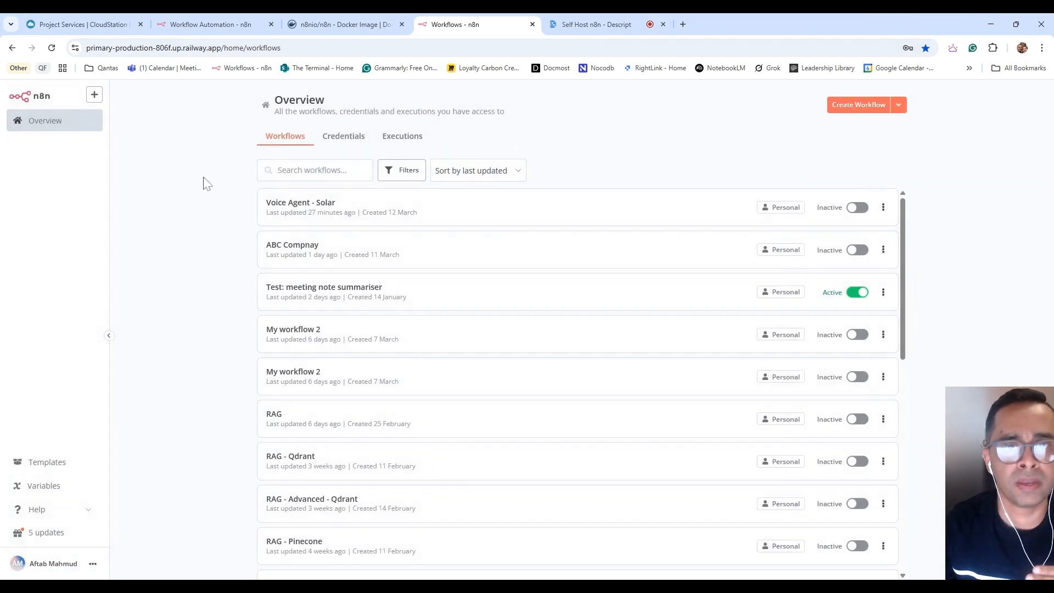
left_click(83, 24)
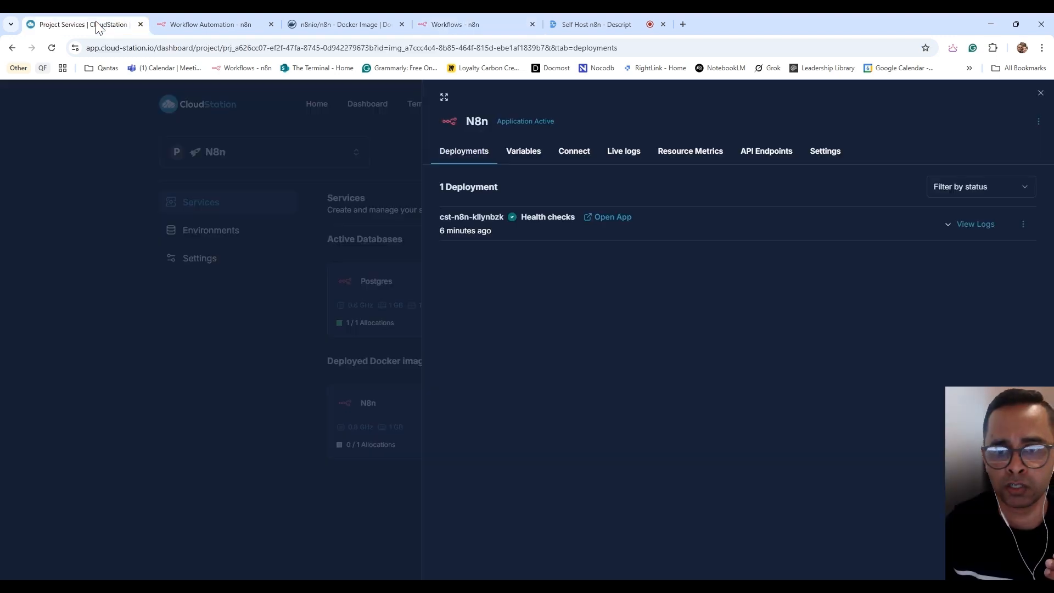
Inspect the N8n service's single healthy deployment and its redeploy options menu.
left_click(1041, 92)
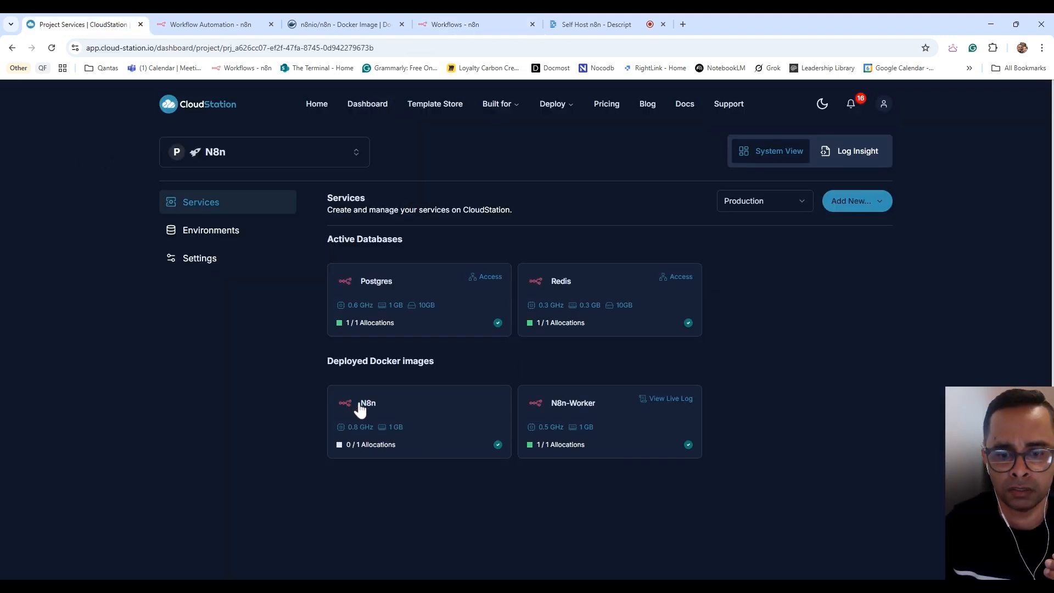
left_click(367, 403)
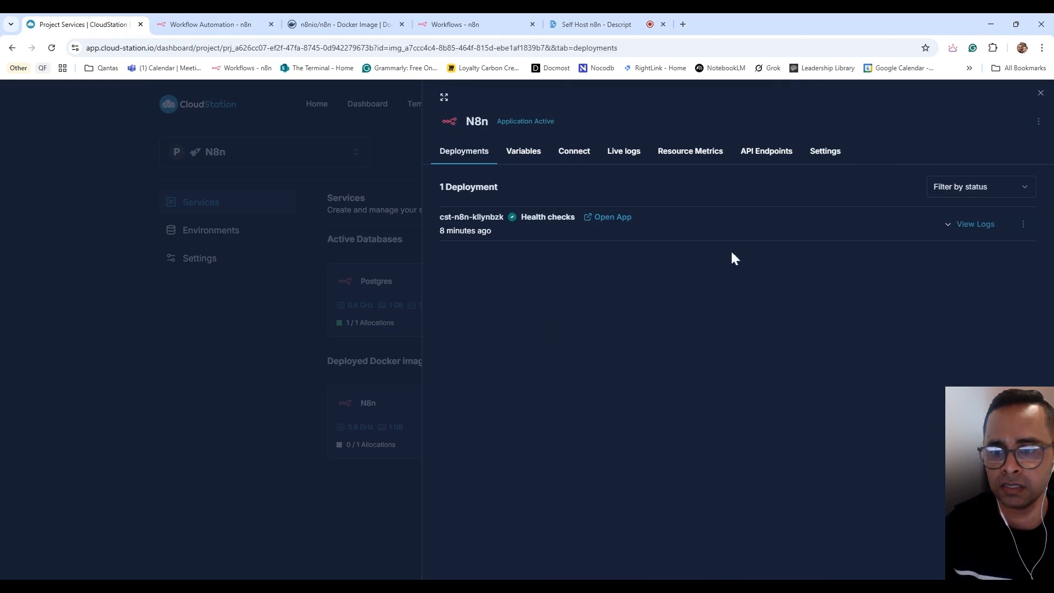
mouse_move(1014, 240)
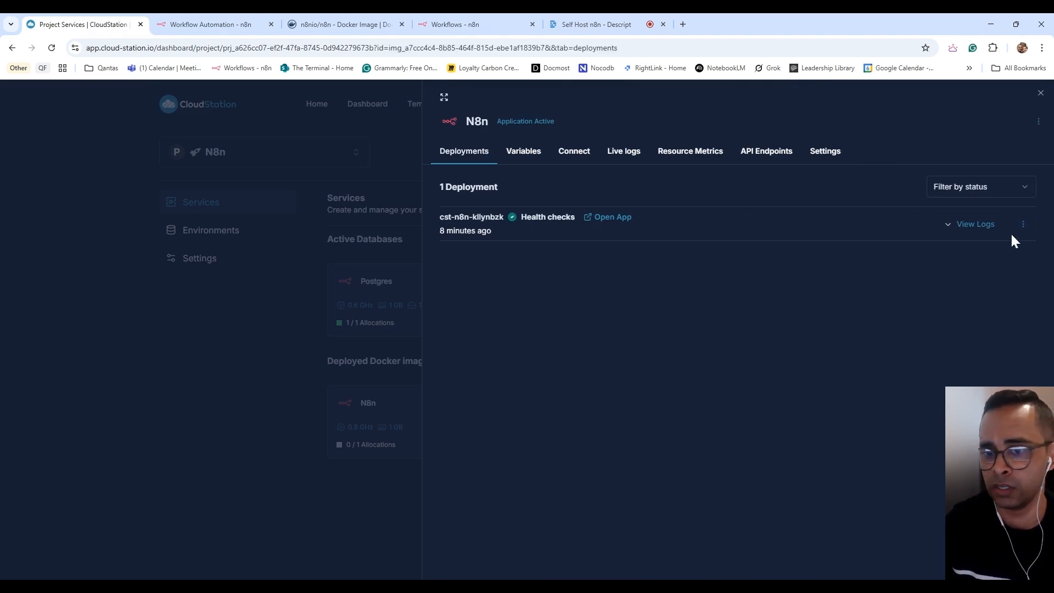
left_click(1023, 224)
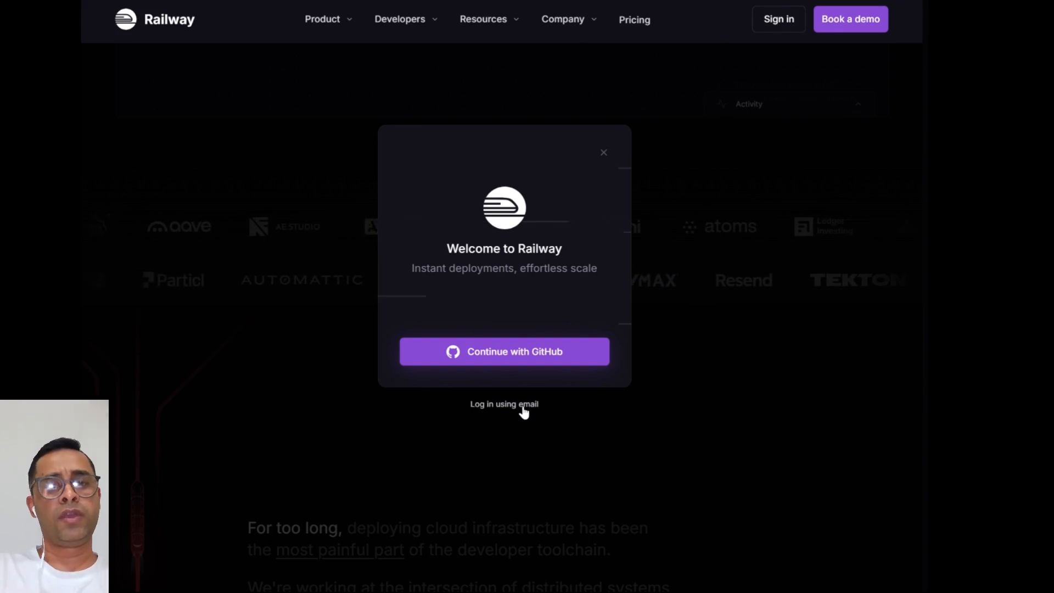
Sign in to Railway with email and begin a new project from the dashboard.
left_click(504, 404)
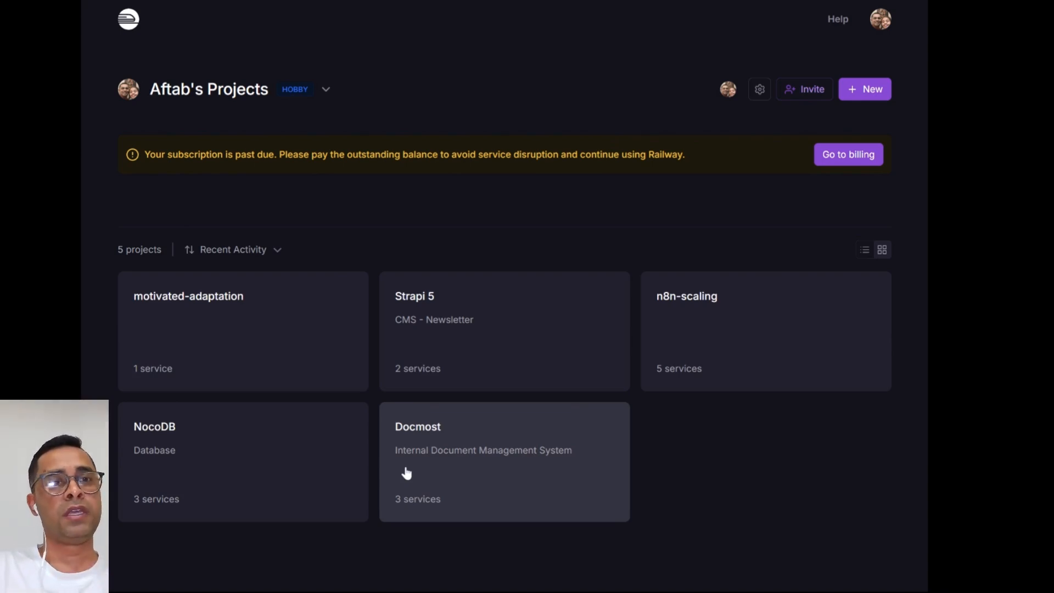
mouse_move(661, 222)
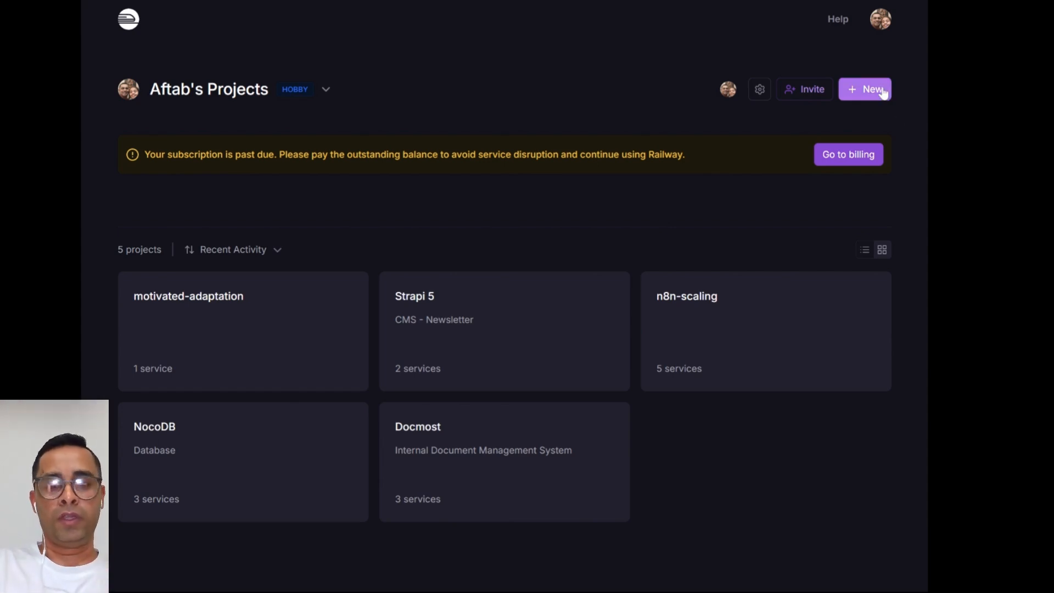
left_click(865, 89)
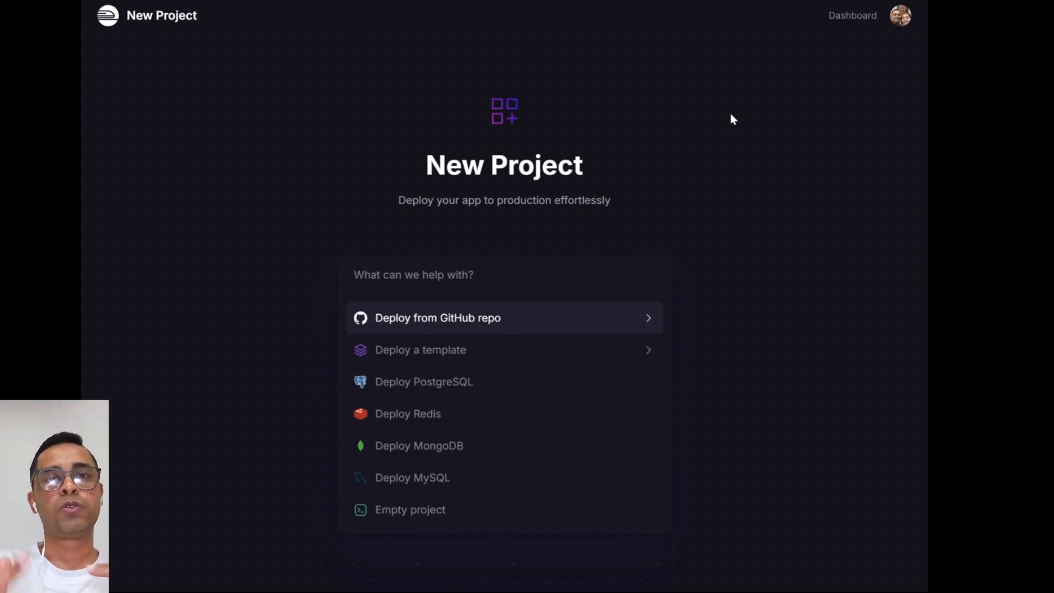
mouse_move(491, 354)
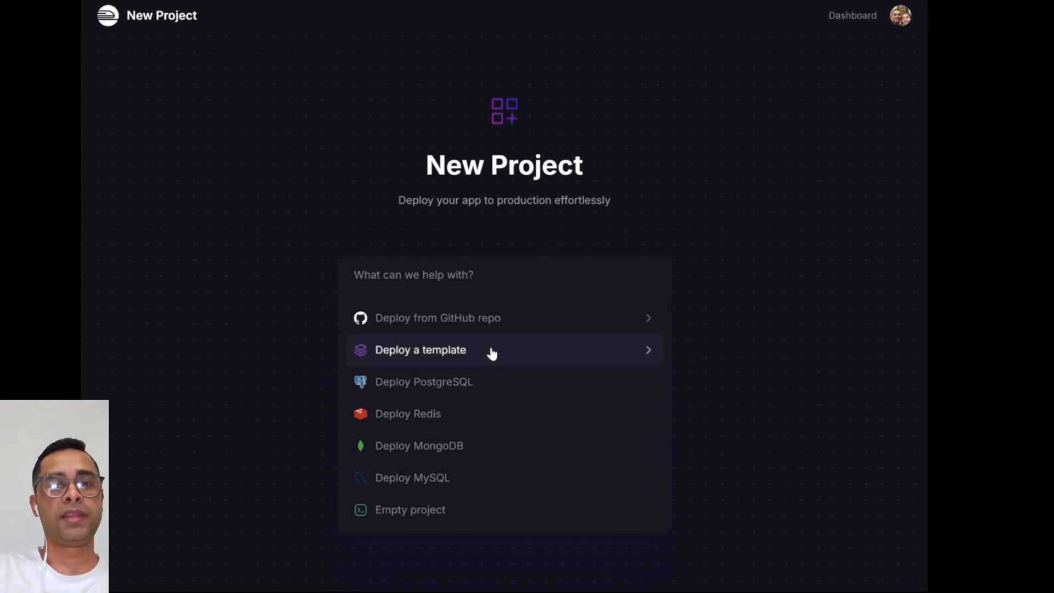
Search templates for 'n8n' and select N8N (w/ webhook processors).
left_click(421, 350)
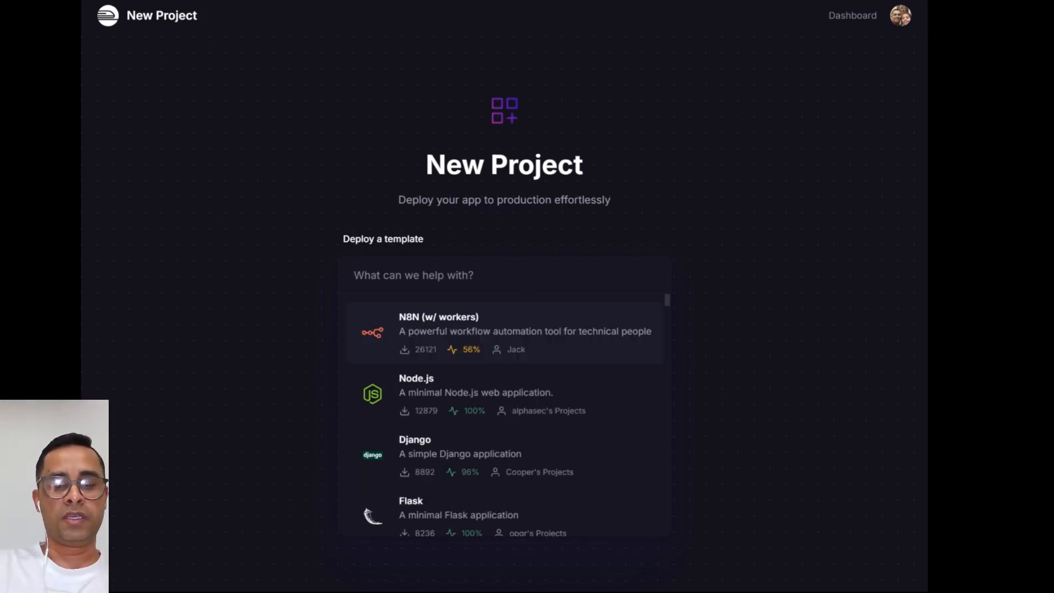
type("n8n")
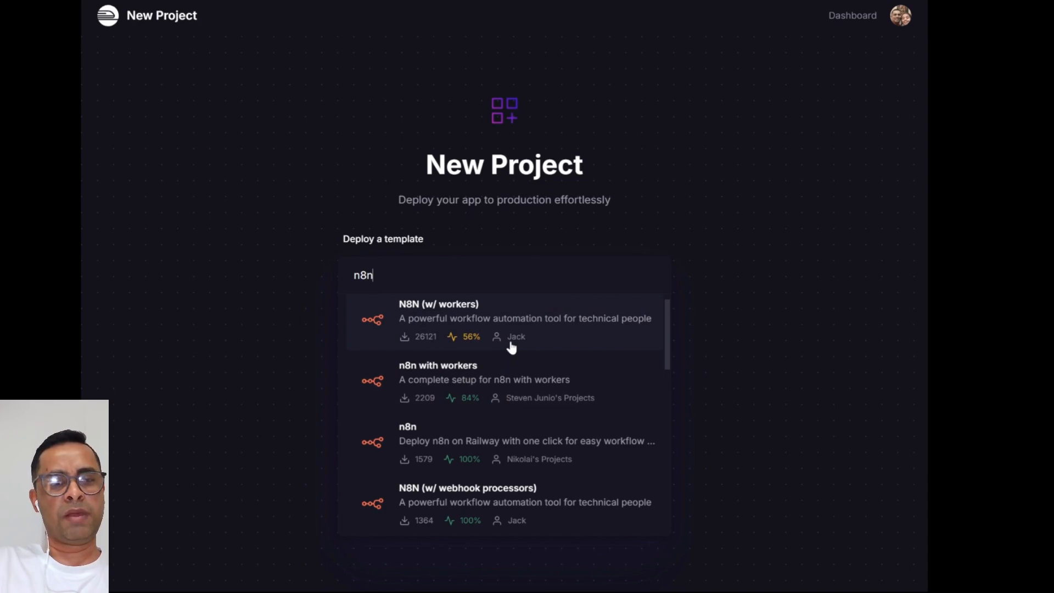
scroll("down", 3)
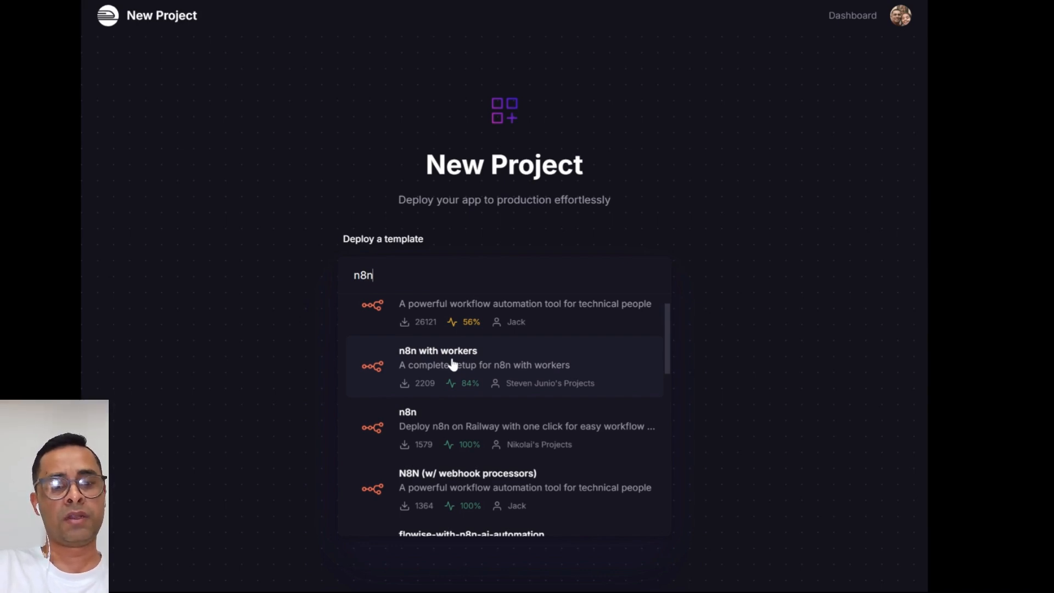
scroll("down", 3)
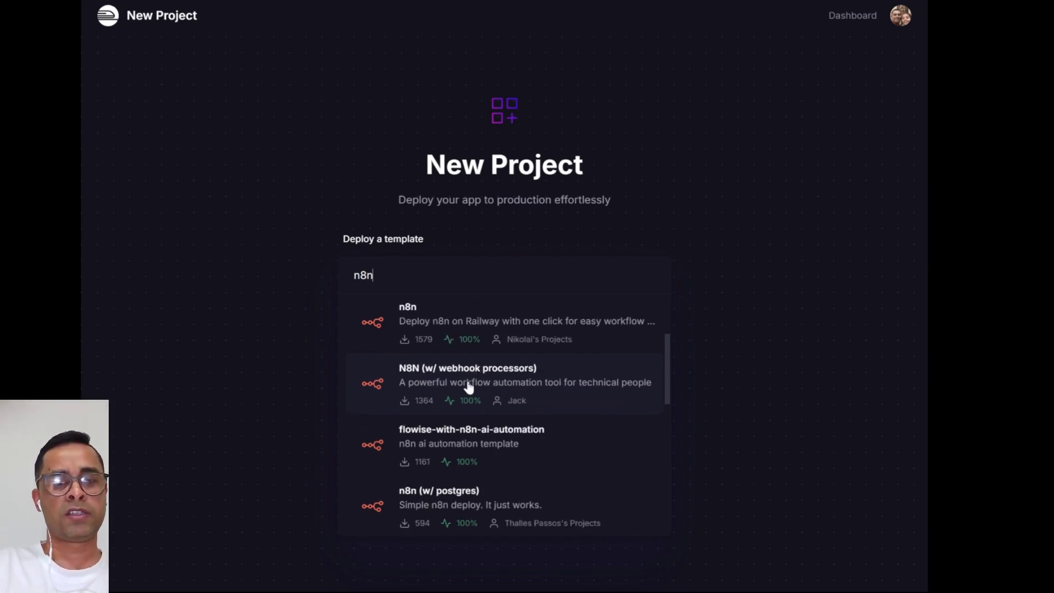
left_click(476, 383)
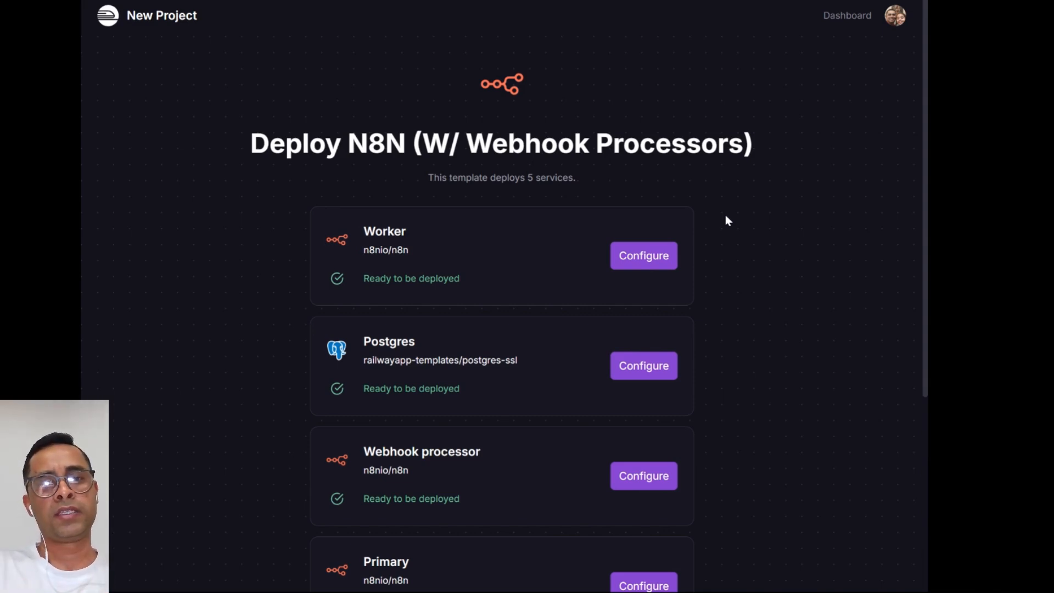
Deploy all five services of the n8n template stack.
scroll("down", 3)
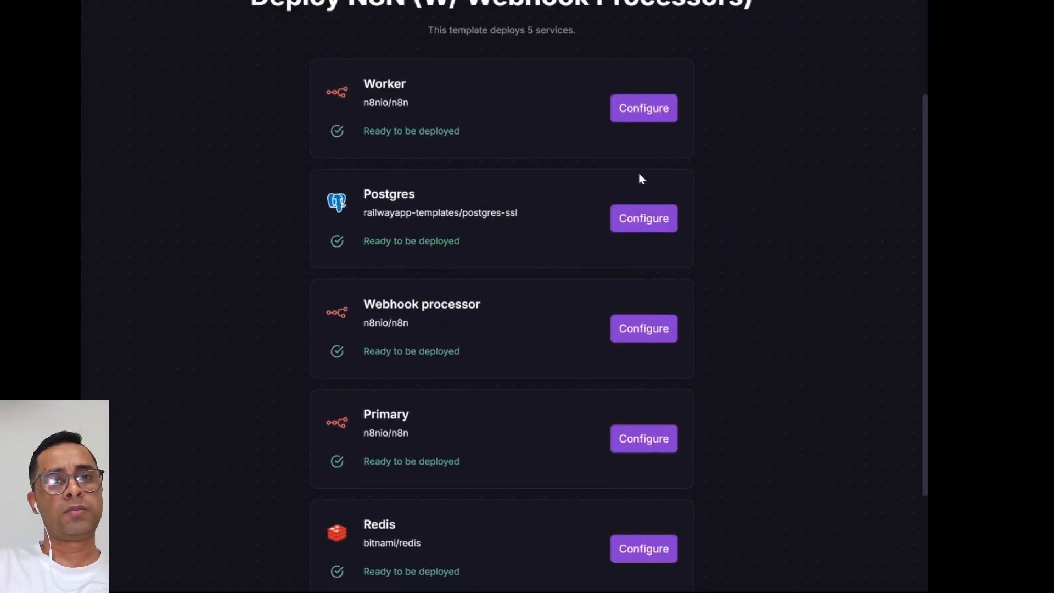
mouse_move(713, 283)
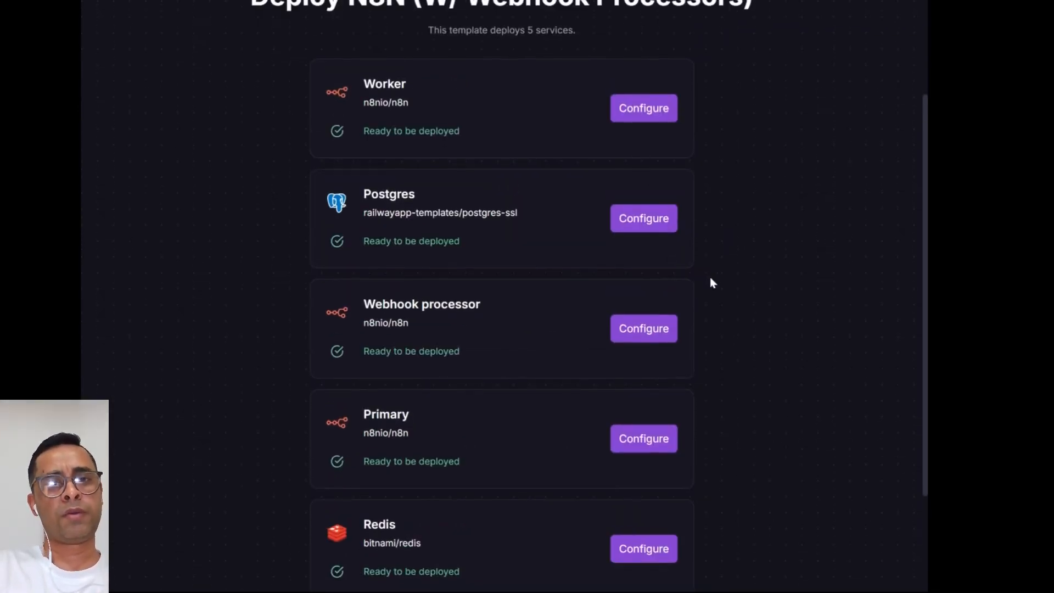
scroll("down", 3)
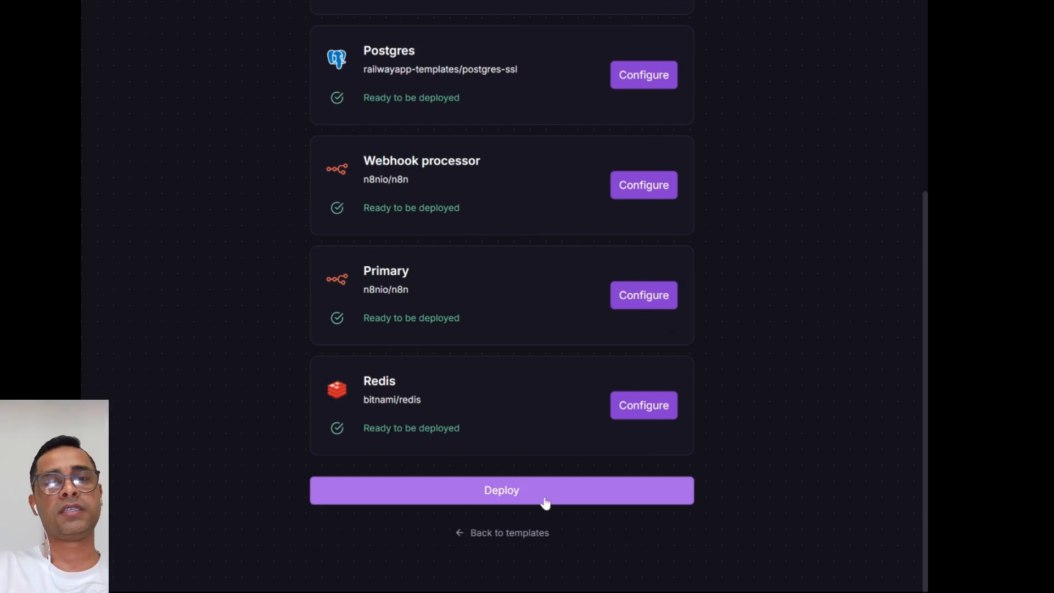
left_click(501, 491)
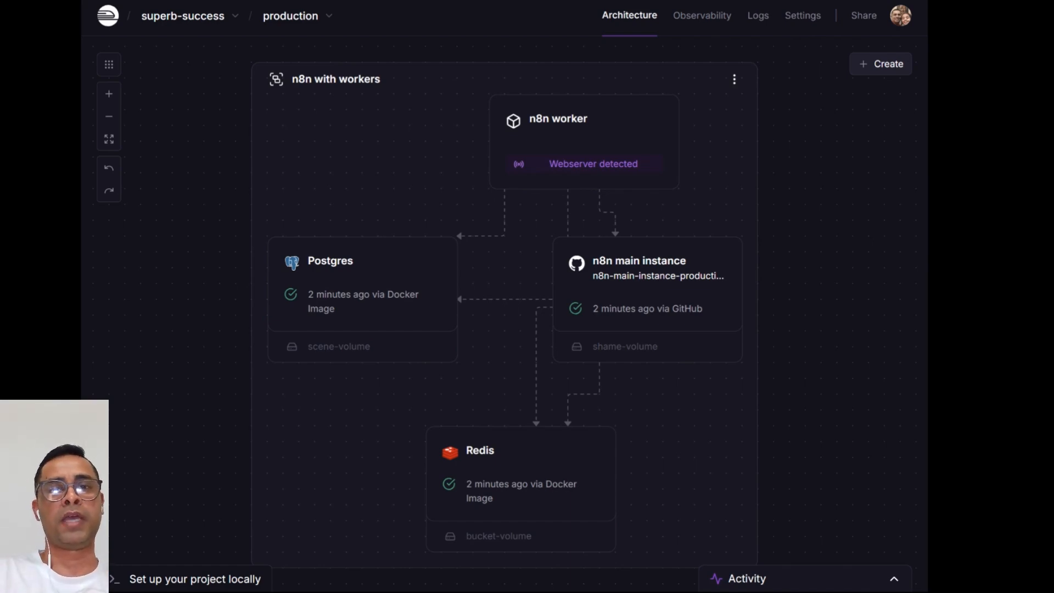
mouse_move(708, 254)
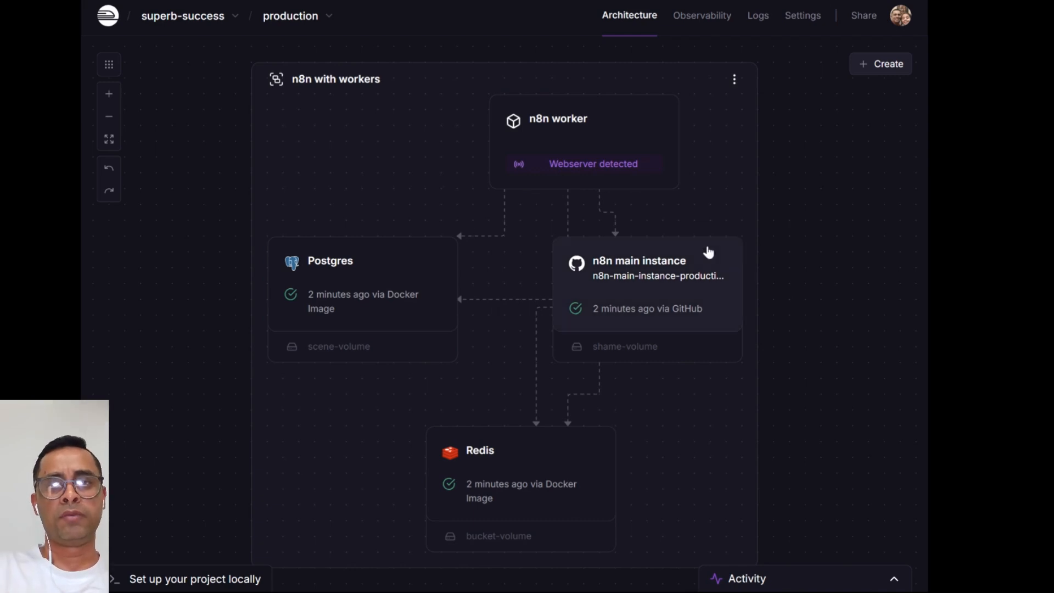
mouse_move(680, 286)
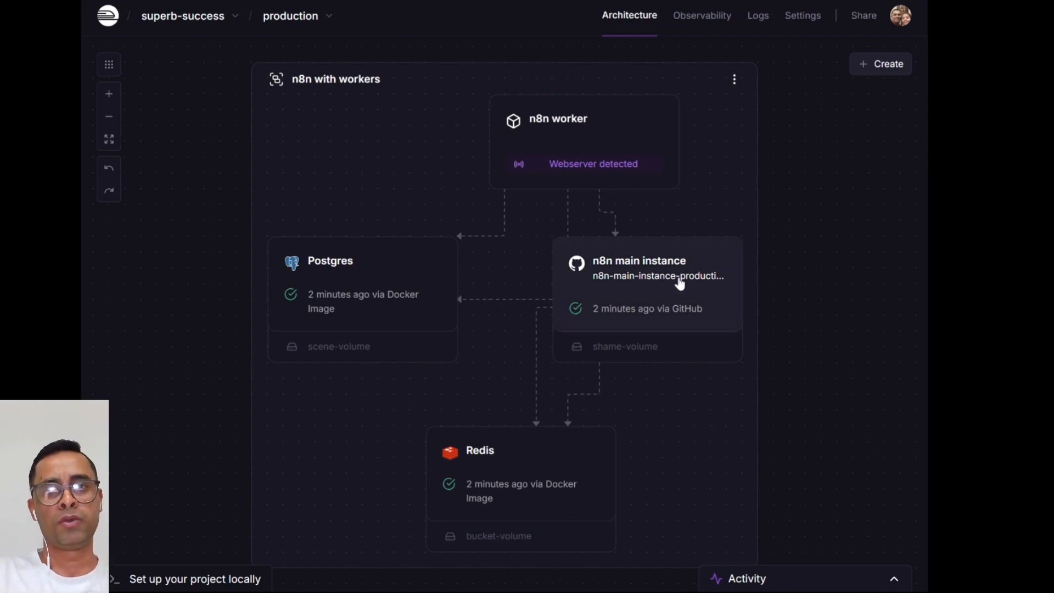
Find the main instance's public railway.app domain in its networking settings.
left_click(640, 260)
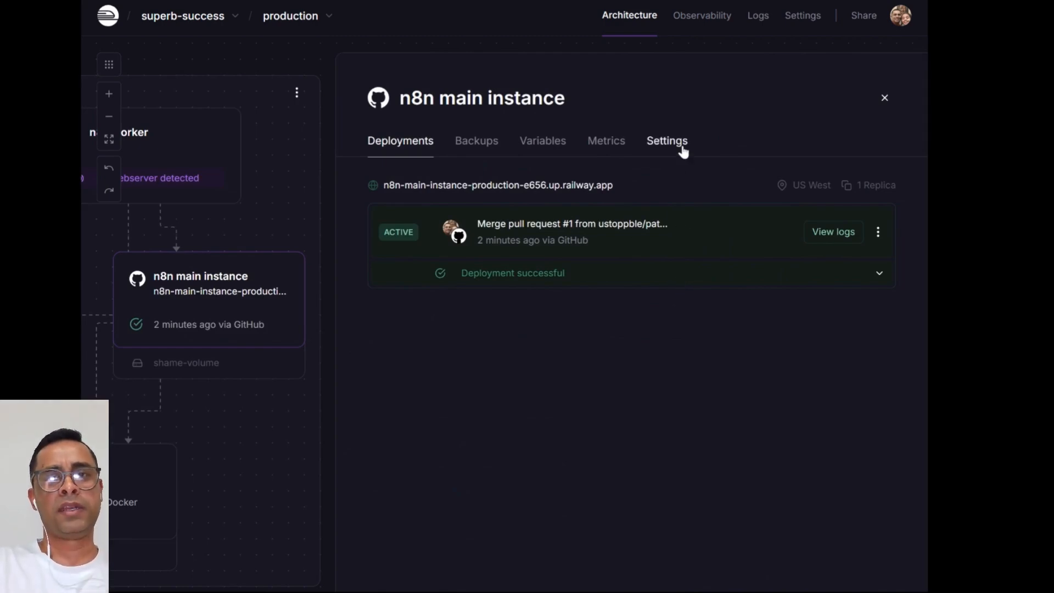
left_click(667, 141)
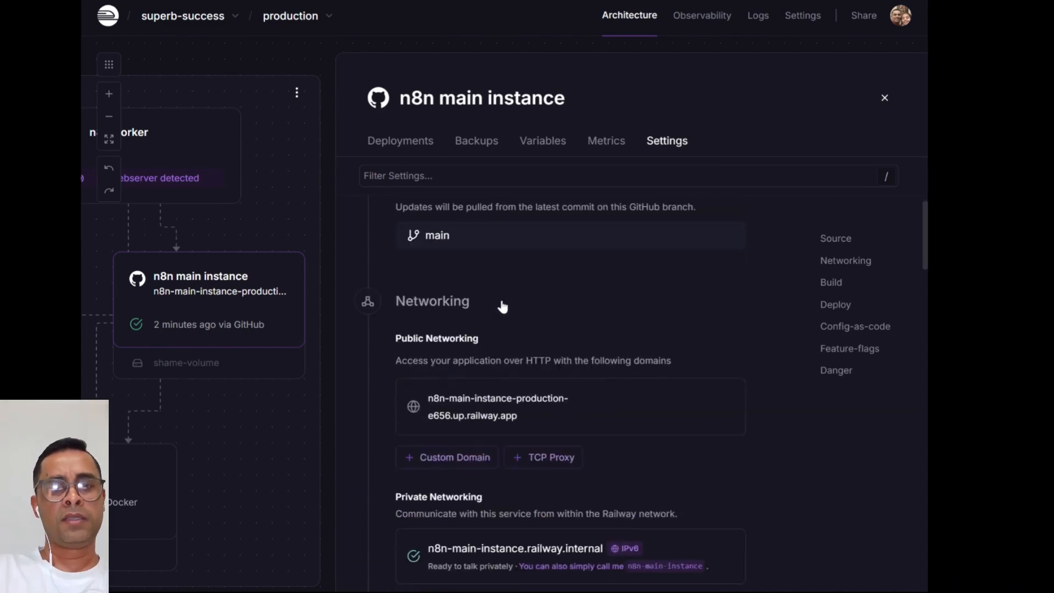
scroll("down", 3)
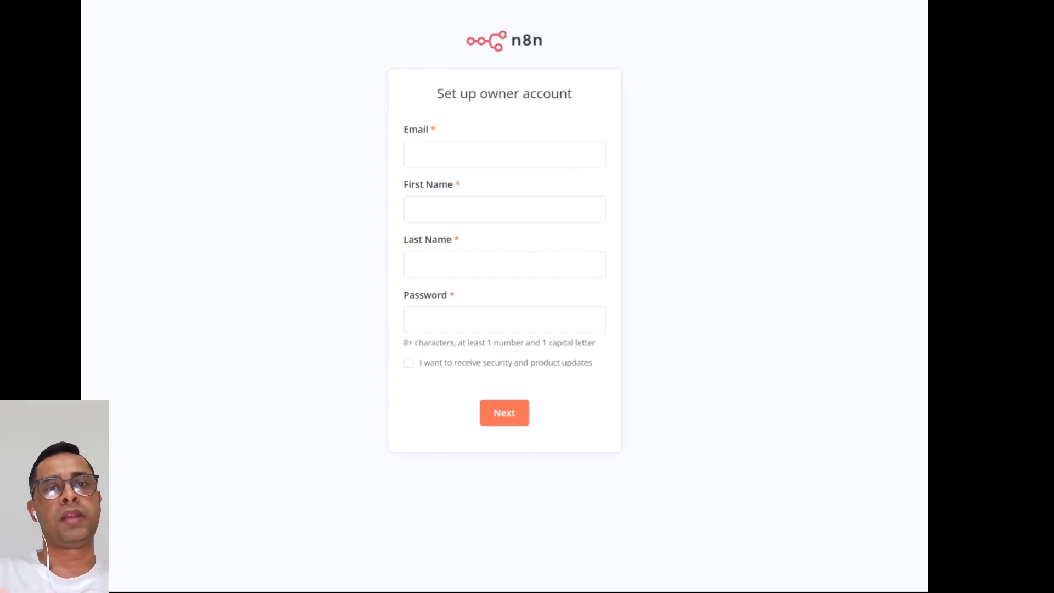
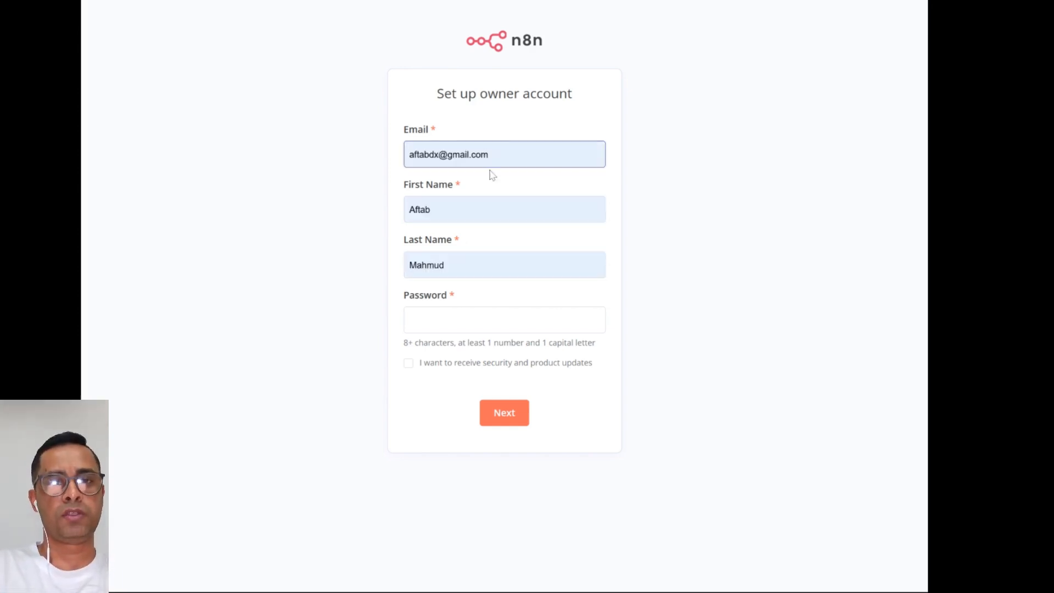
left_click(504, 413)
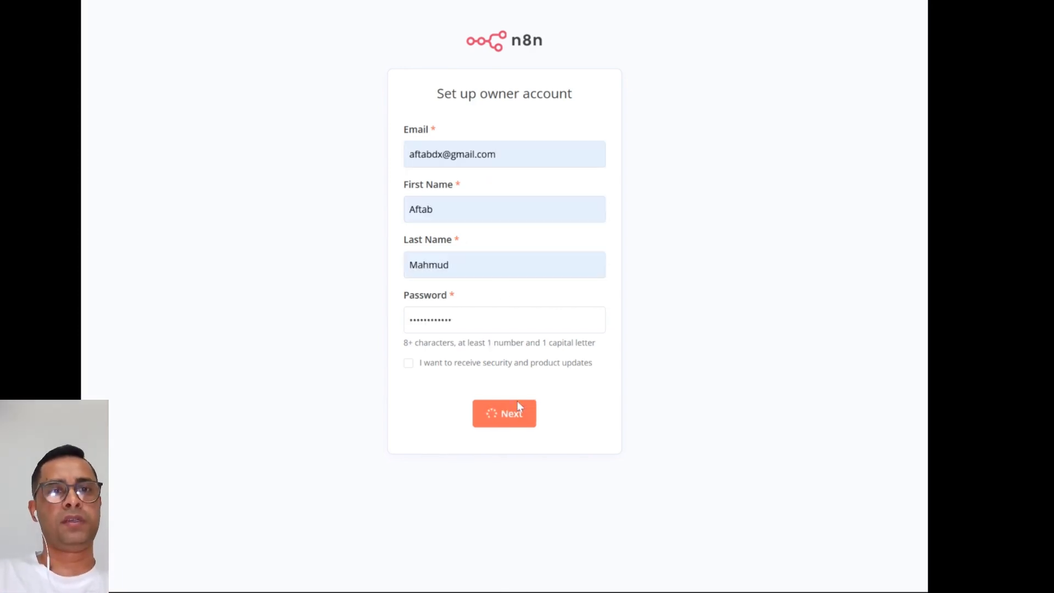
left_click(504, 413)
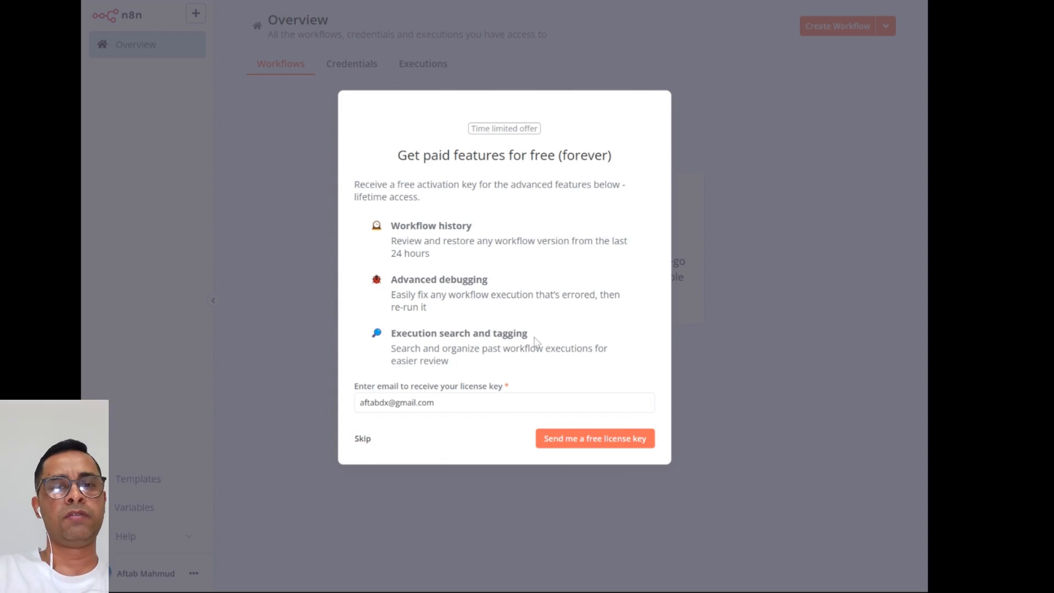
mouse_move(570, 458)
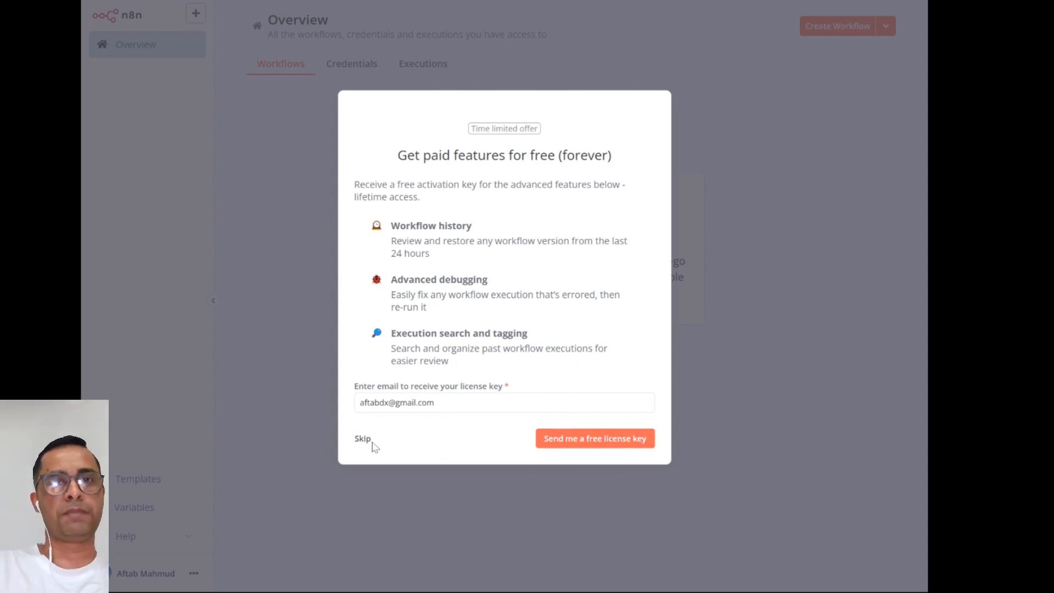
left_click(363, 439)
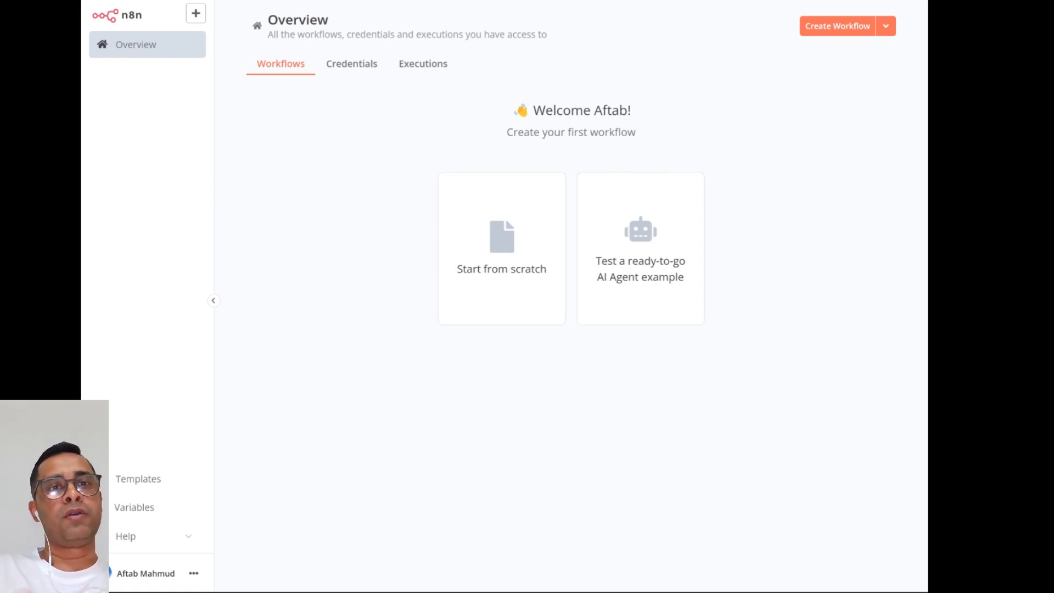
mouse_move(492, 235)
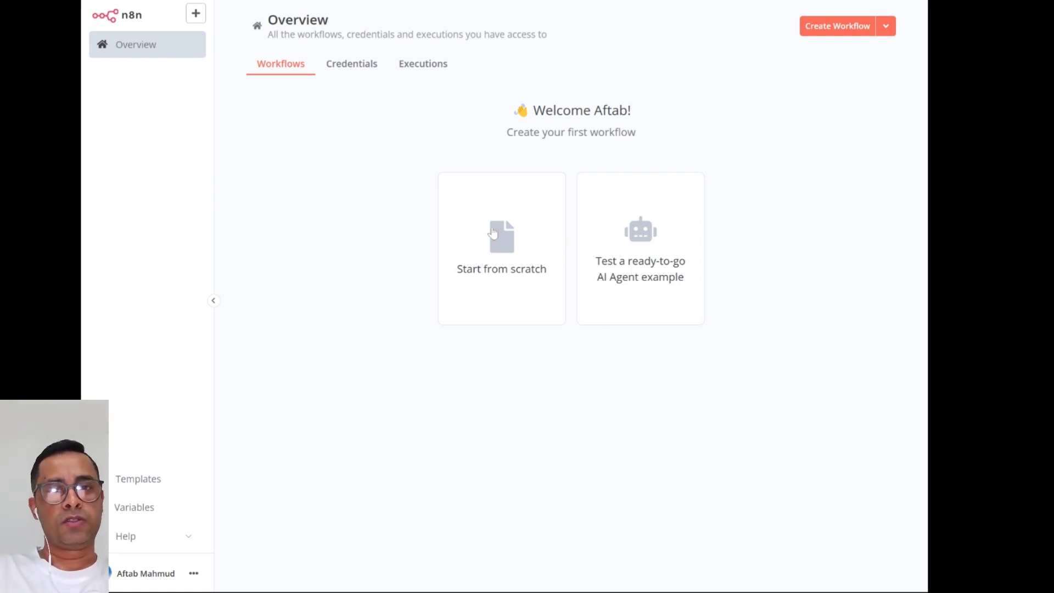
mouse_move(513, 250)
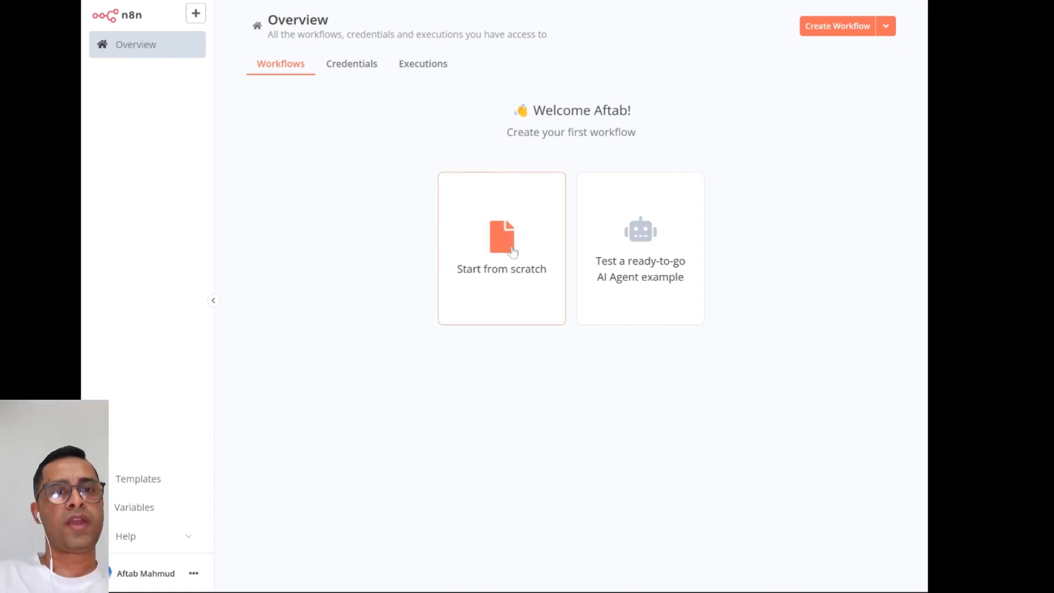
Switch to the established n8n instance and view its 5 available updates.
left_click(502, 243)
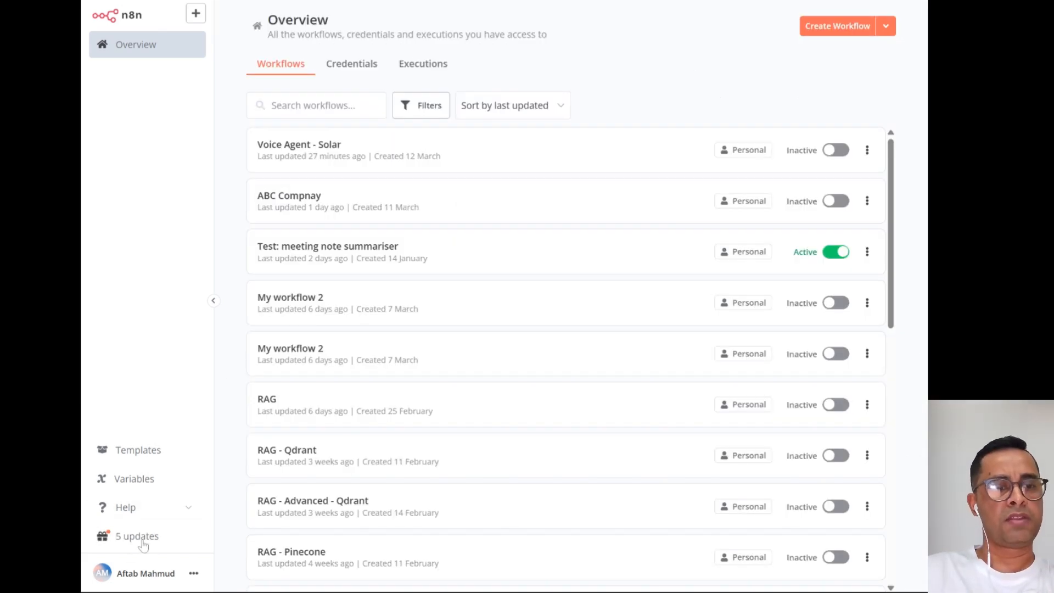
left_click(137, 536)
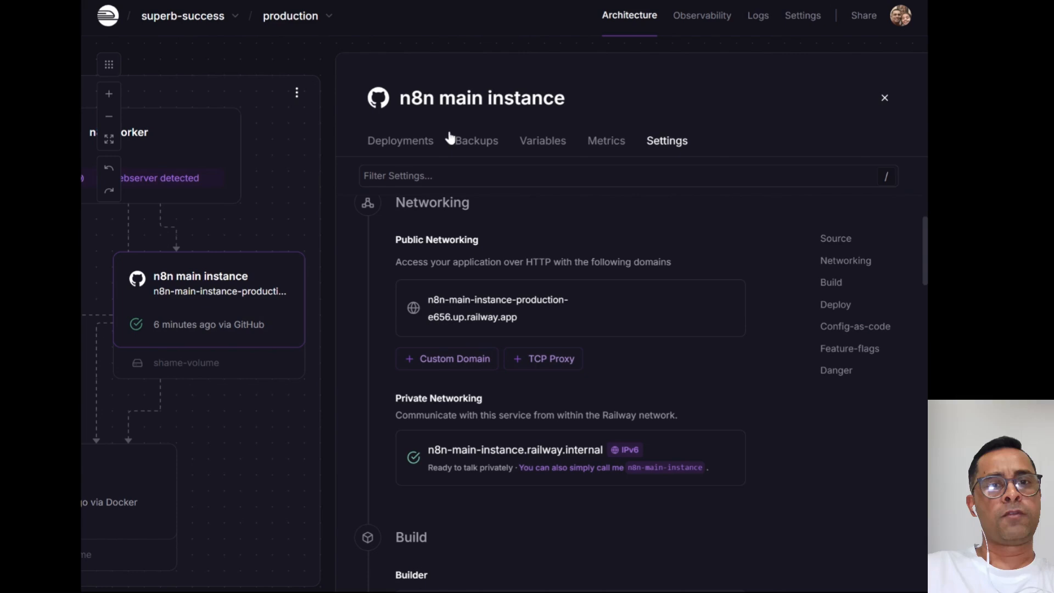
mouse_move(188, 32)
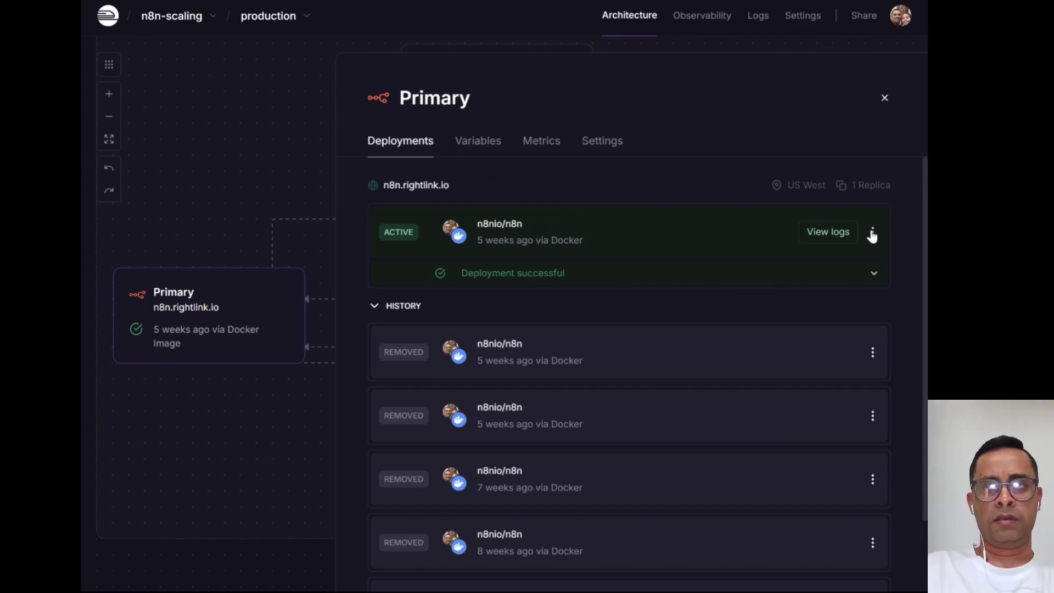
mouse_move(802, 315)
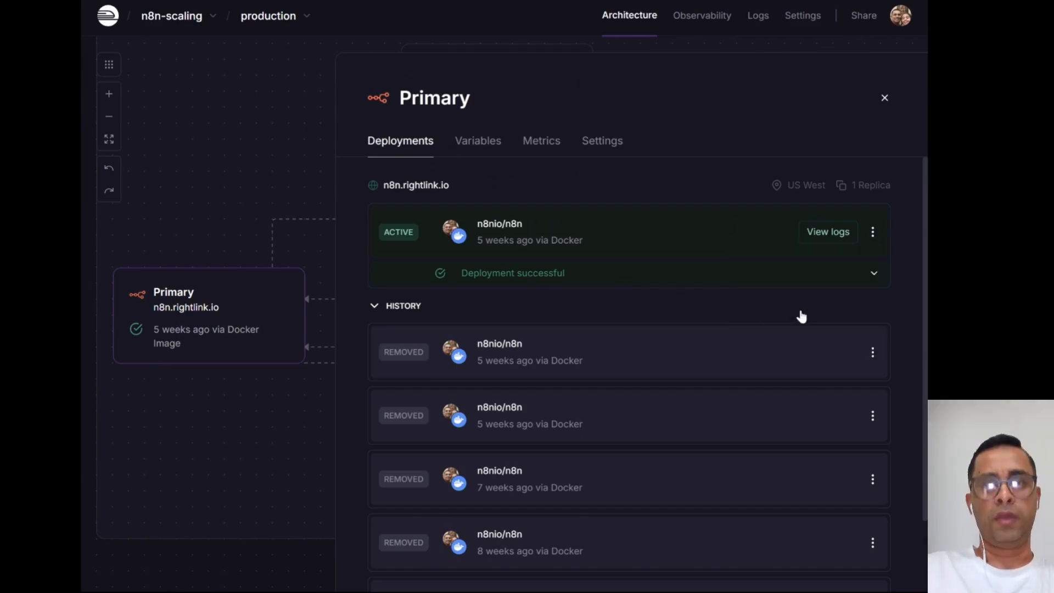